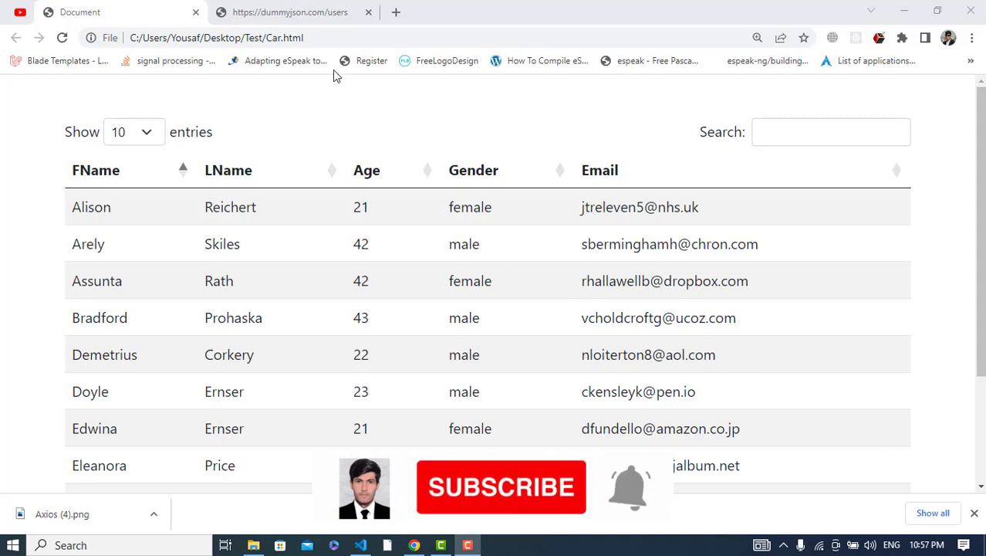
Switch to the Car.html page and change the table to show 25 entries per page.
left_click(291, 13)
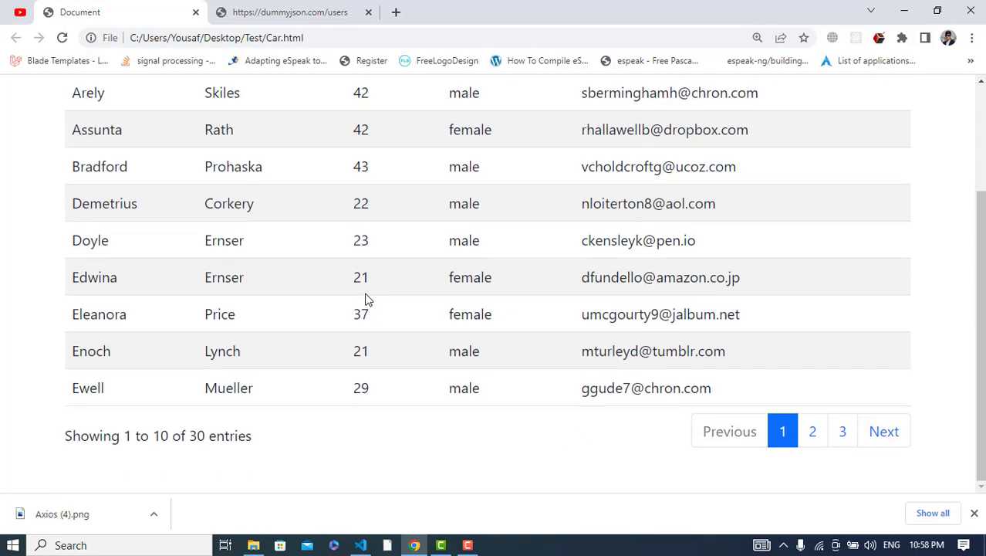
scroll("up", 3)
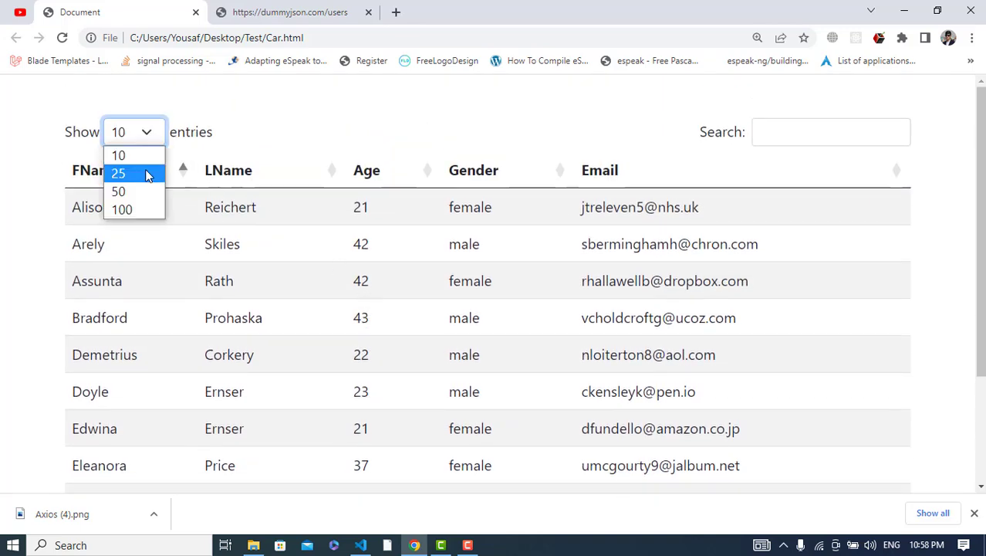
left_click(118, 173)
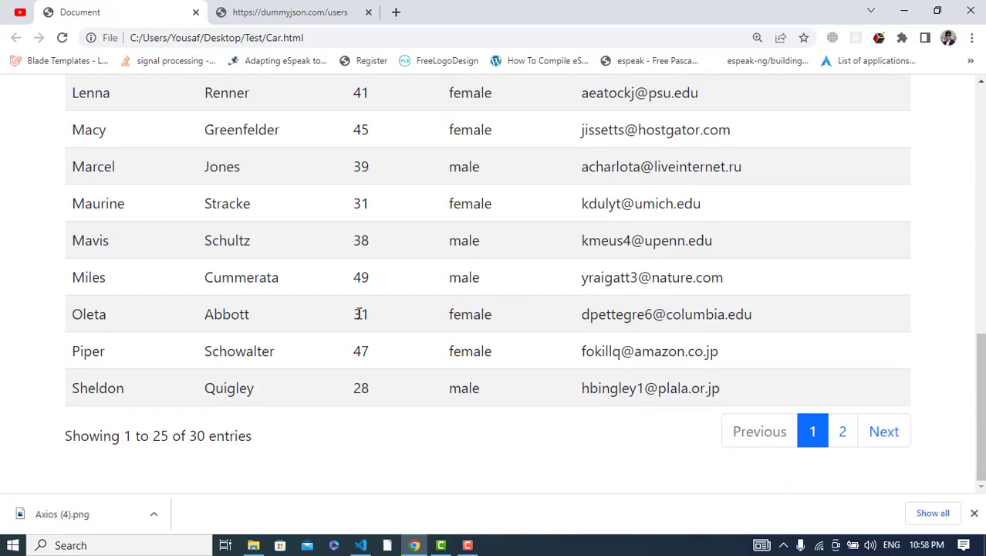
scroll("up", 3)
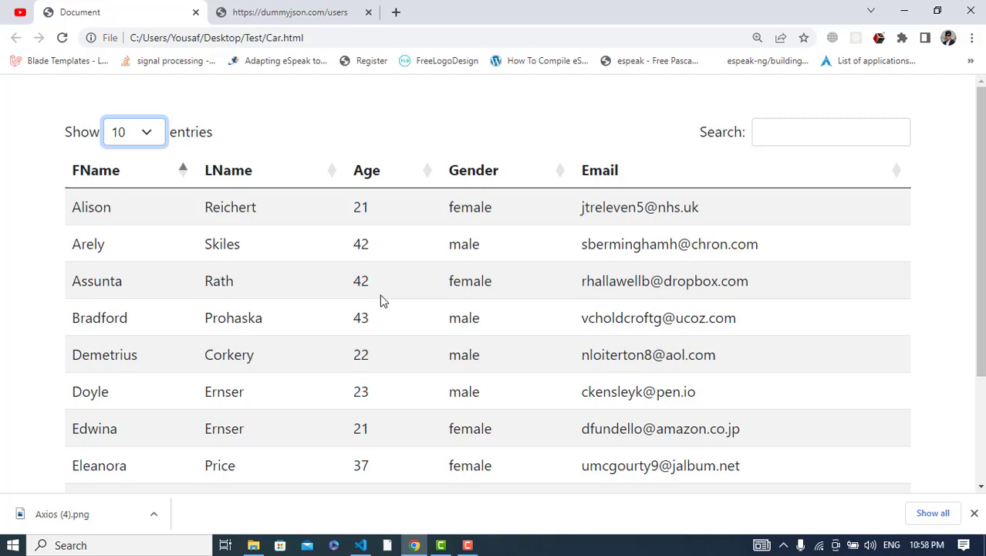
scroll("down", 3)
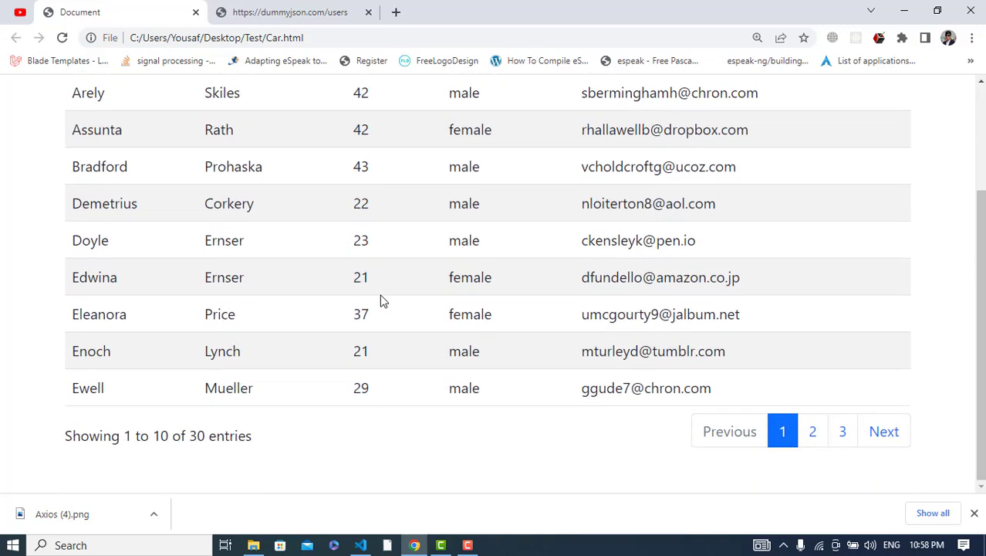
left_click(883, 431)
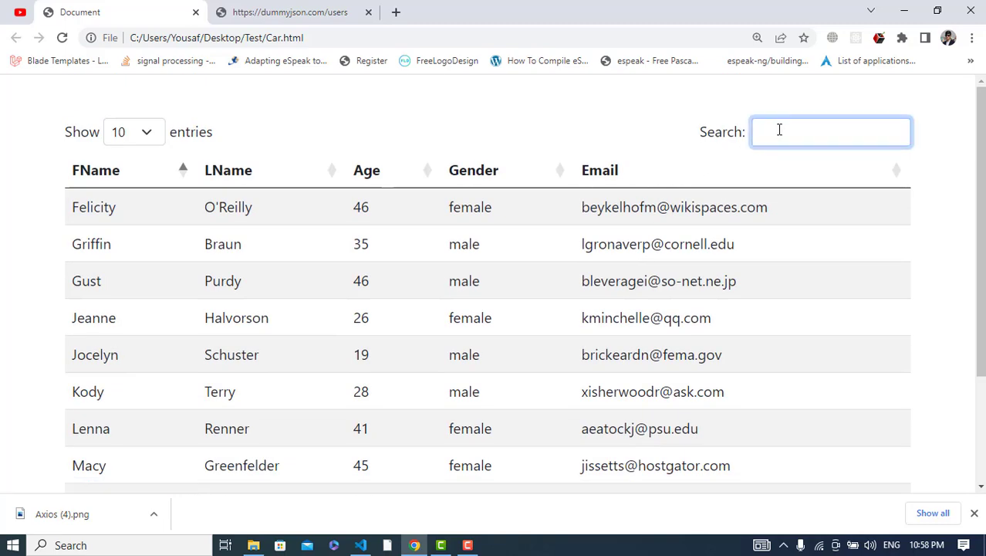
type("lenn")
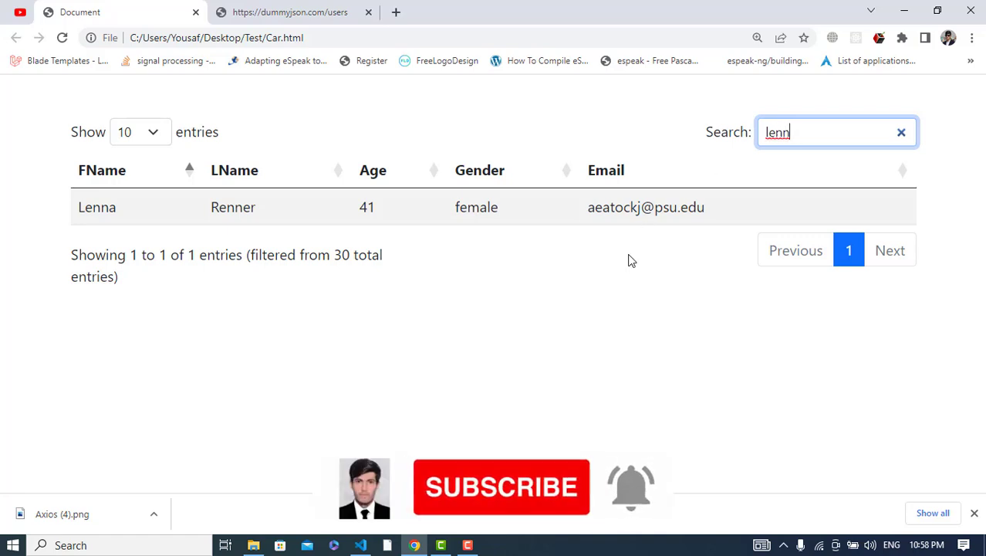
mouse_move(521, 281)
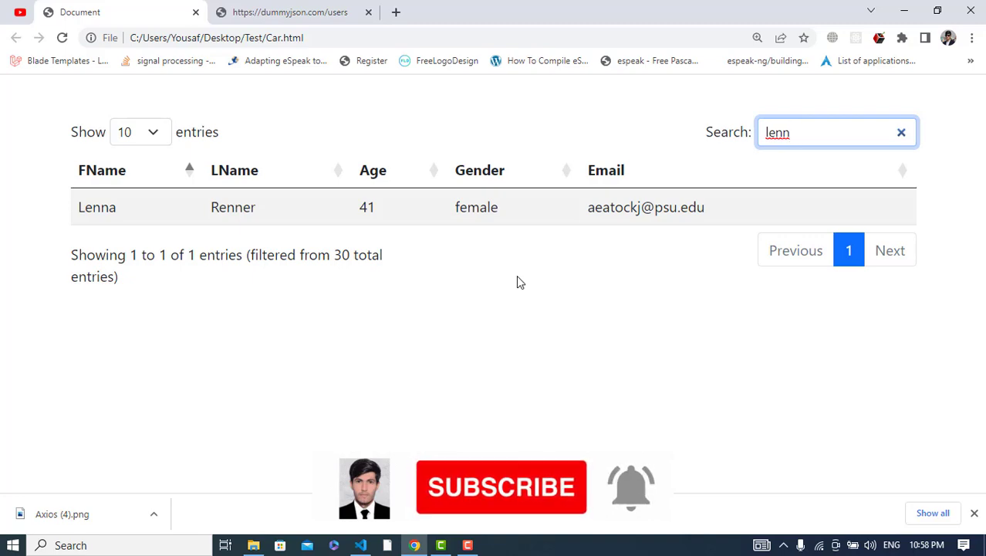
left_click(361, 545)
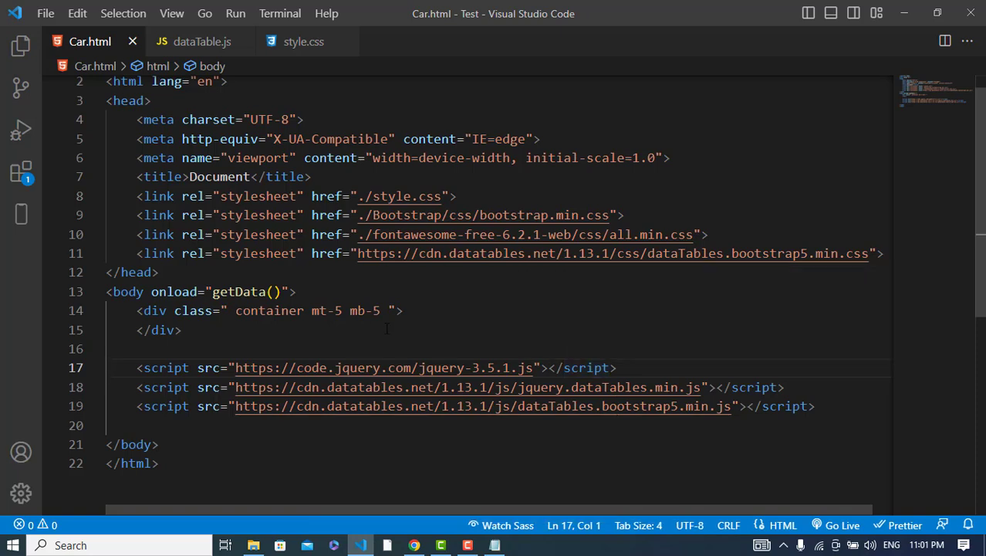
mouse_move(112, 74)
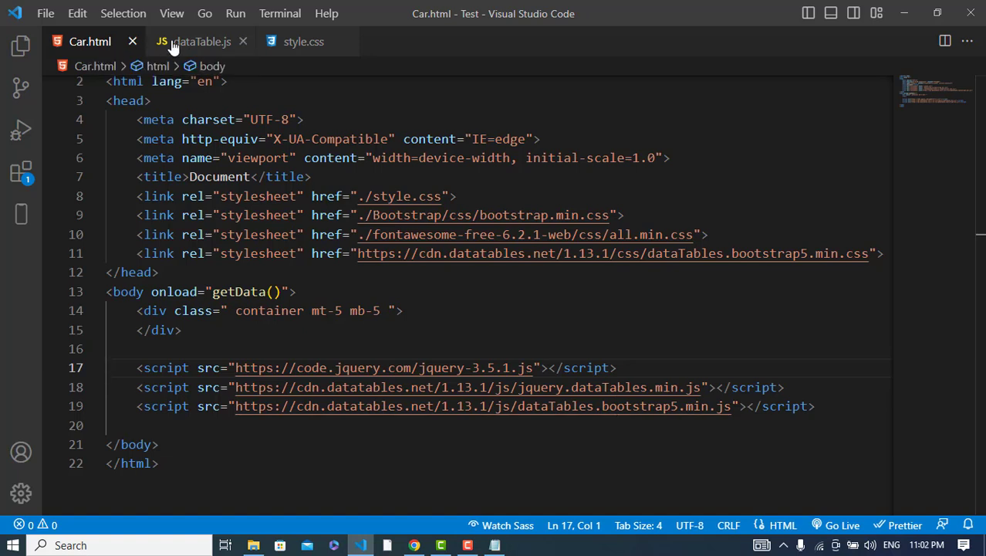
mouse_move(201, 40)
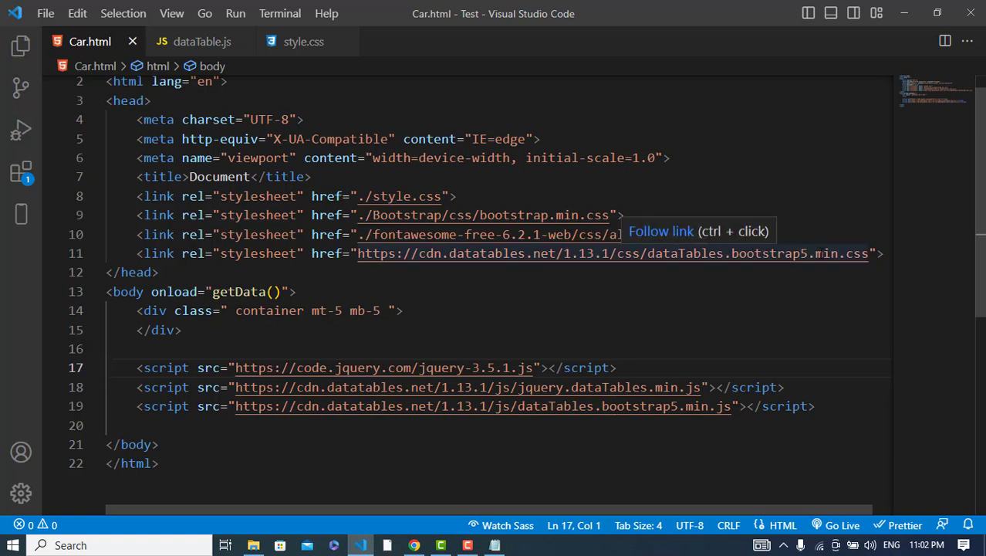
mouse_move(517, 296)
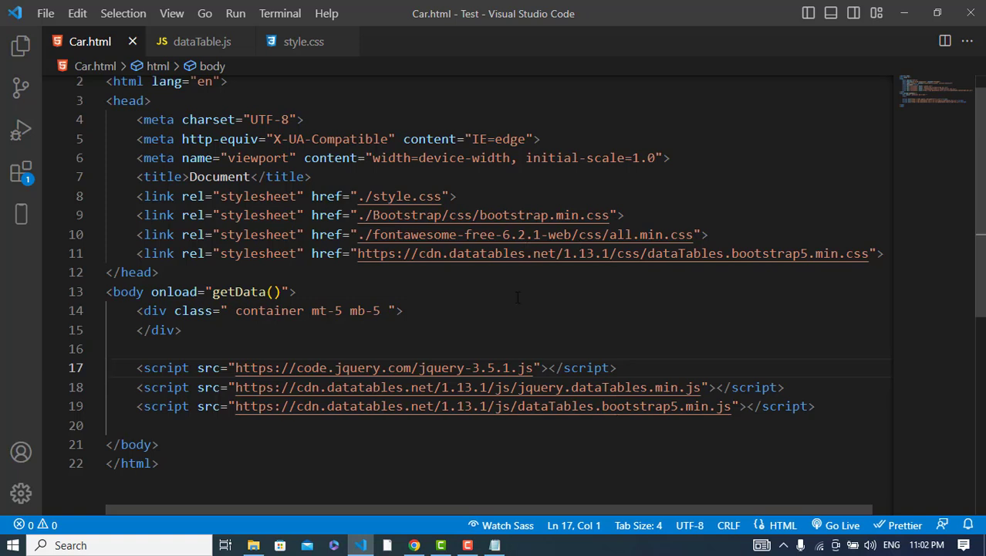
scroll("up", 3)
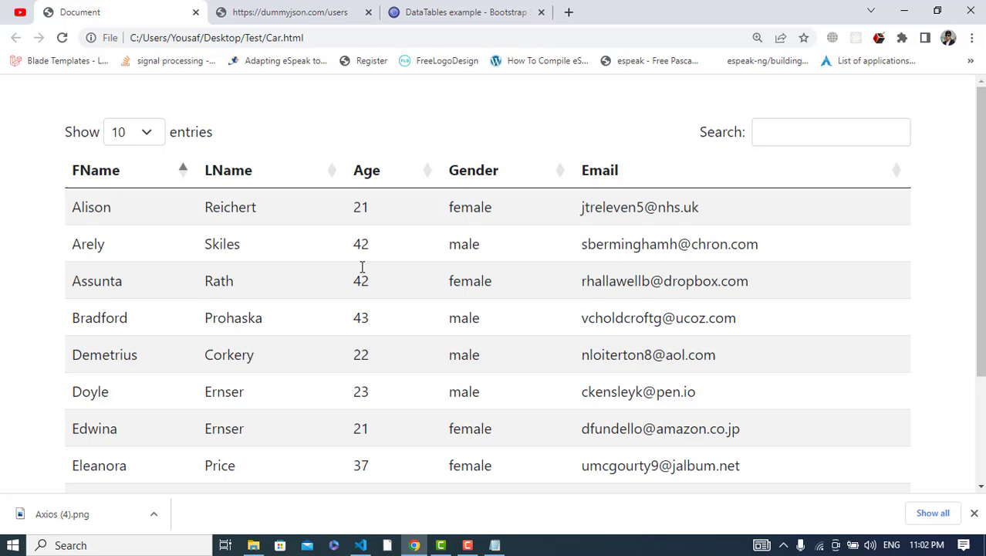
Review the Bootstrap 5 example's CSS and JavaScript library lists, then close that page.
left_click(463, 13)
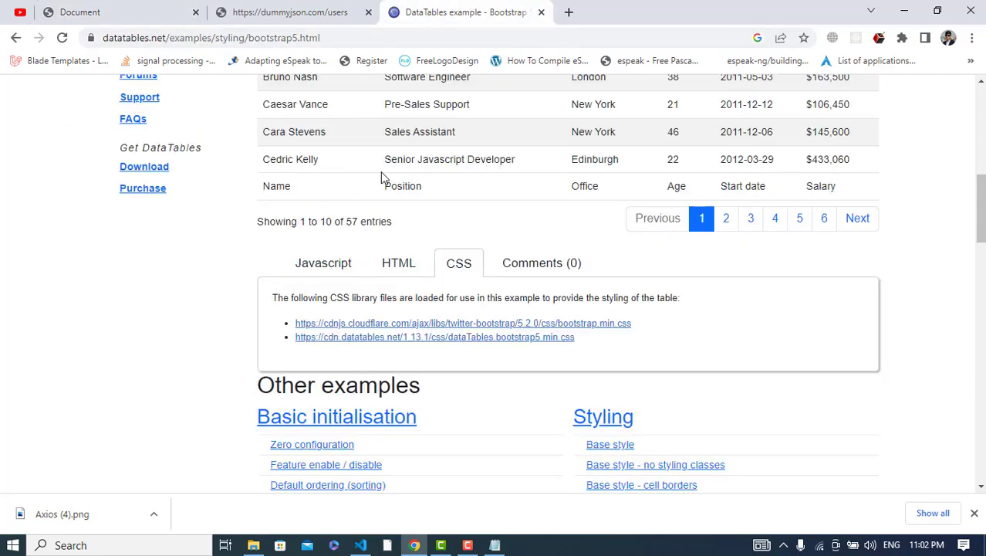
scroll("down", 3)
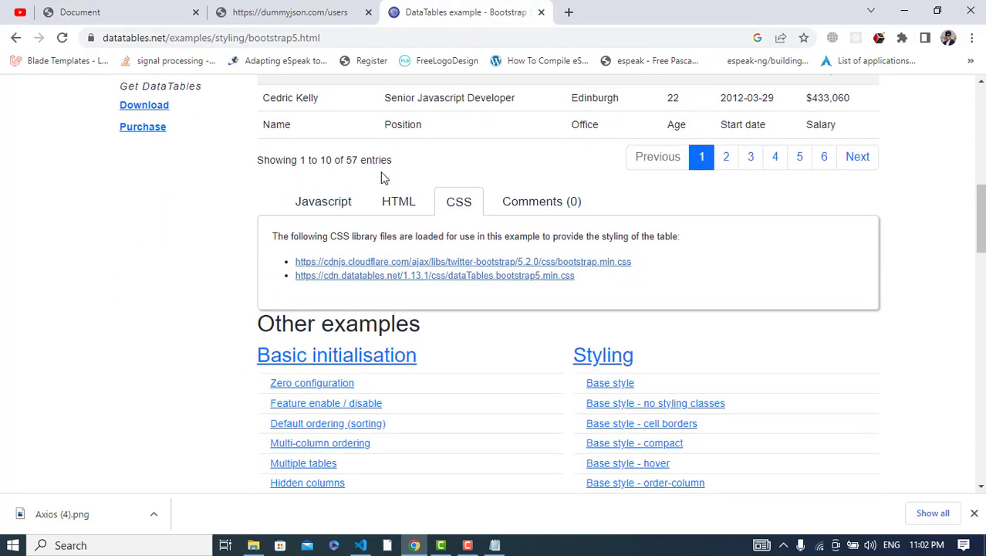
mouse_move(487, 269)
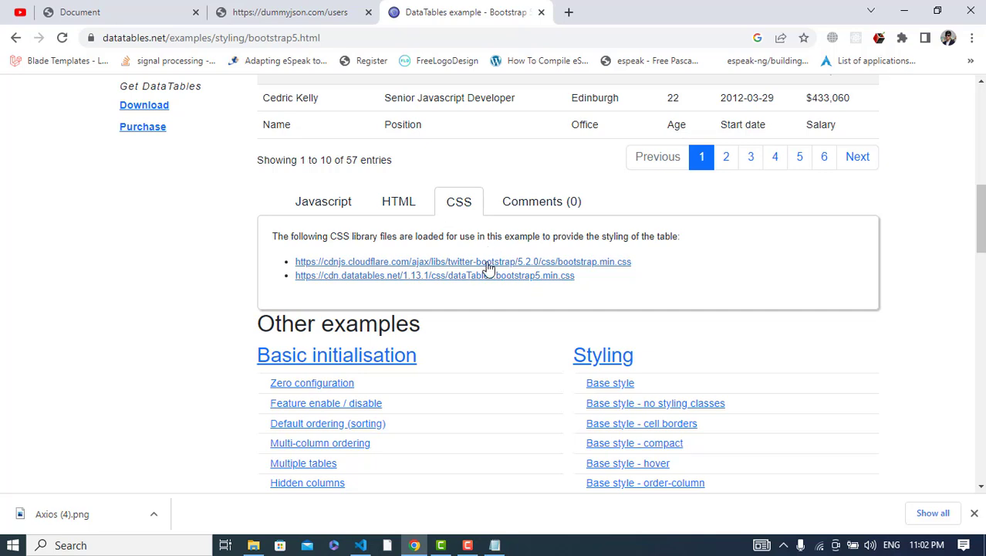
left_click(322, 200)
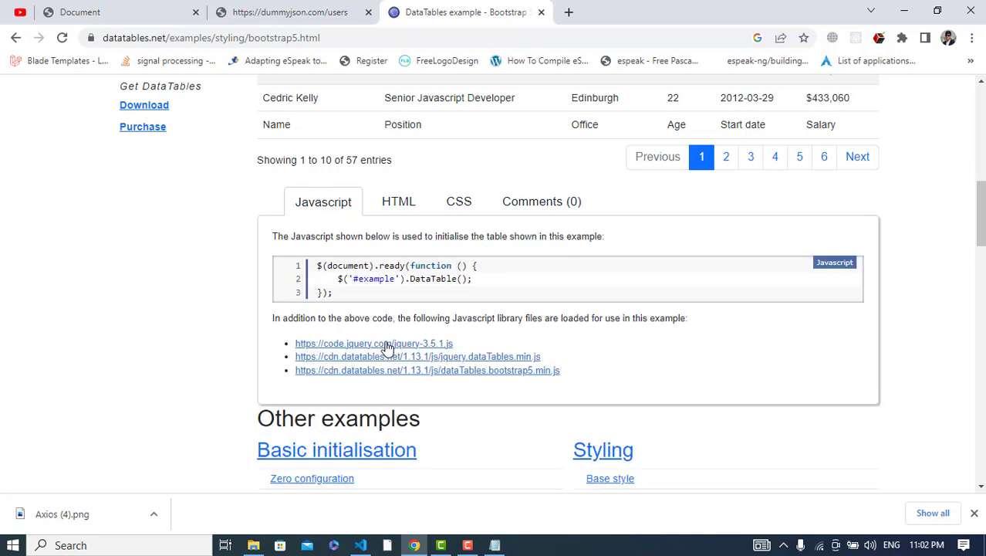
mouse_move(506, 259)
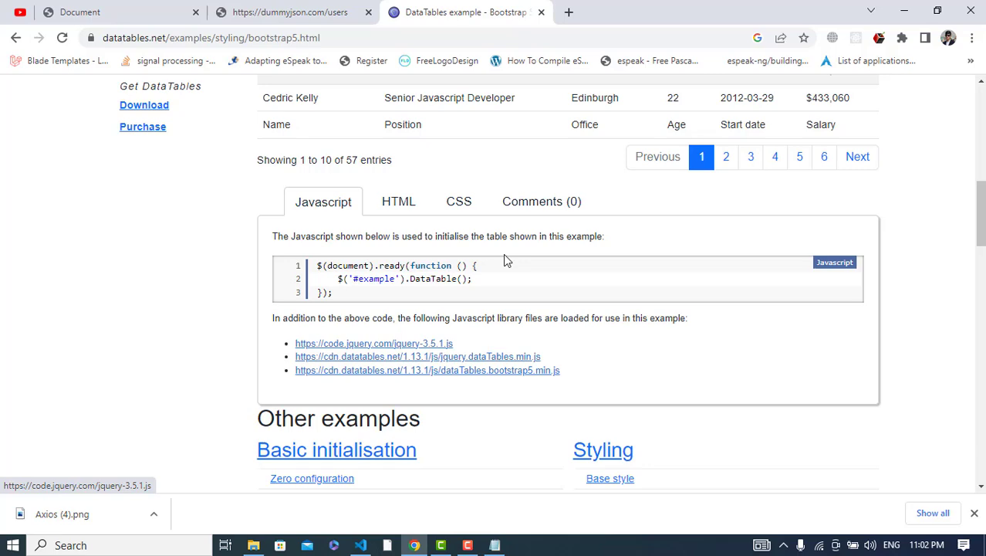
left_click(290, 12)
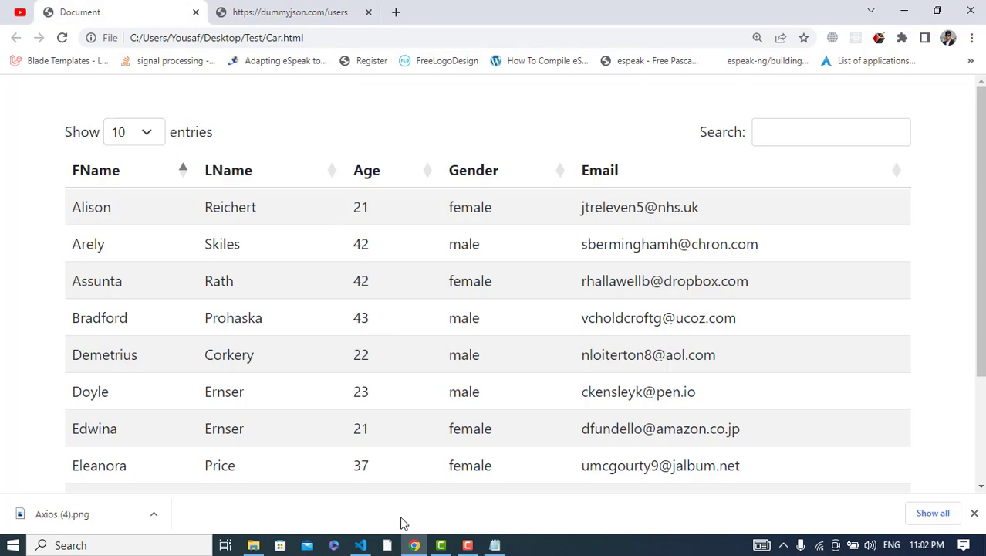
Add a striped table element with id userTable inside the container div.
left_click(360, 545)
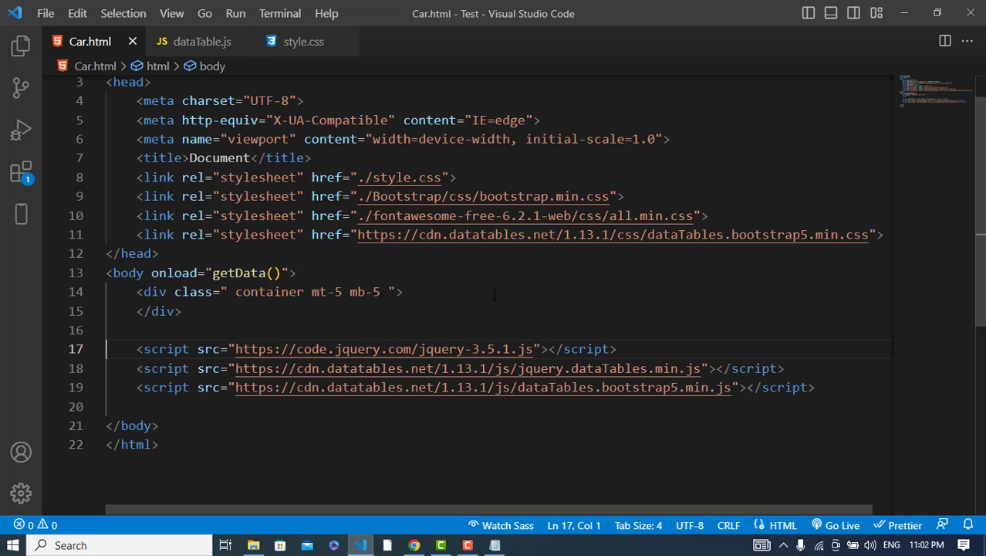
key("Enter")
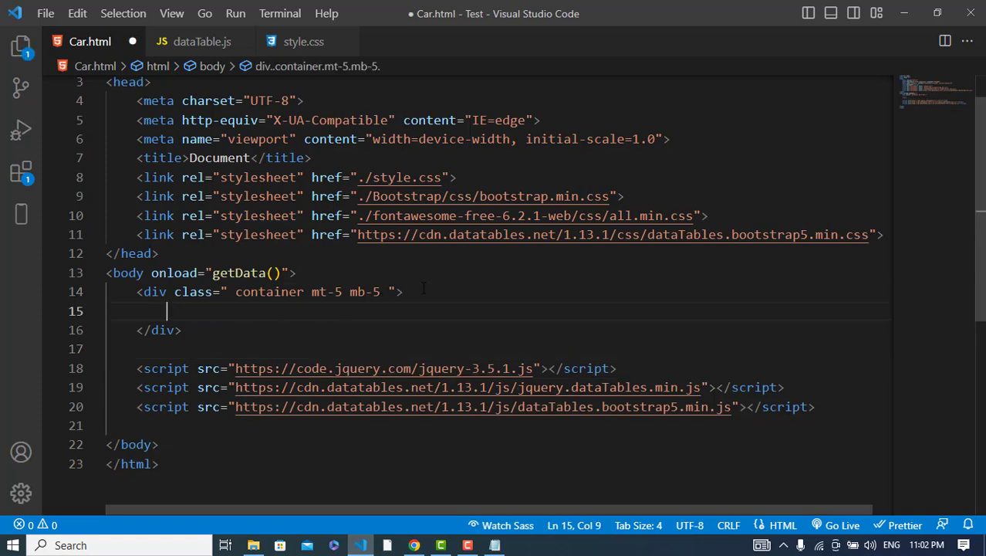
type("<table>")
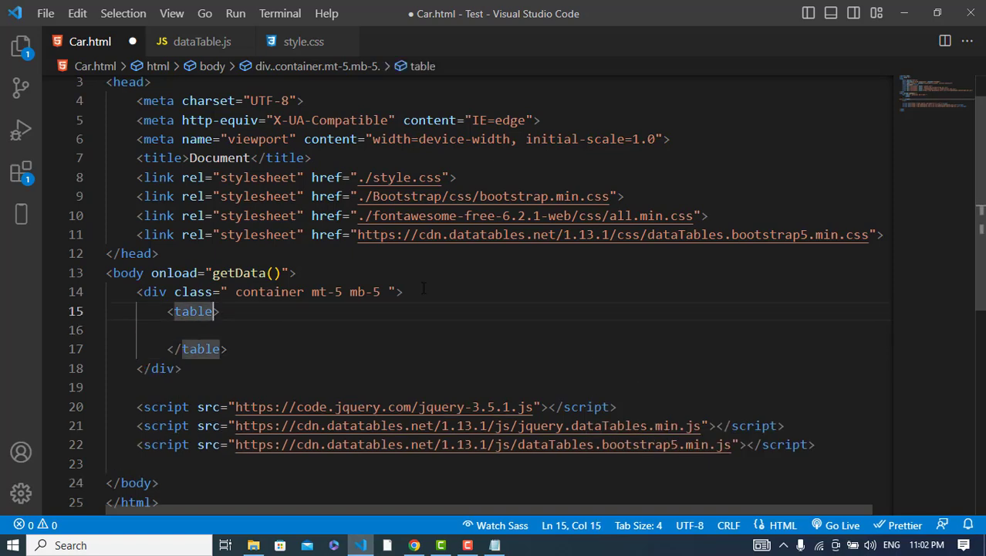
type("class=\"table")
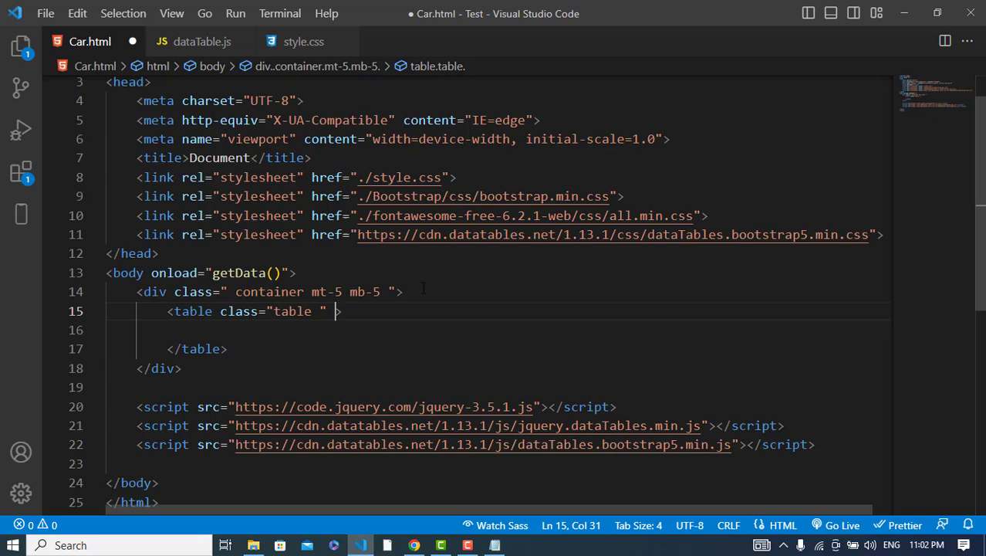
type("id=\"\"")
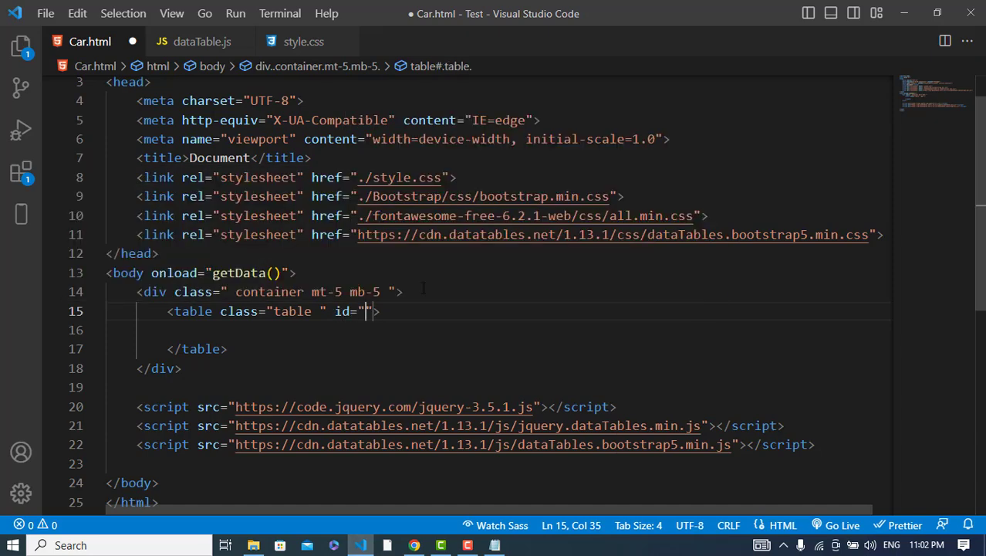
type("userTable")
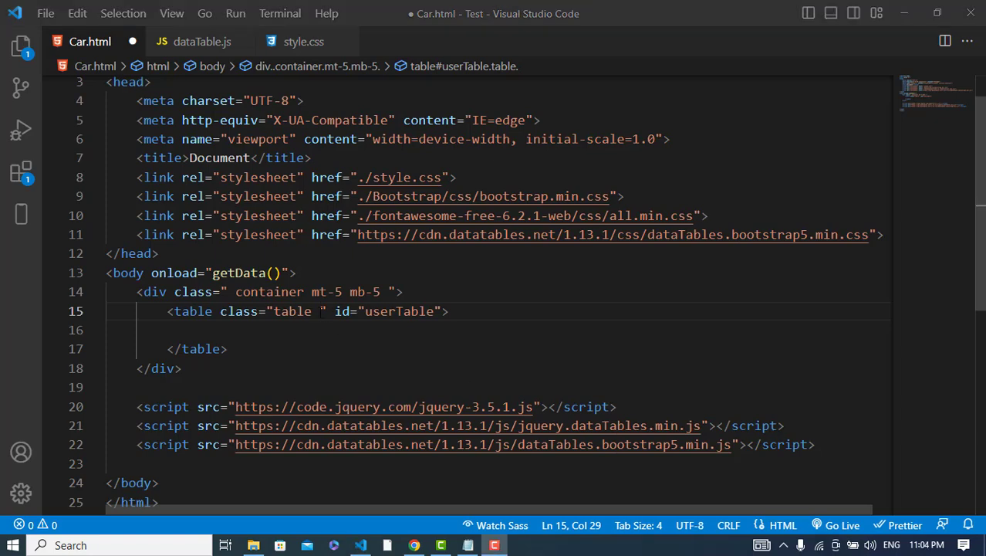
type("table-stri")
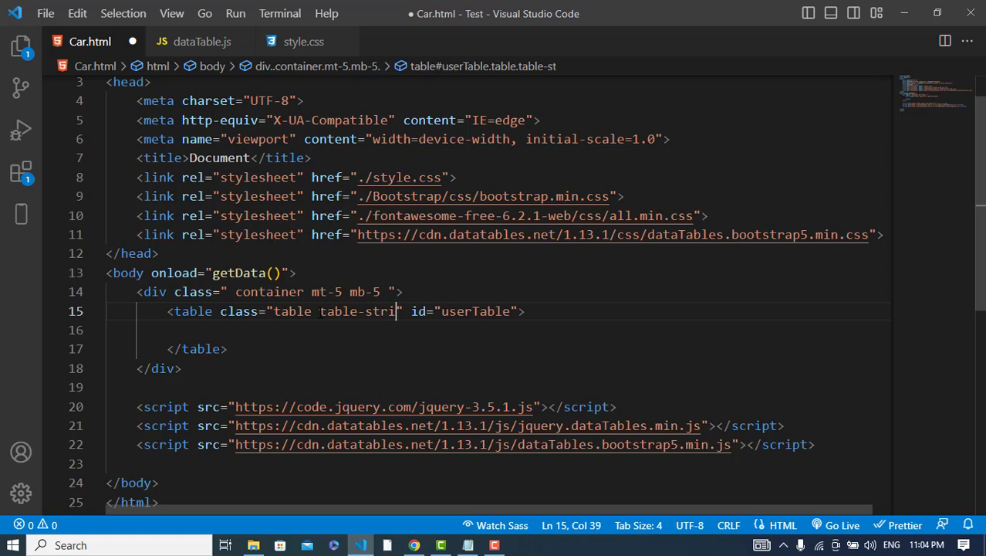
type("ped")
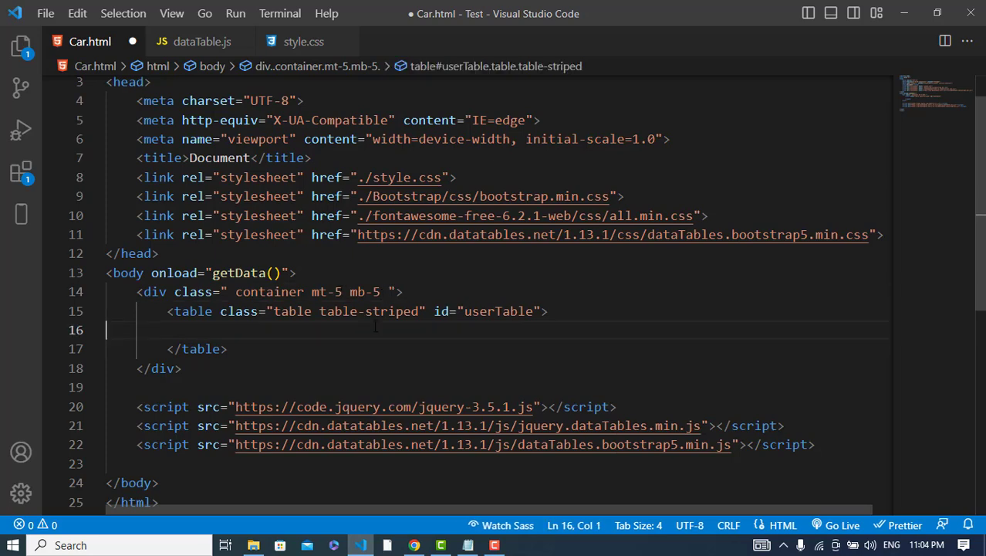
Give the table header FName, LName, Age, email and Gender columns and save.
type("<th></th>")
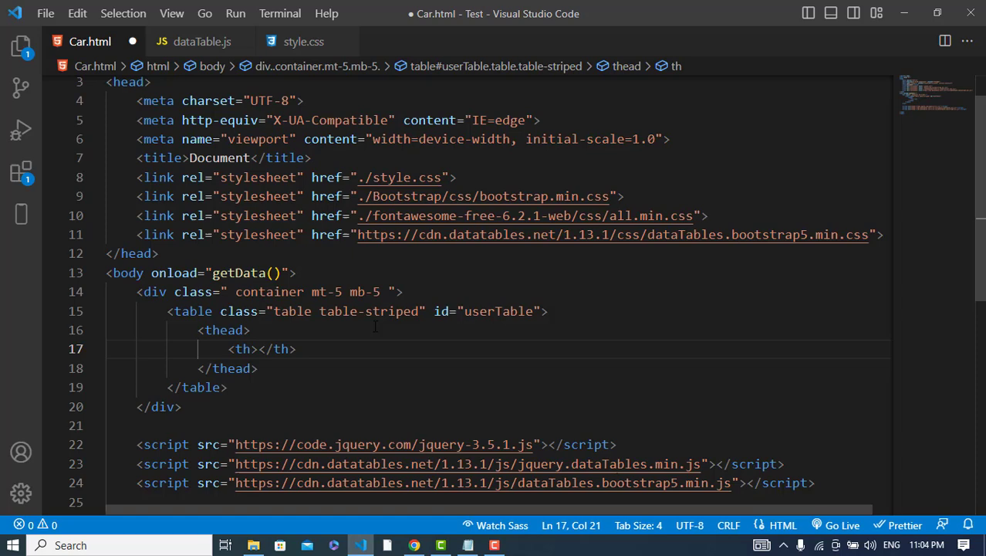
type("FName")
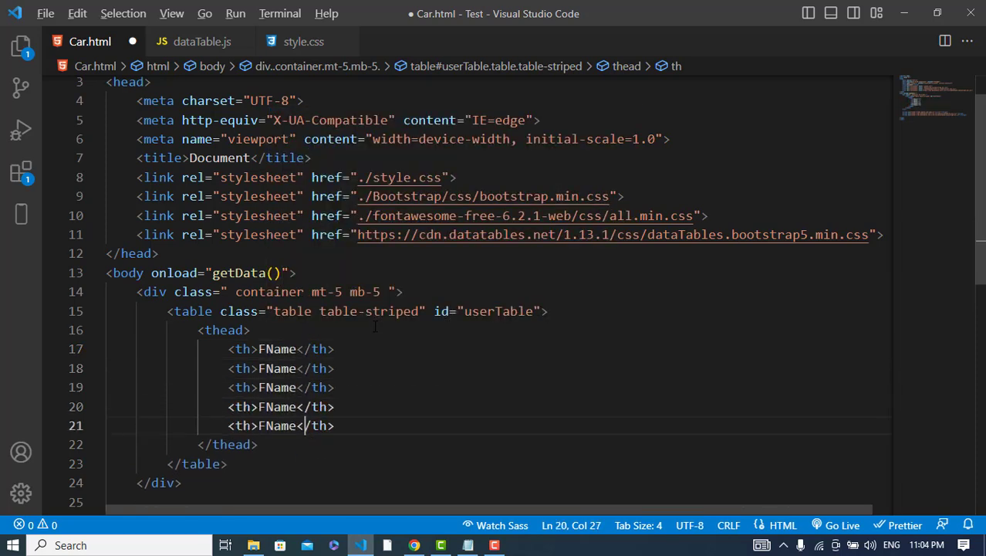
left_click(266, 368)
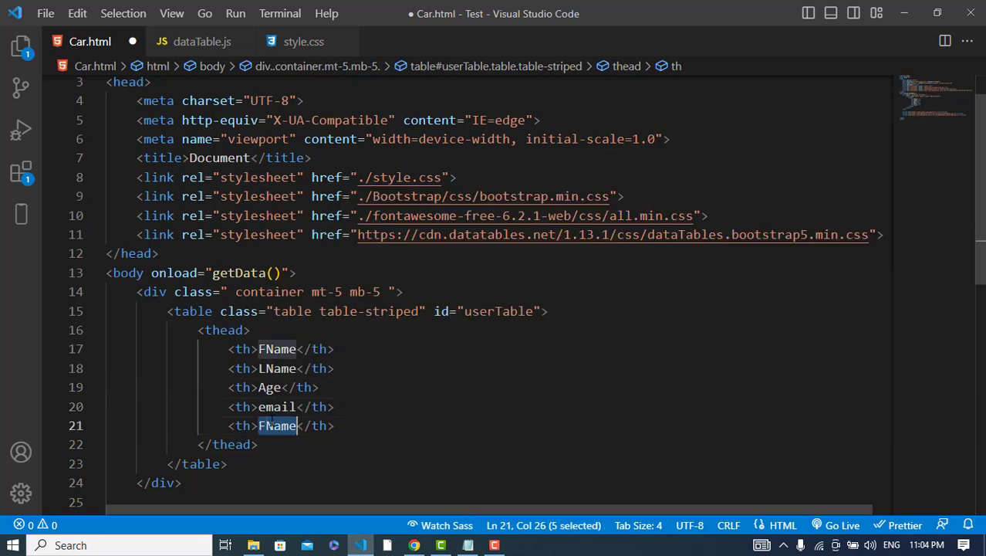
type("Gender")
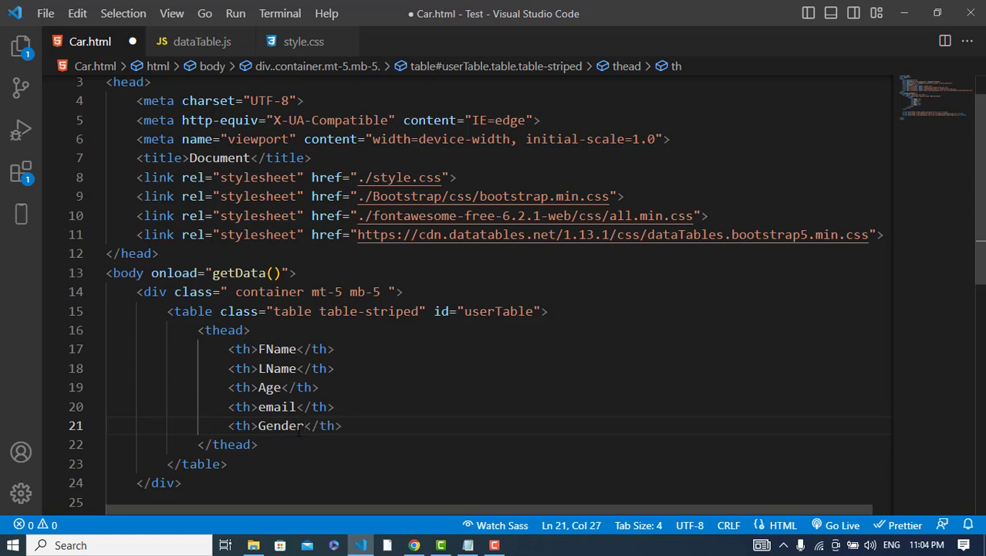
key("ctrl+s")
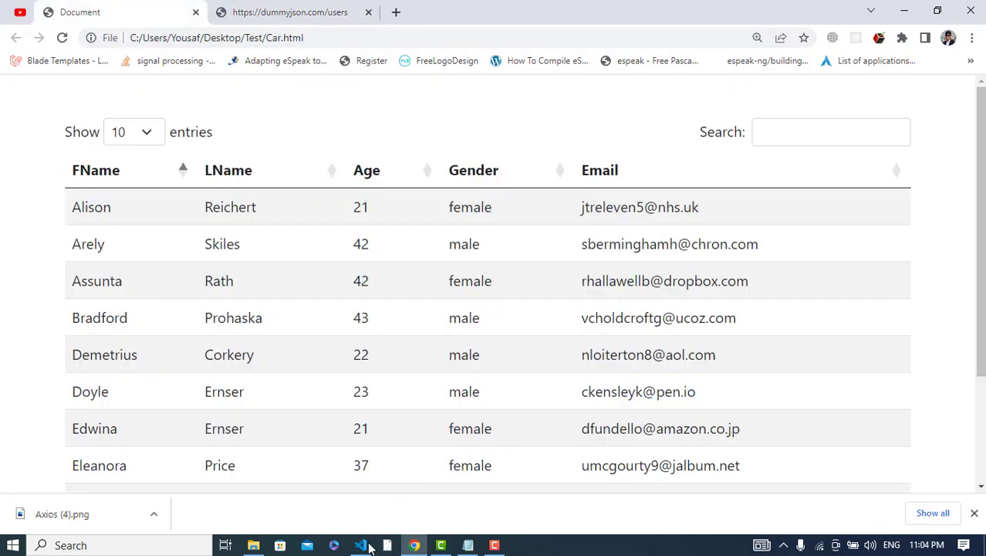
Add an empty <tbody id="tbody"> element after the header block.
left_click(359, 545)
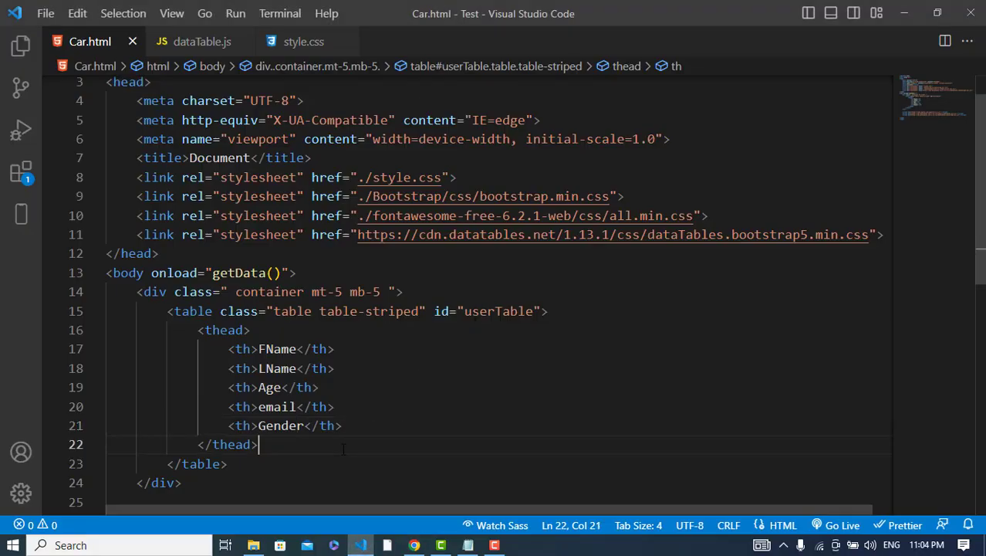
type("<tbody>")
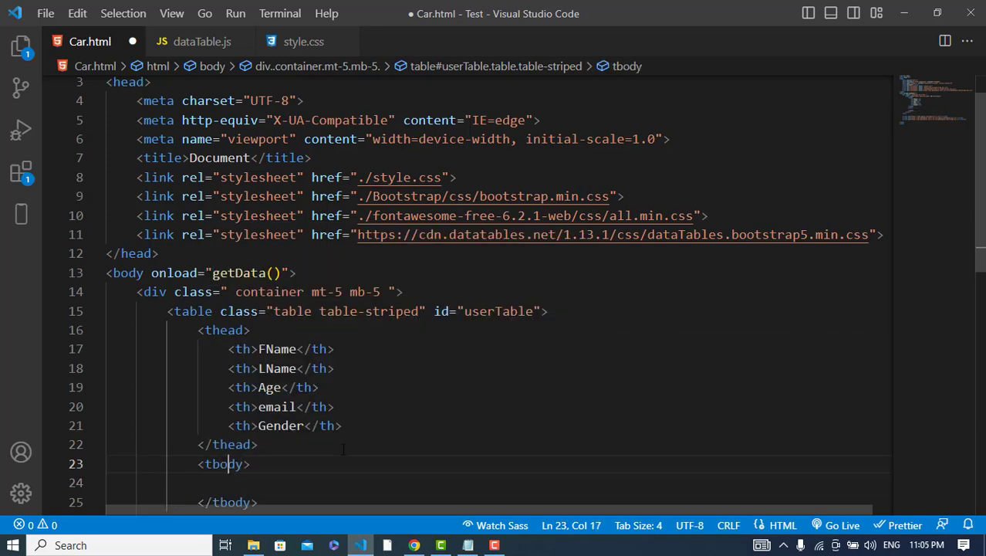
type("class=\"\"")
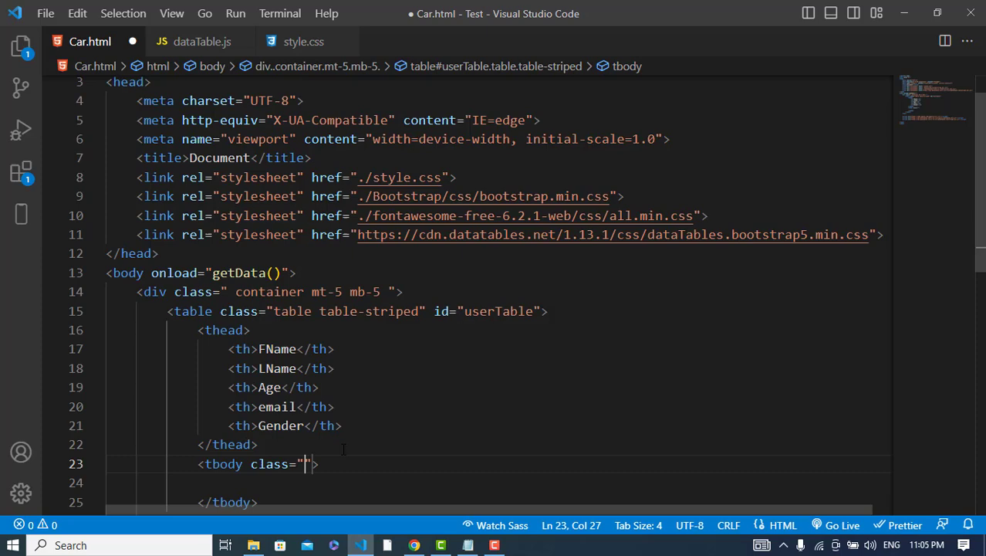
type("tbody")
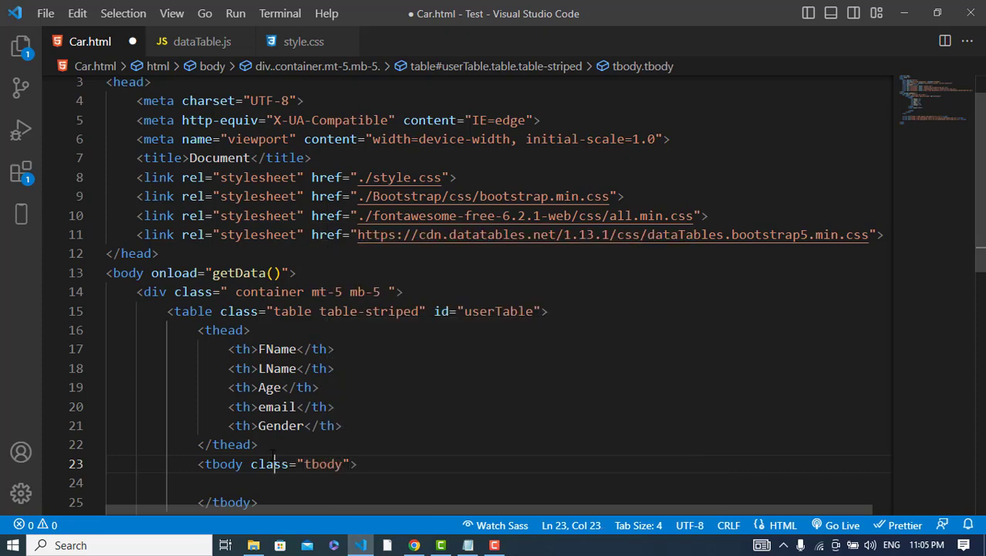
type("id")
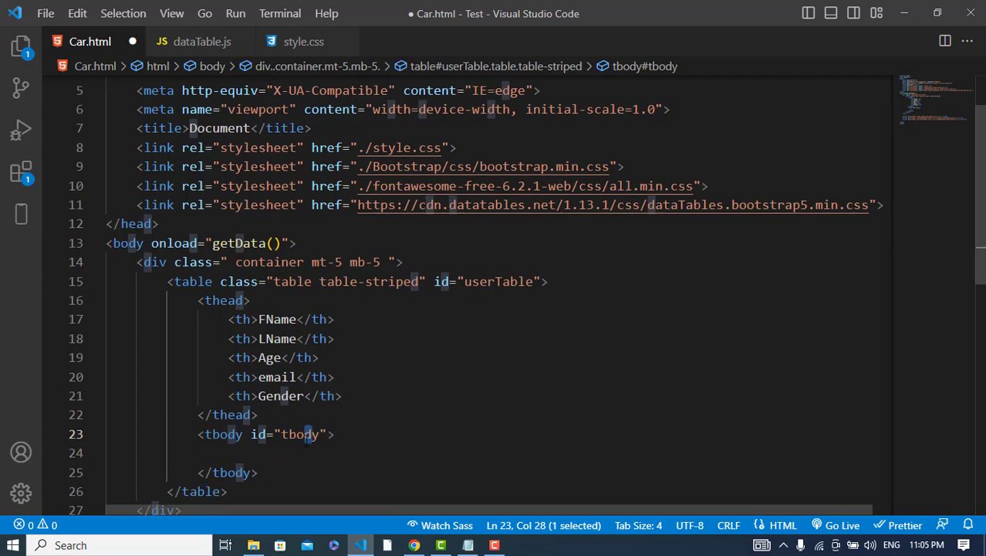
scroll("down", 3)
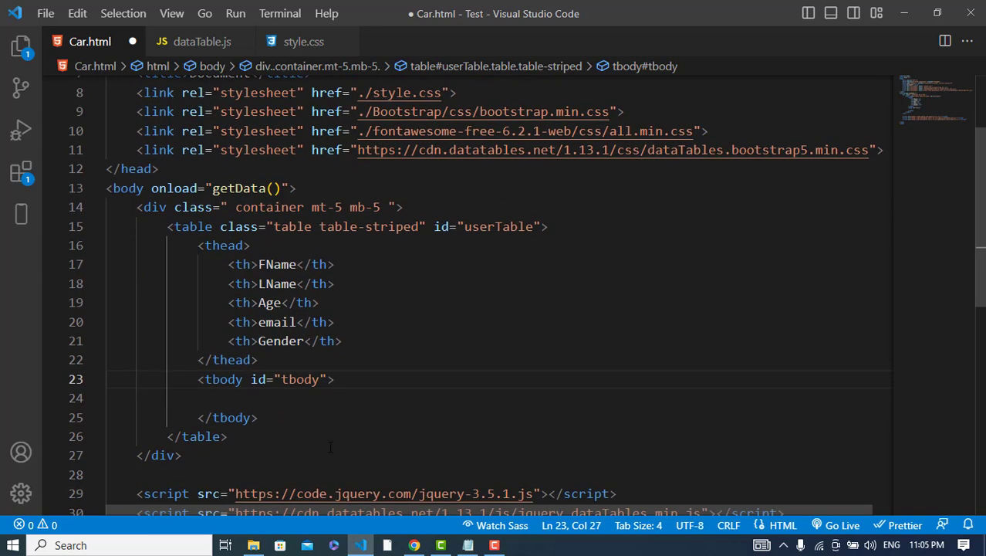
scroll("down", 3)
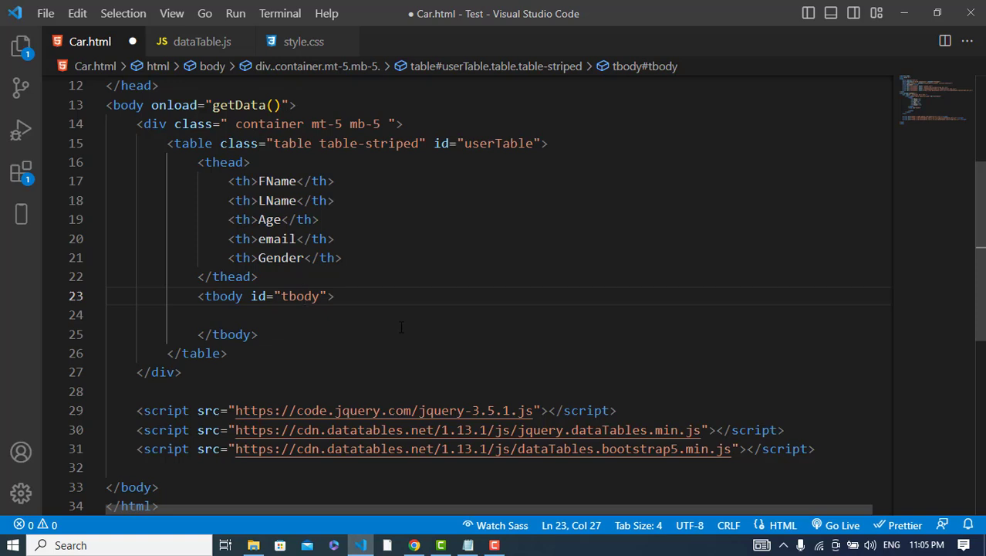
mouse_move(201, 40)
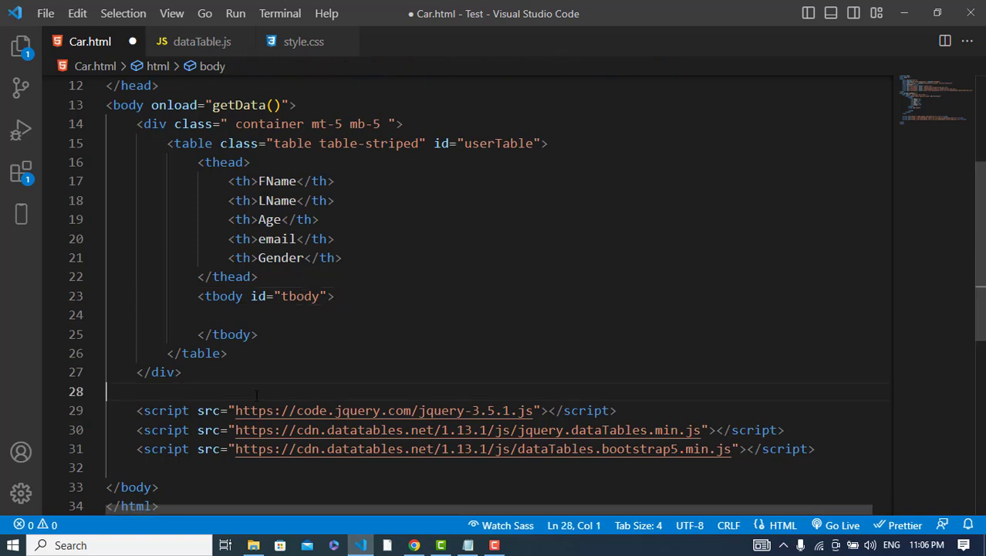
Add a script tag loading ./dataTable.js, then bring up the dataTable.js file.
type("script src=\"\"></script>")
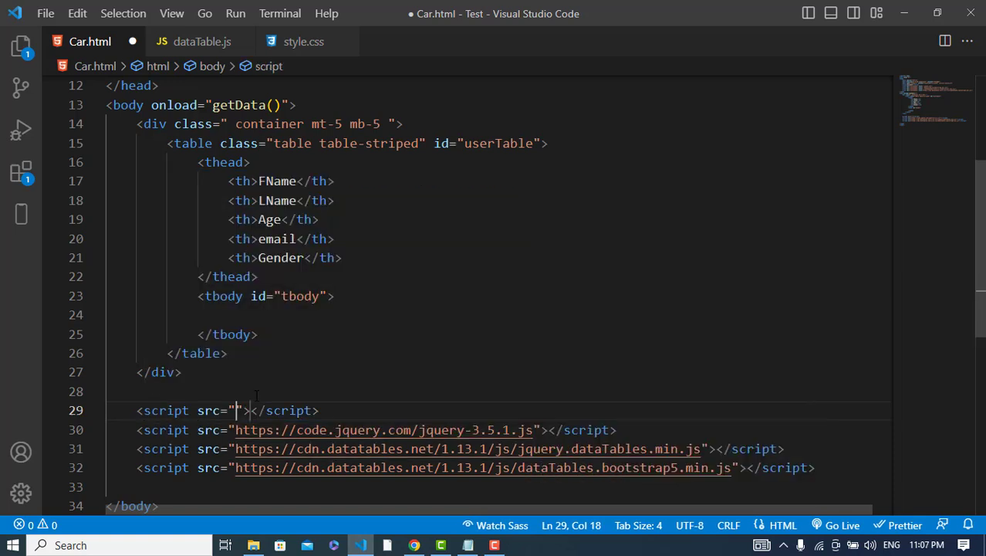
type("./da")
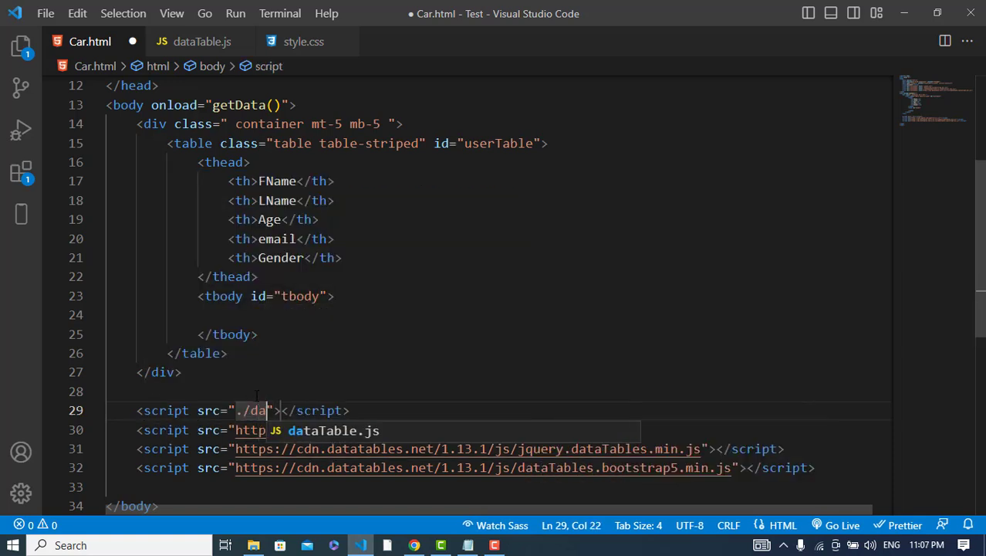
type("ta")
key("Enter")
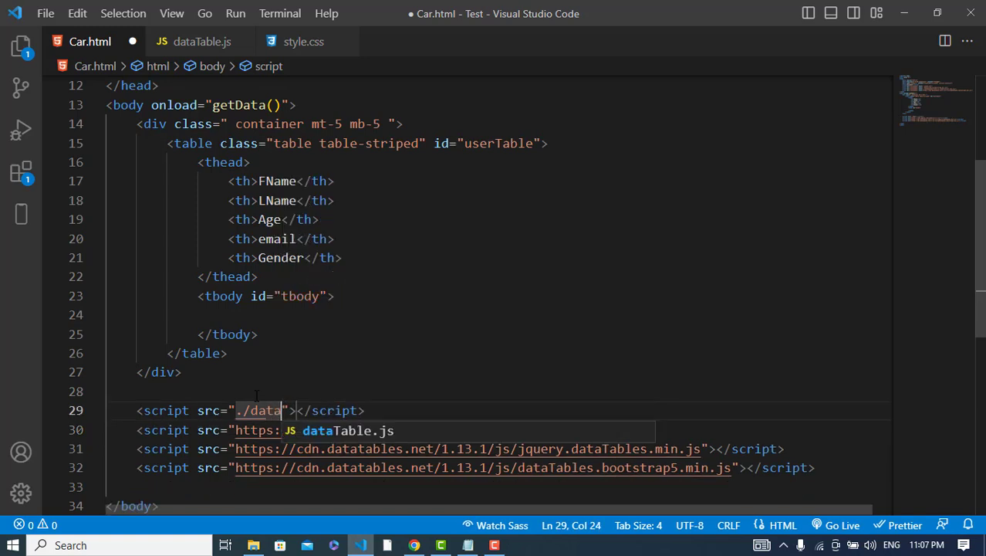
type("Table.")
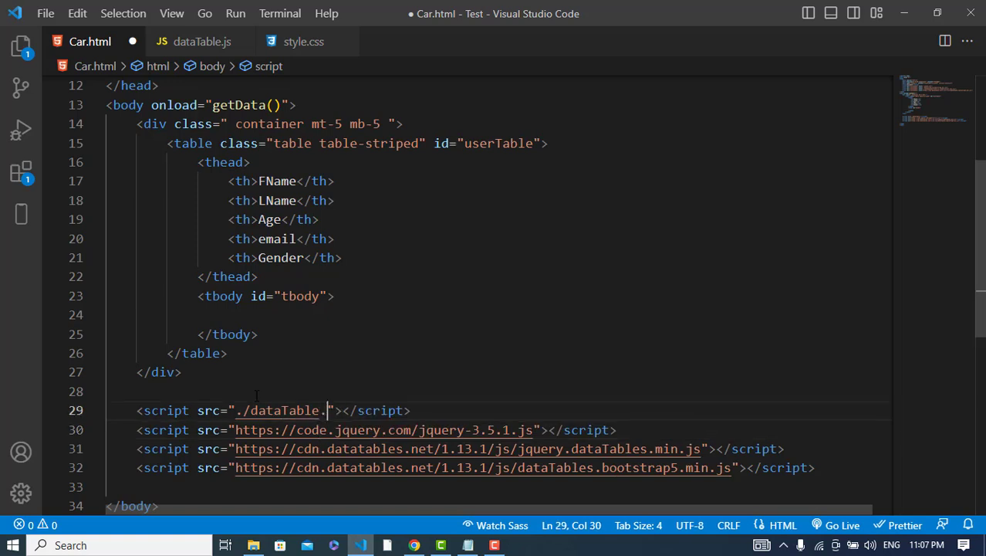
type("js")
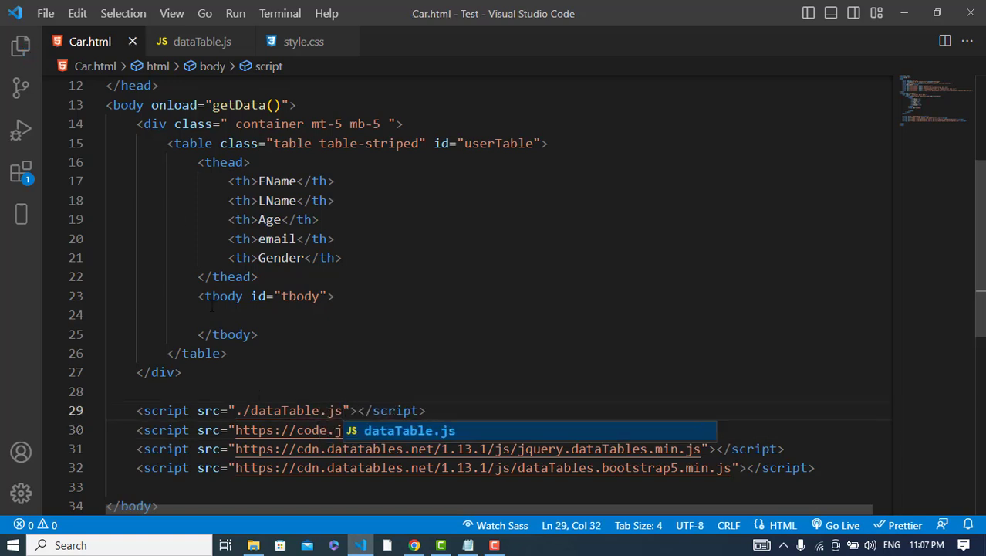
left_click(200, 40)
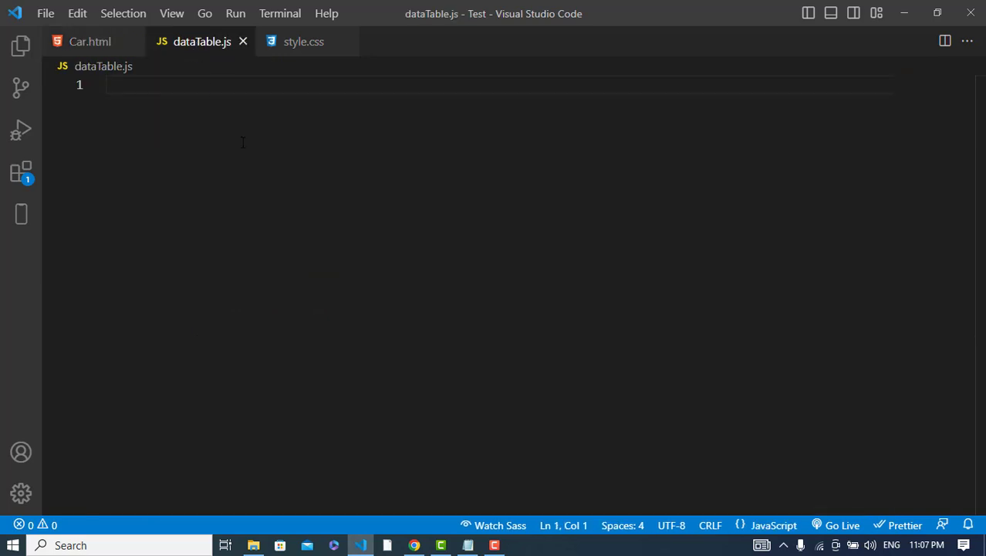
type("async function")
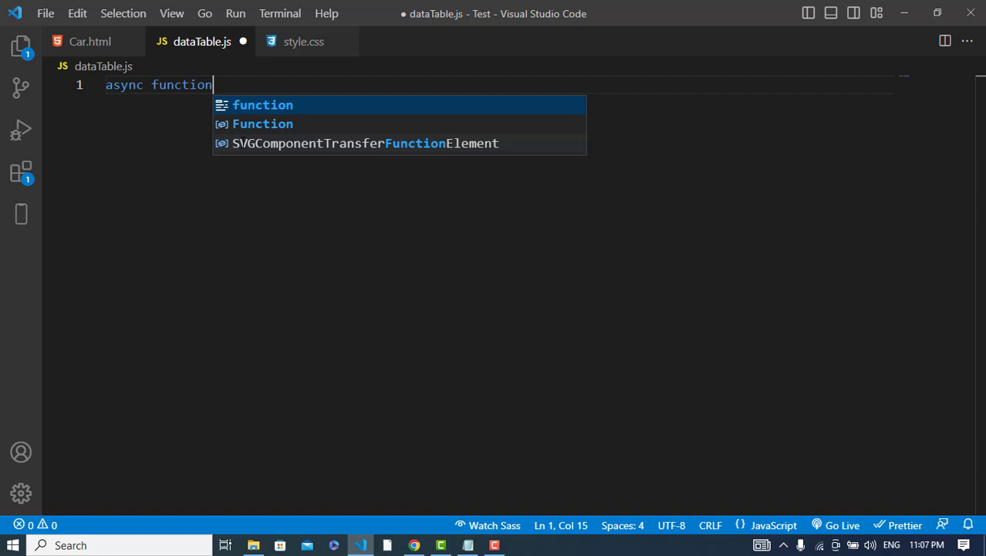
type("getData() {")
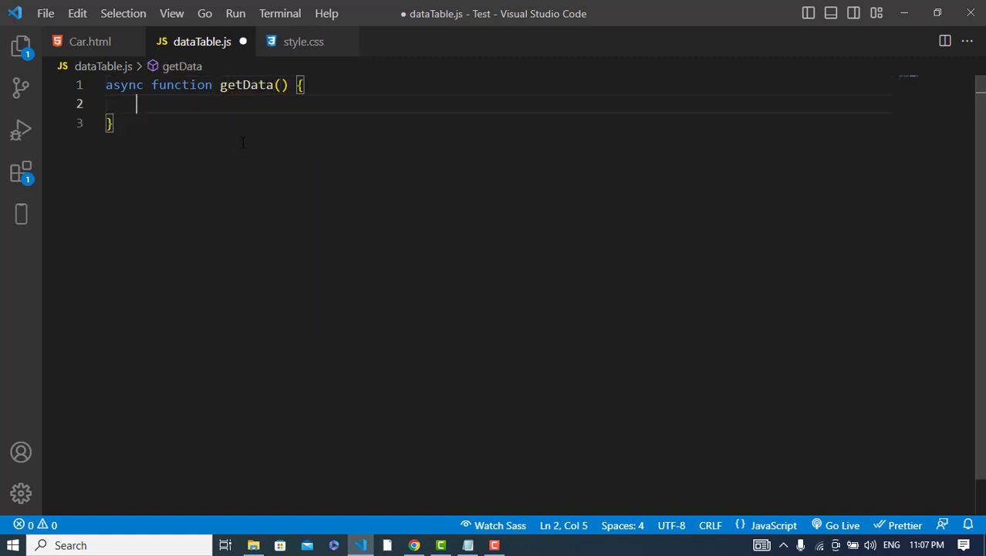
type("const")
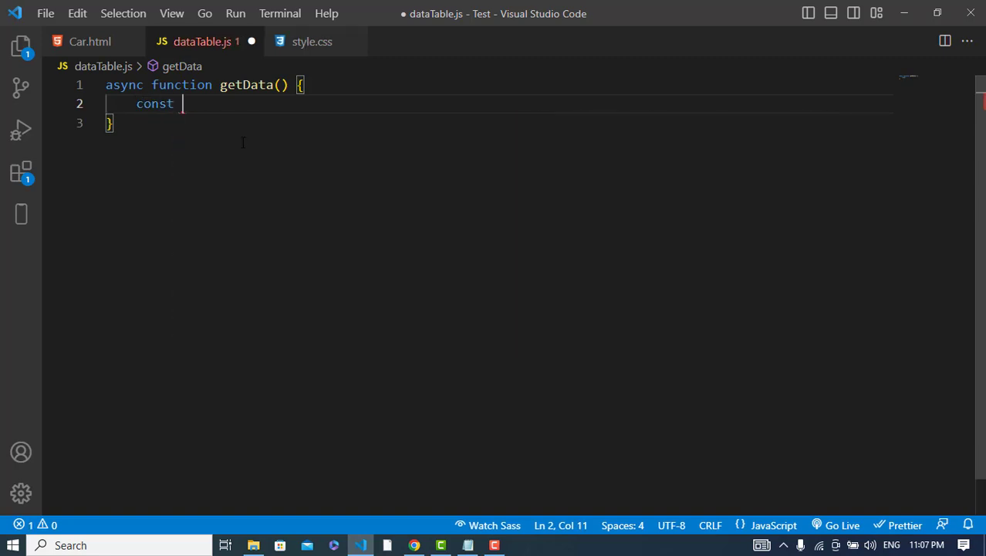
type("records =")
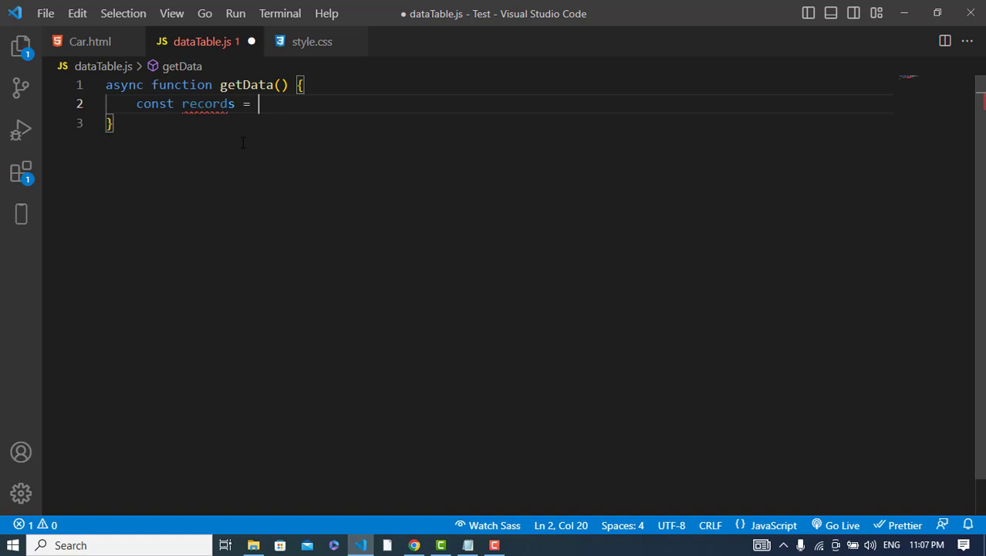
type("fetch()")
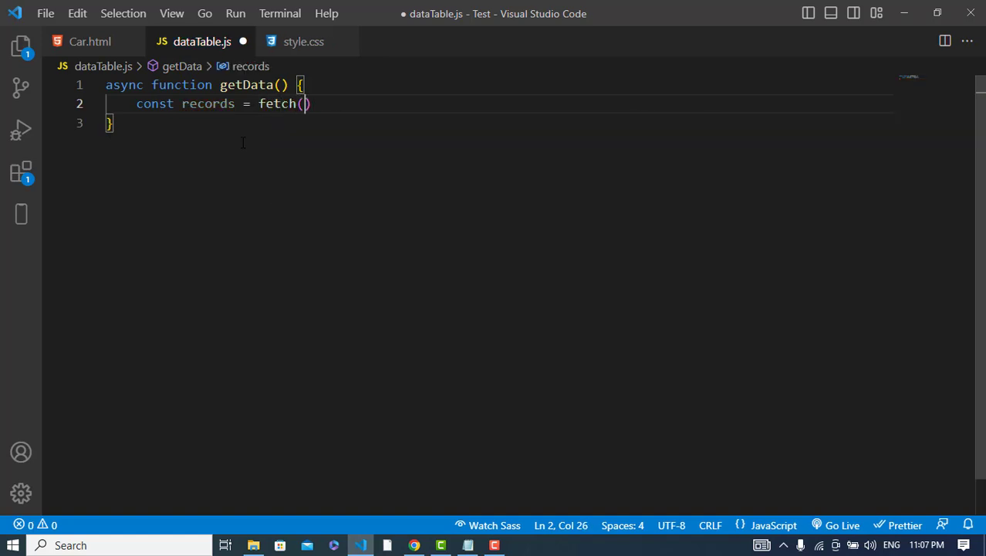
type("''")
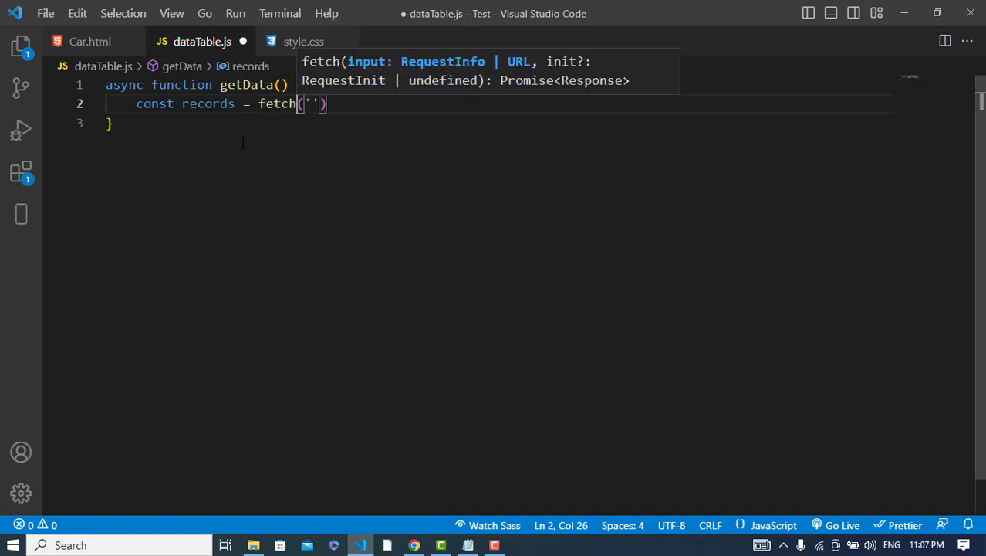
type("await")
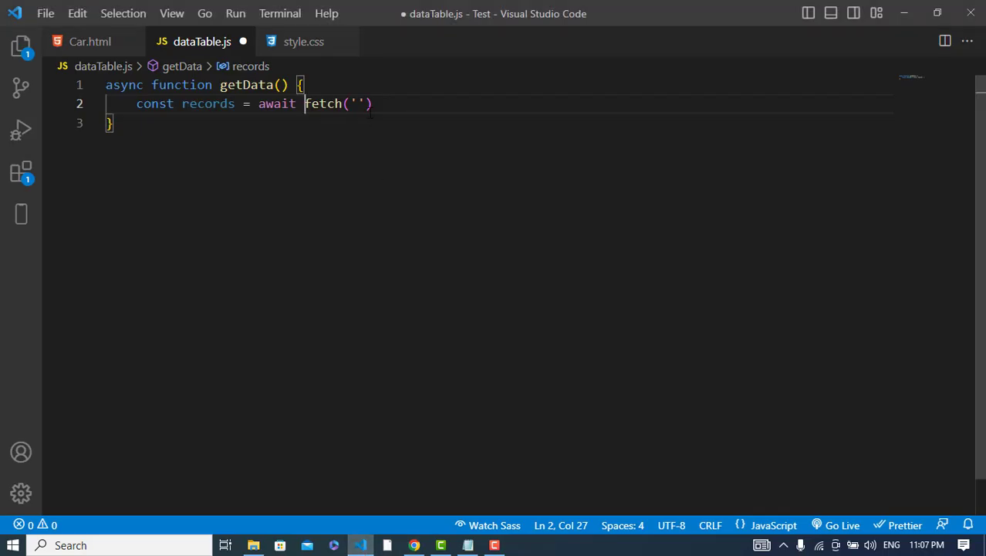
type("https://dummyjson.com/users")
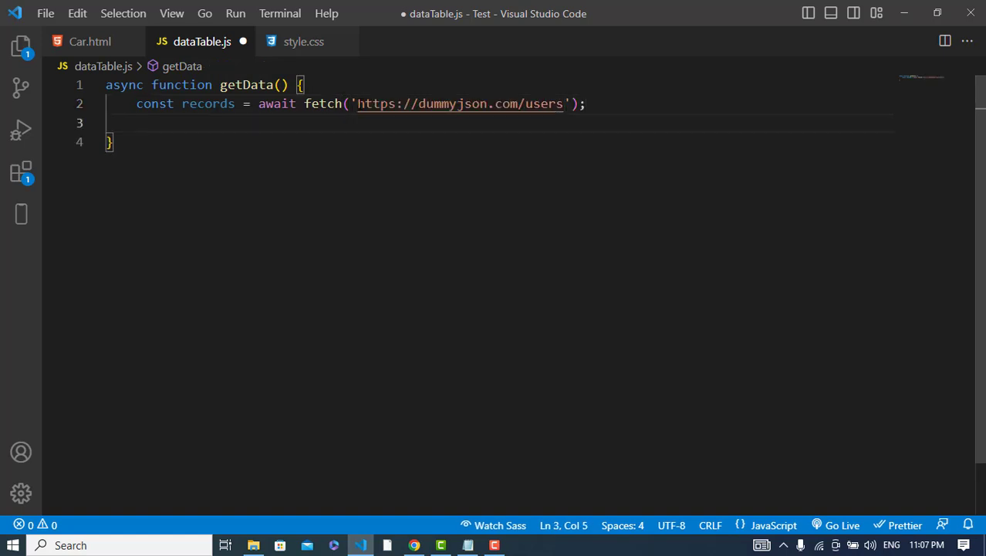
Parse the response with const data = records.json(); and start a fresh line.
type("con")
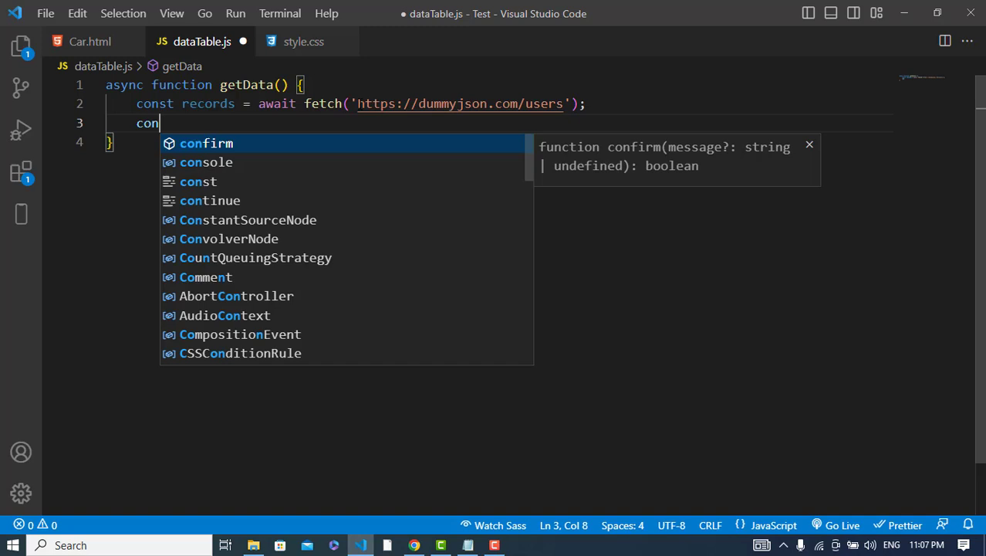
type("s")
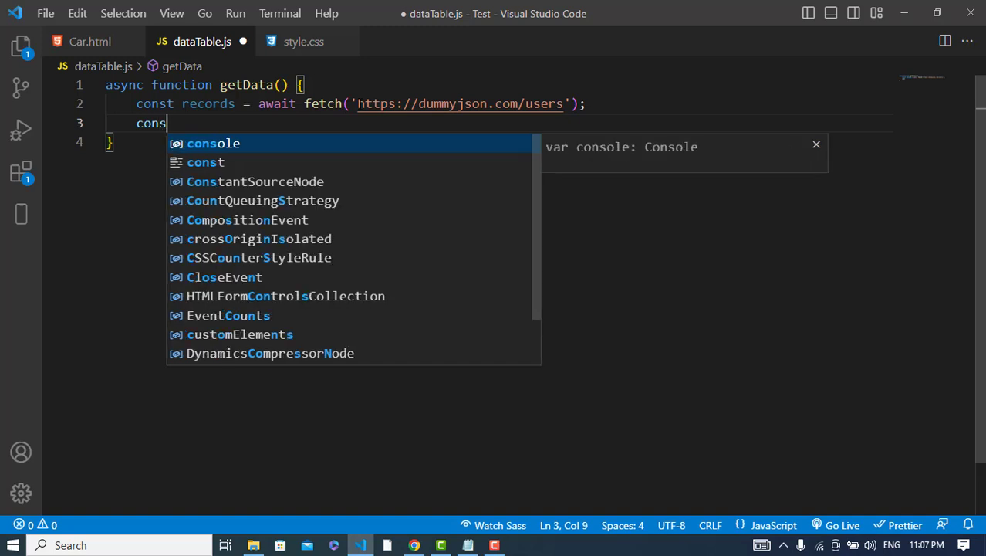
type("dat")
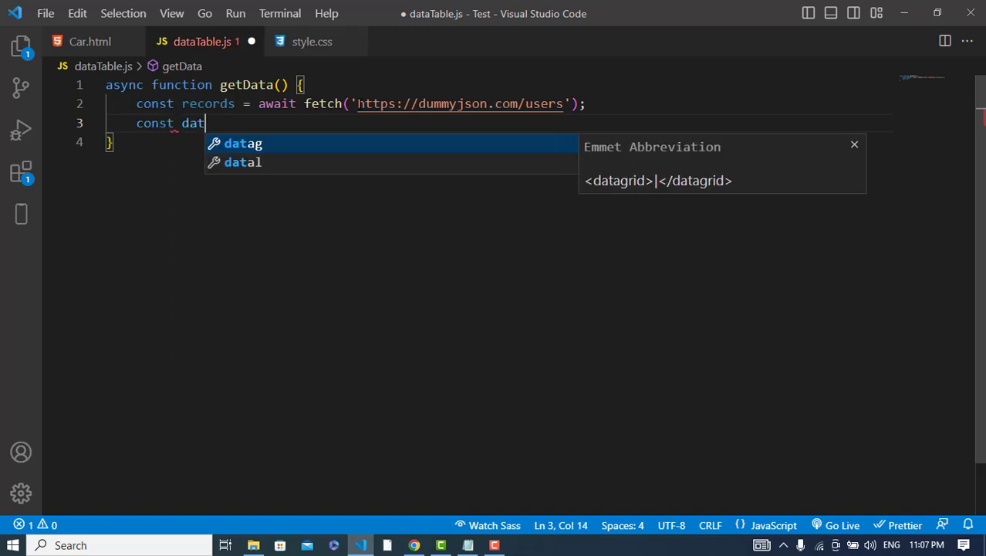
type("a =")
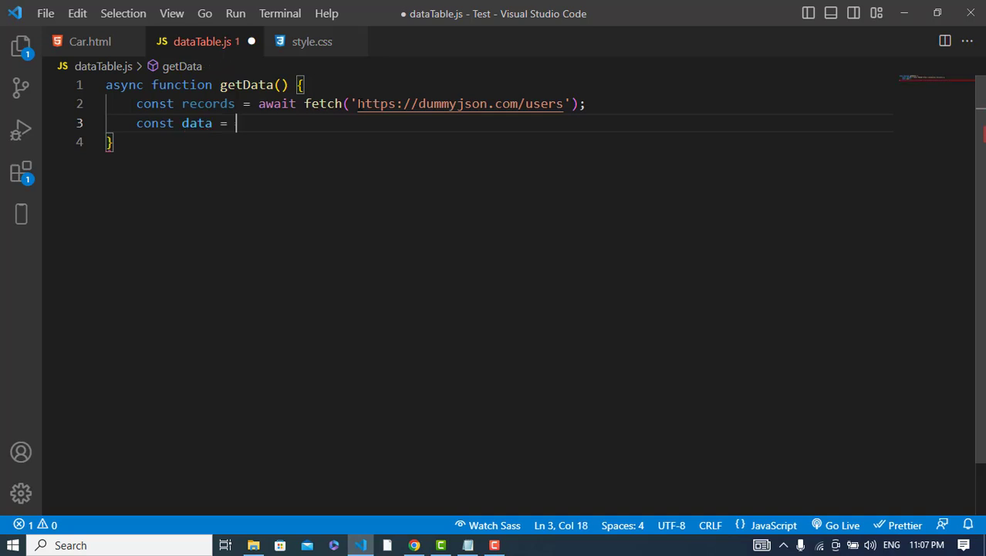
type("records.json();")
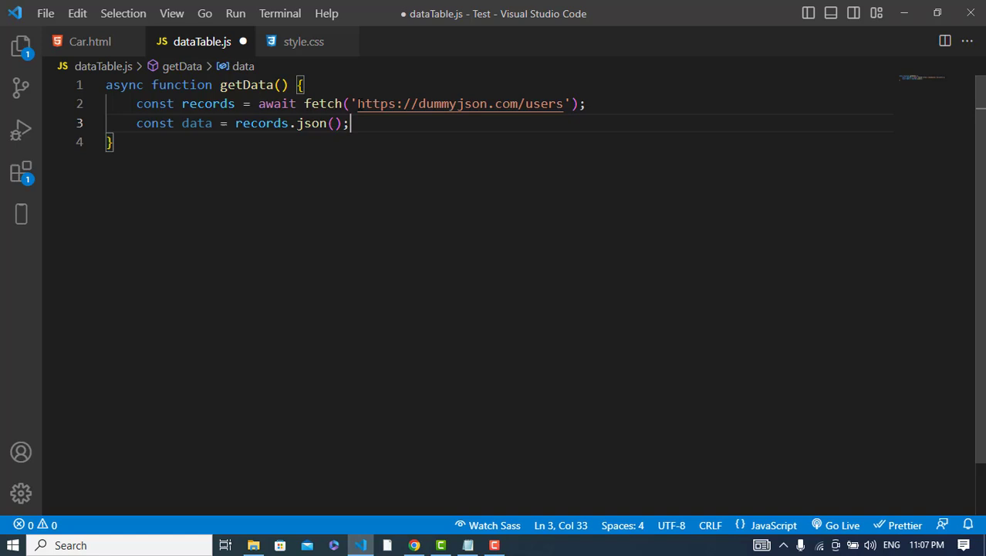
key("Enter")
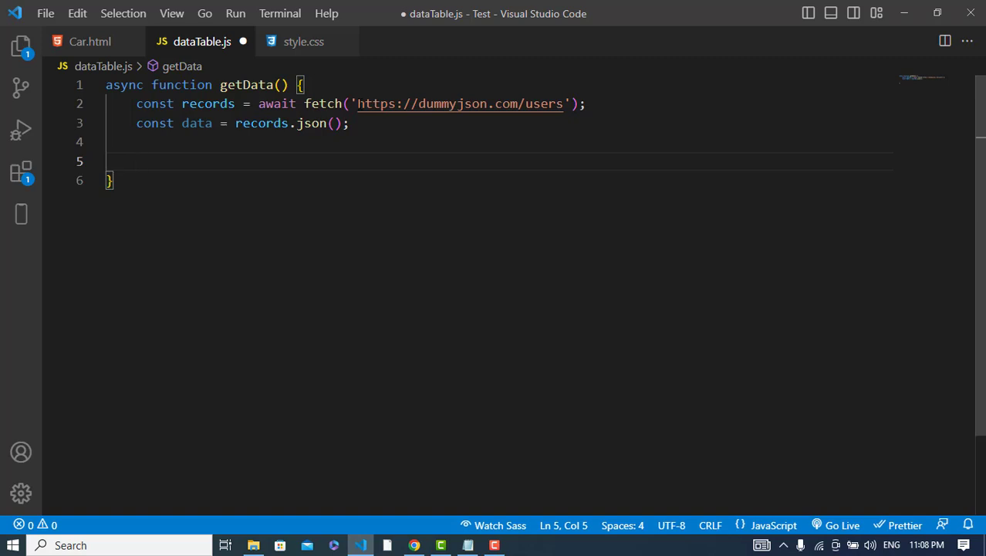
Declare an empty string with let tab = '';.
type("let")
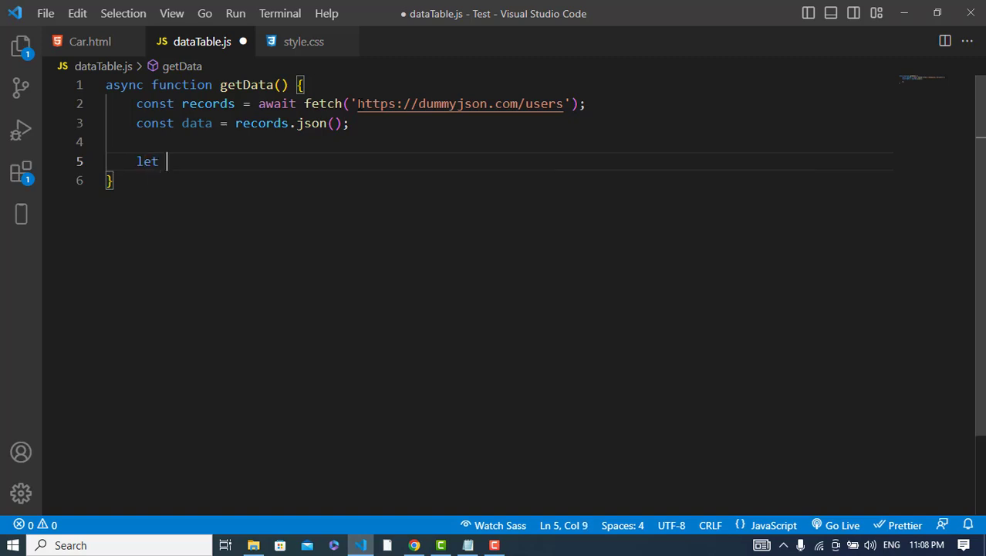
type("tab")
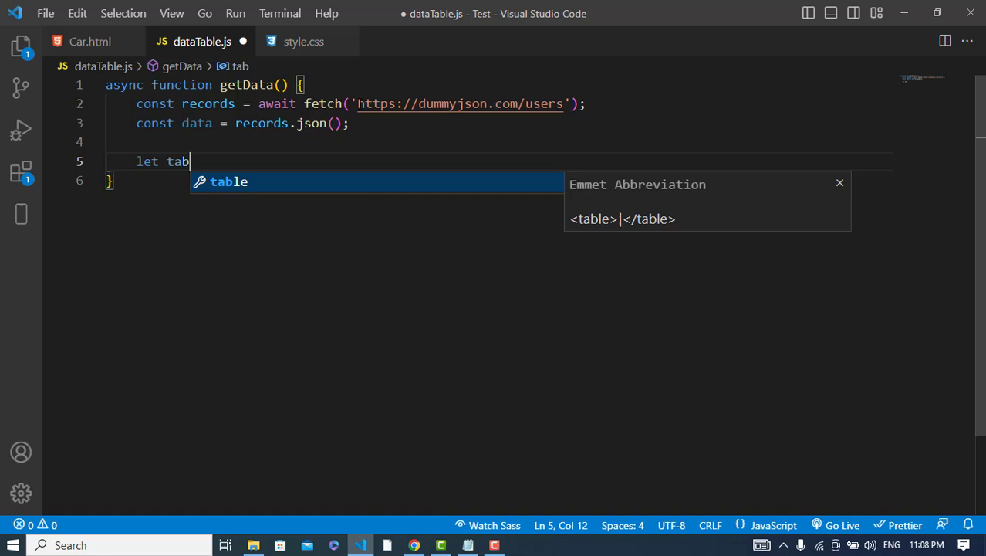
type("=")
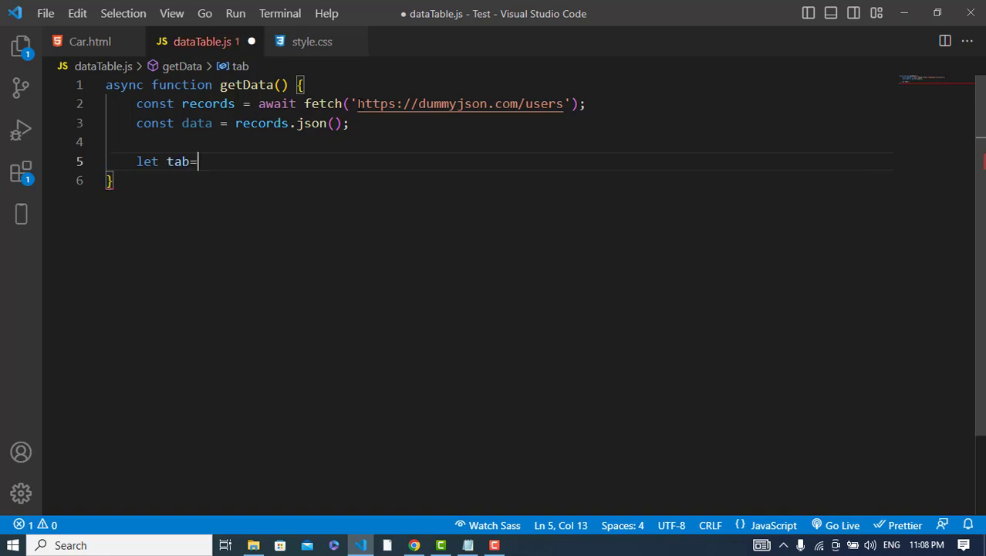
type("'';")
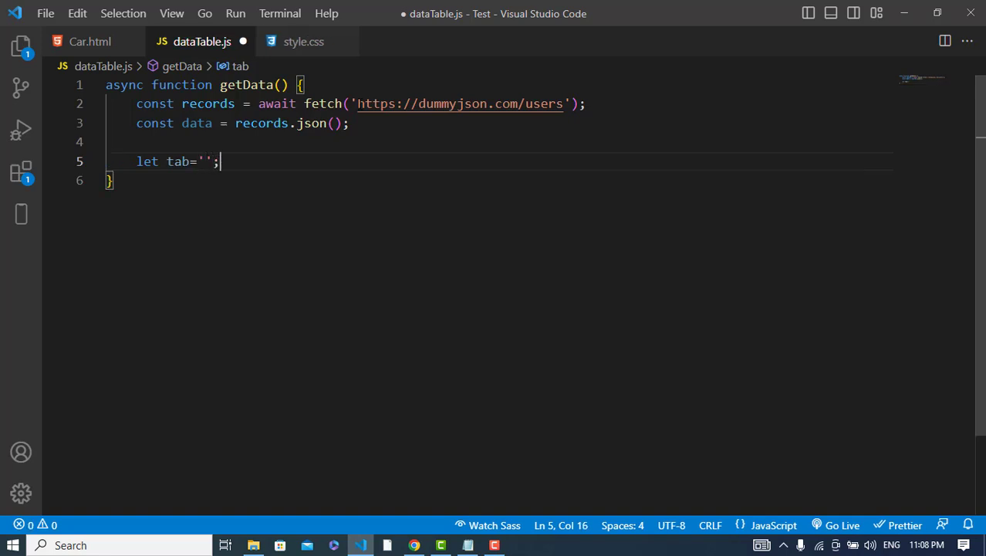
key("Enter")
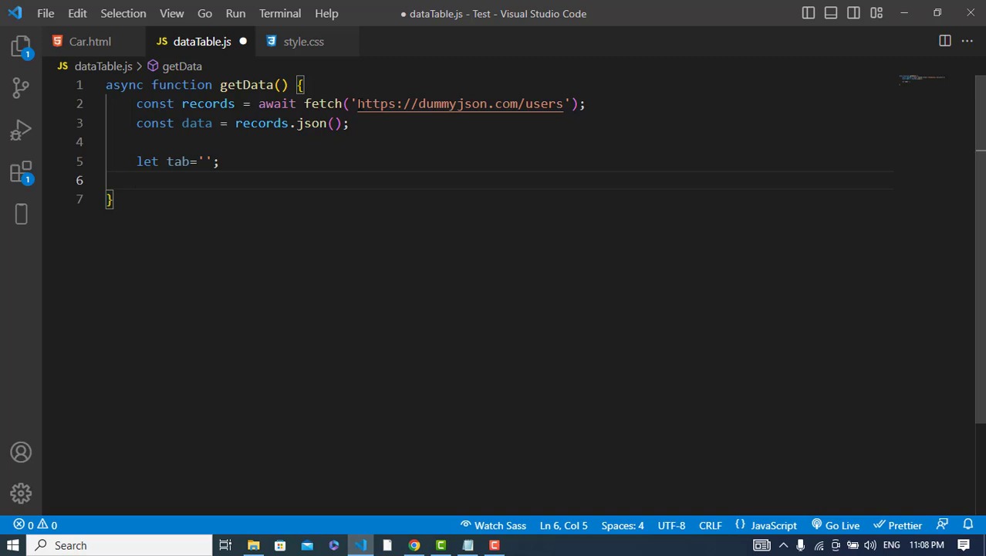
Start a data.users.forEach(function(user) { loop that appends a template string to tab.
type("data.user")
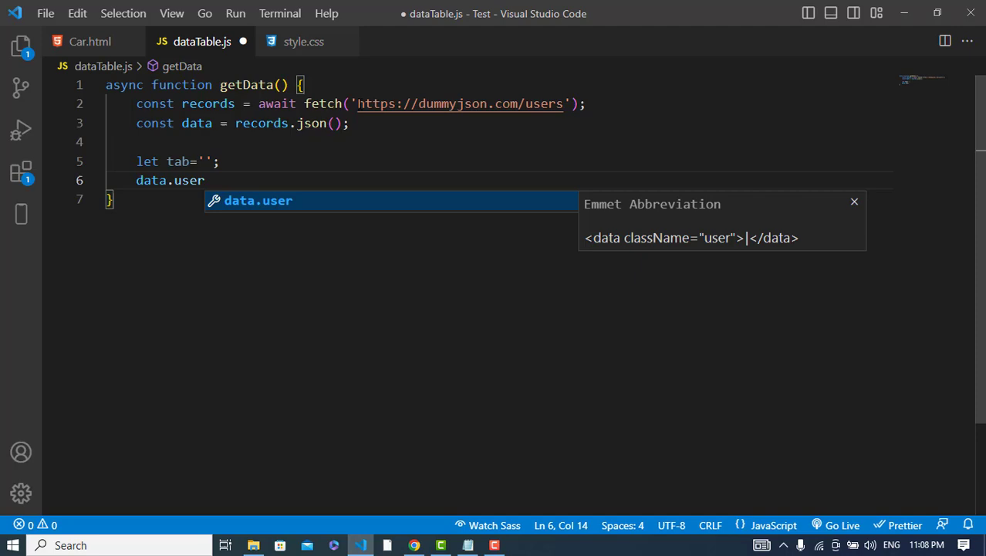
left_click(414, 545)
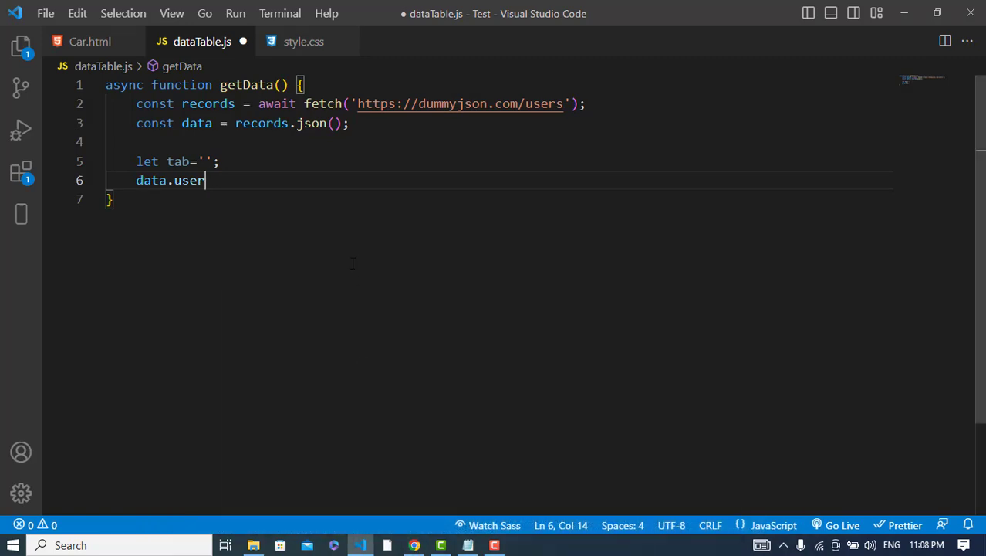
type("s.")
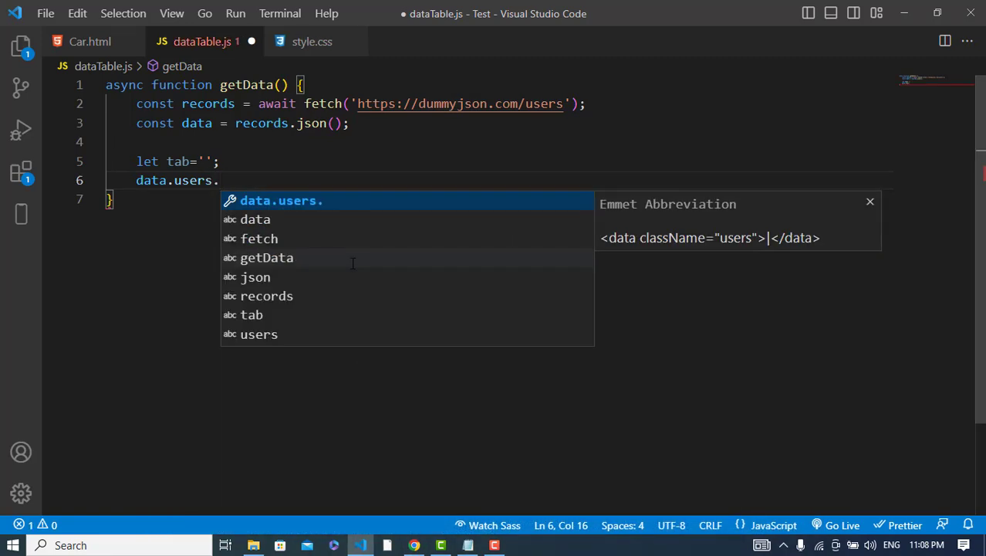
type("forEa")
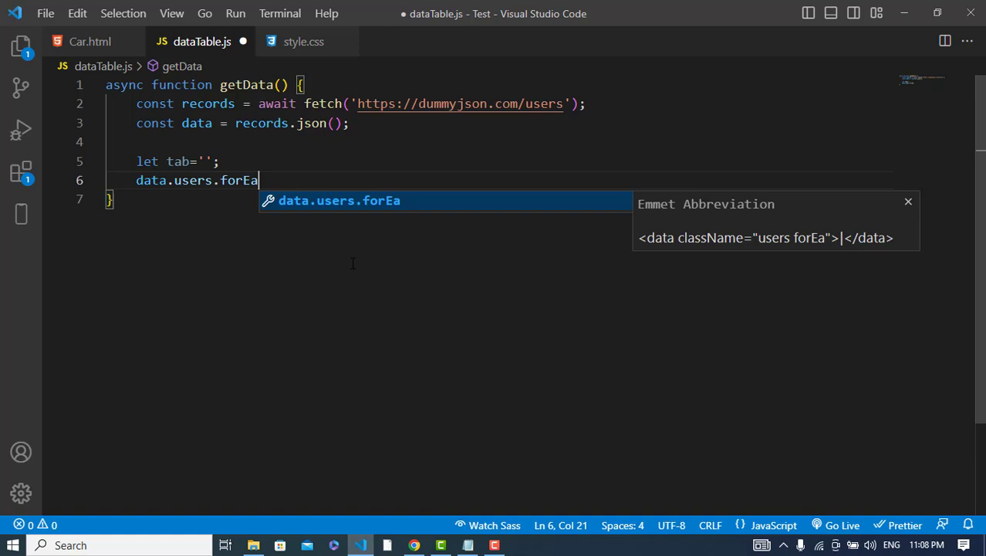
type("ch")
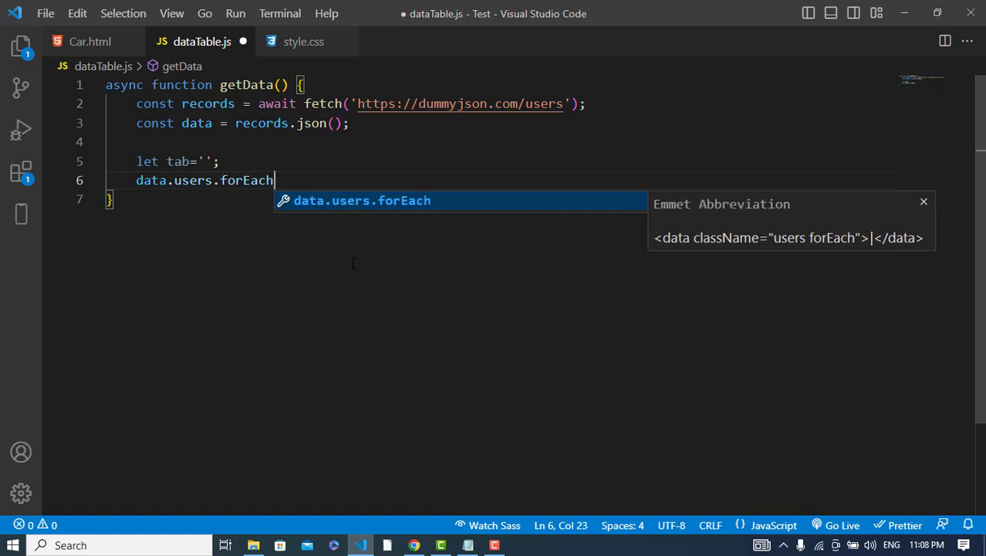
type("(function(")
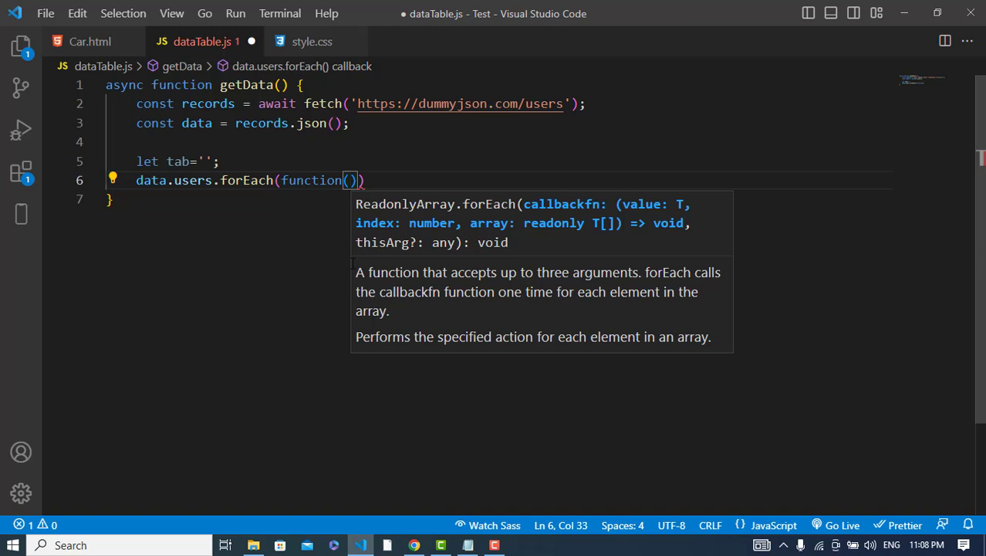
type("user)")
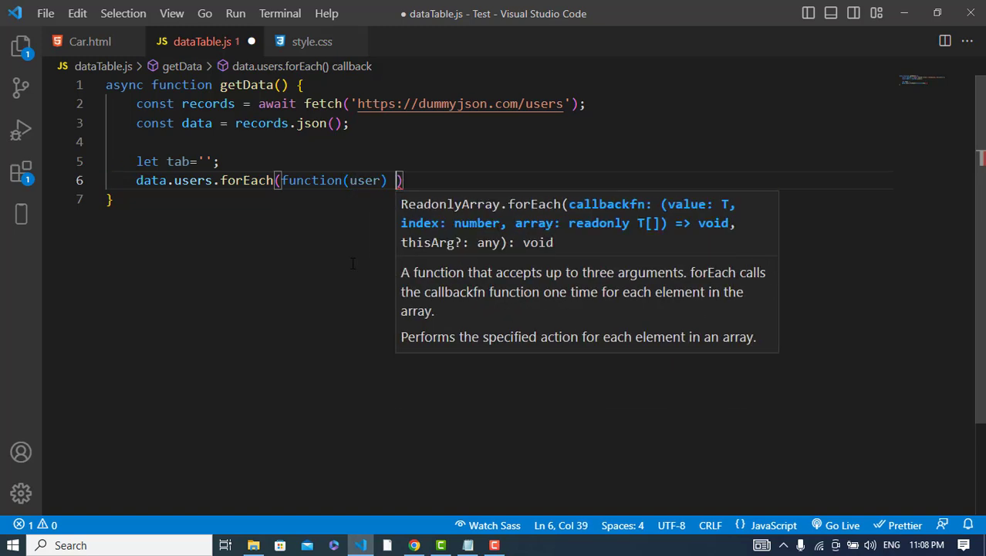
type("{")
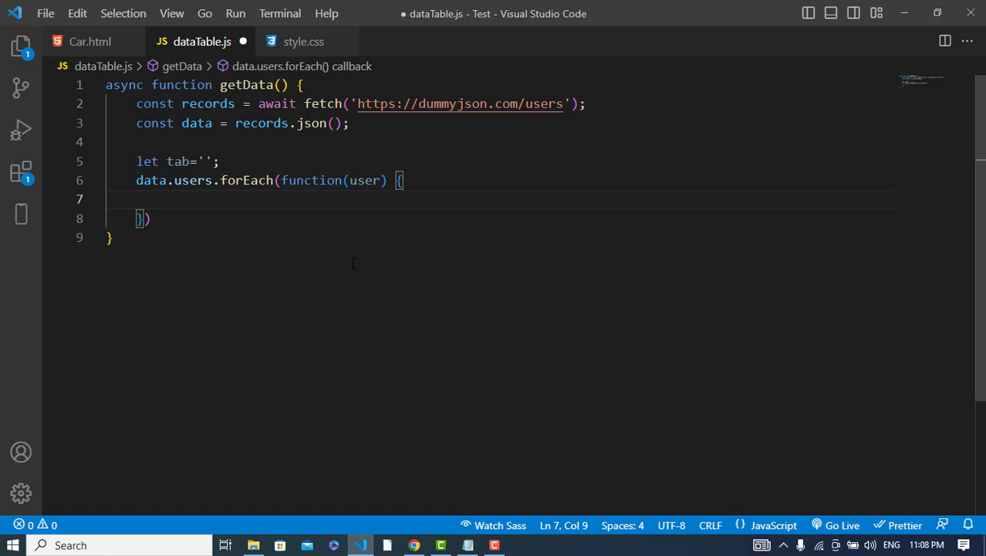
type("tab +")
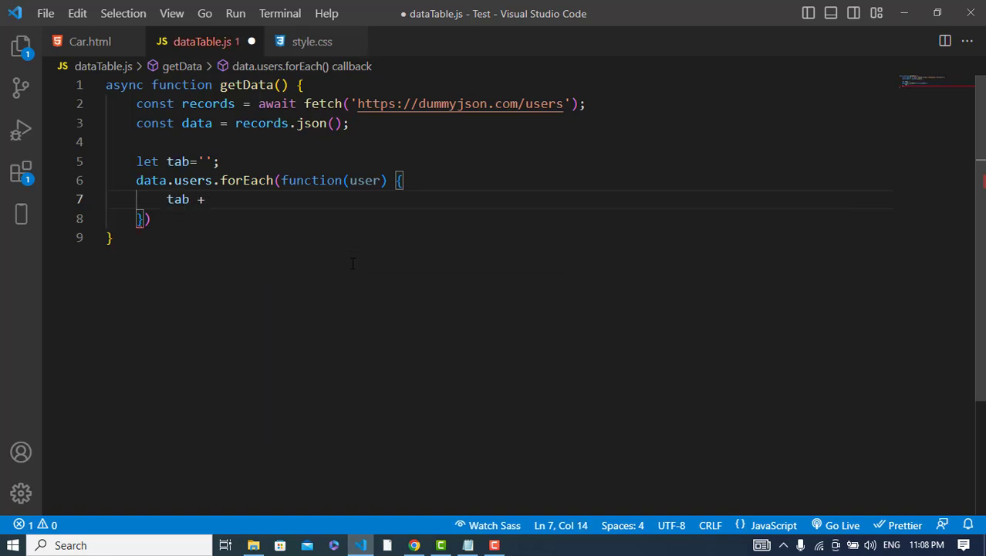
type("=")
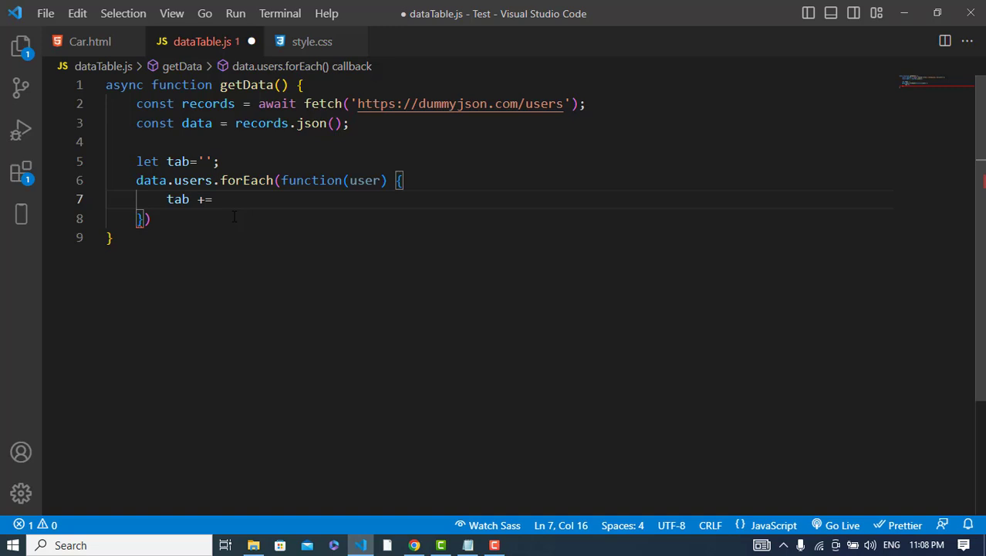
type("`<tr></tr>")
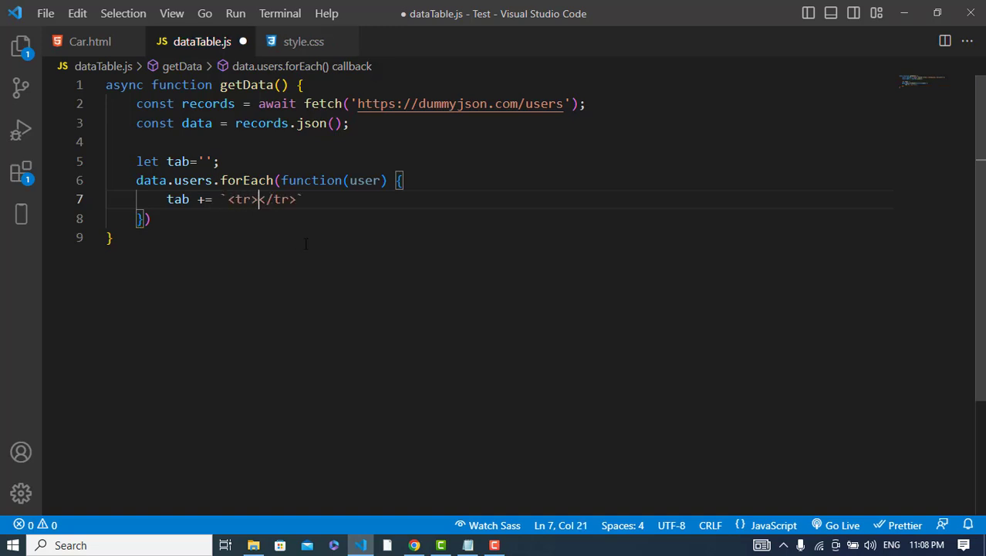
Fill the row template with td cells holding ${user.firstName}, checking Car.html's headers.
key("Enter")
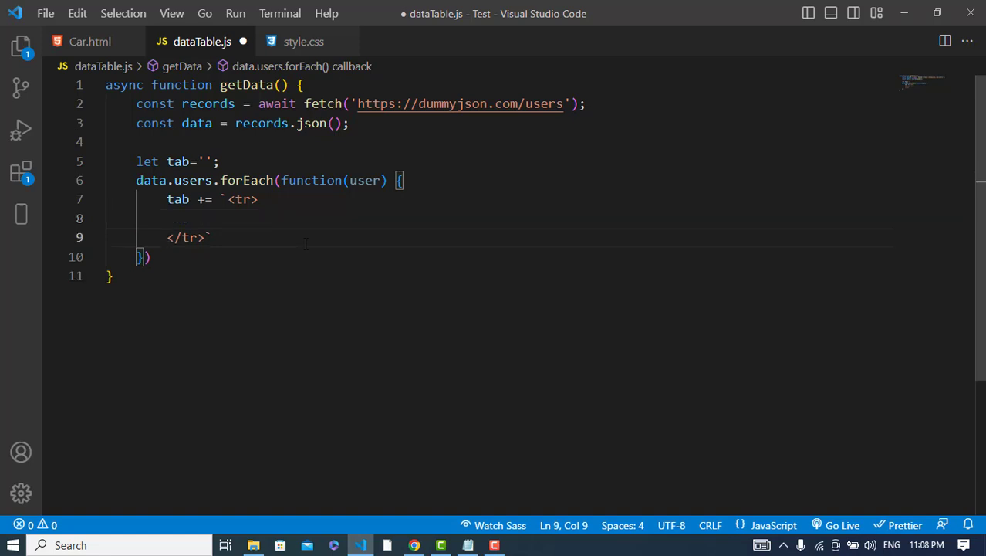
type("<td")
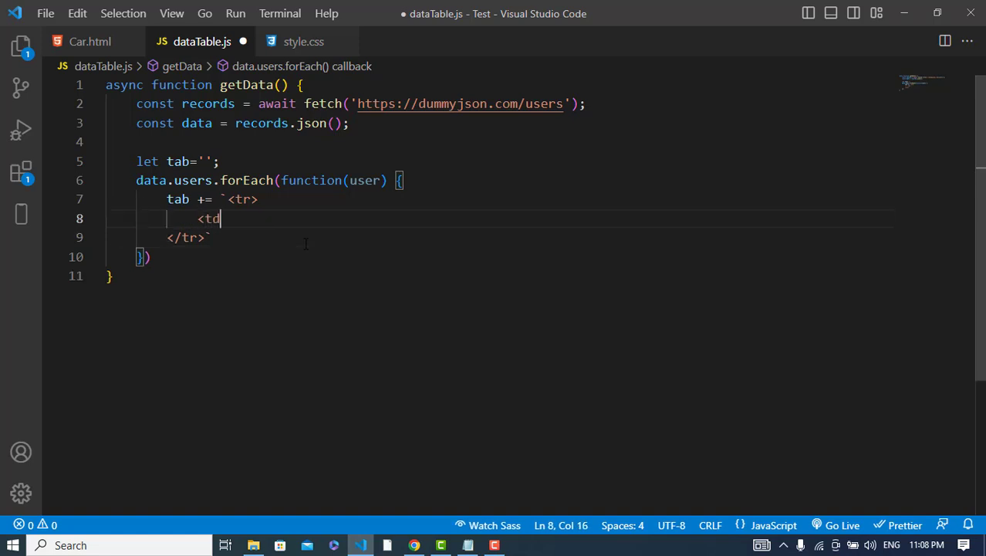
type("></td>")
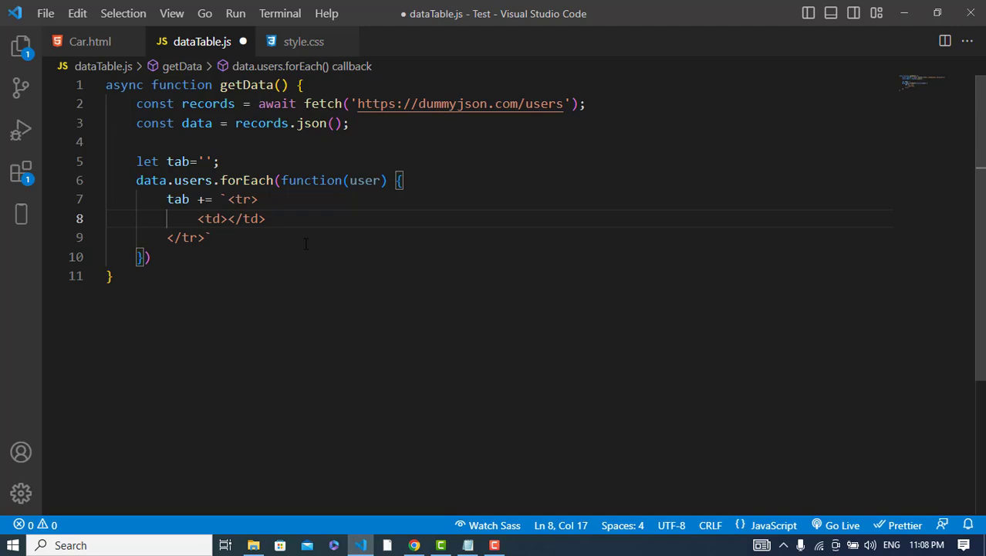
type("${")
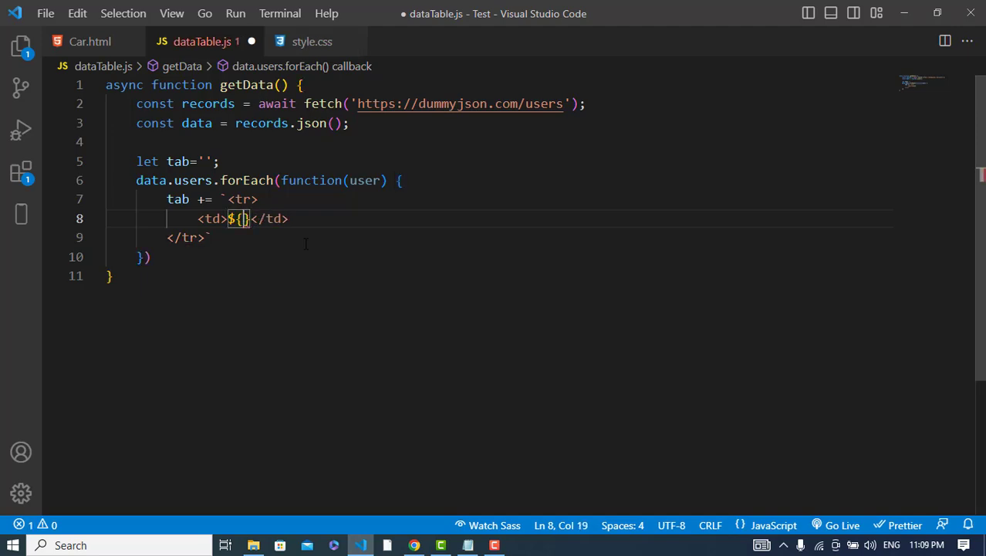
type("user.f")
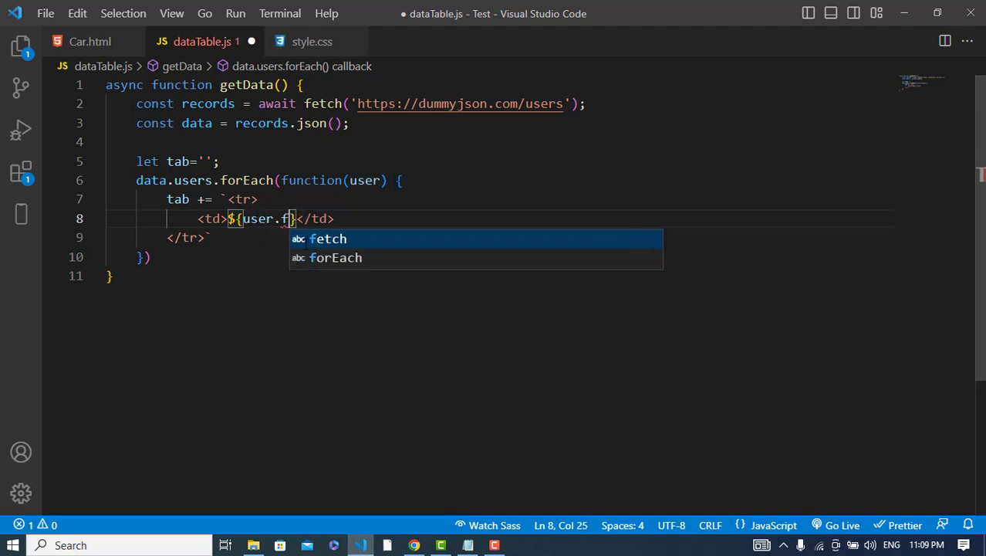
type("irstName")
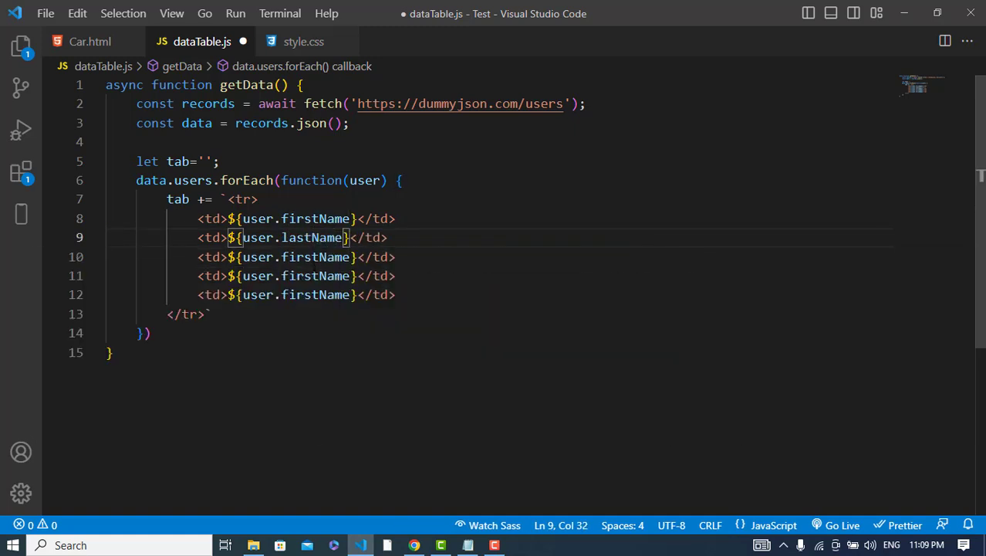
left_click(89, 40)
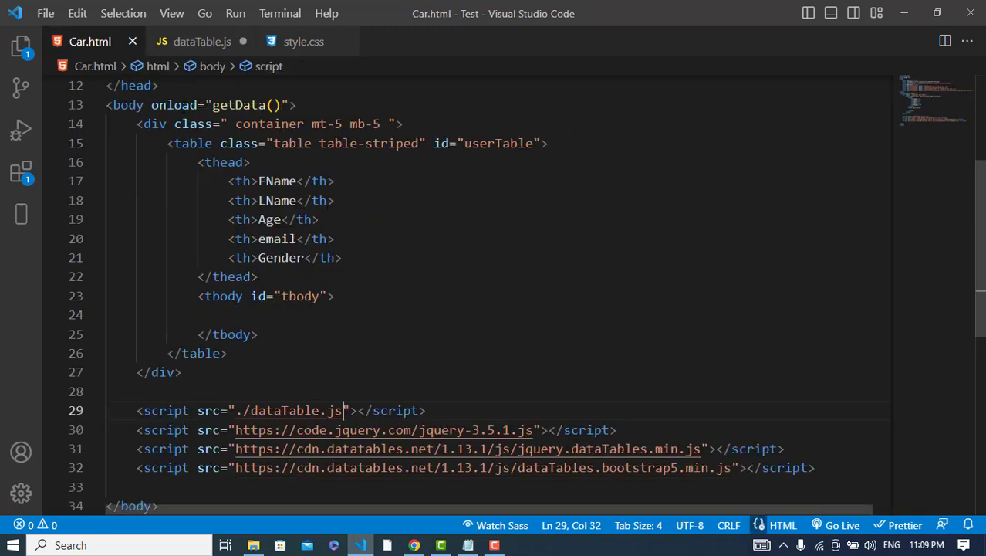
left_click(201, 40)
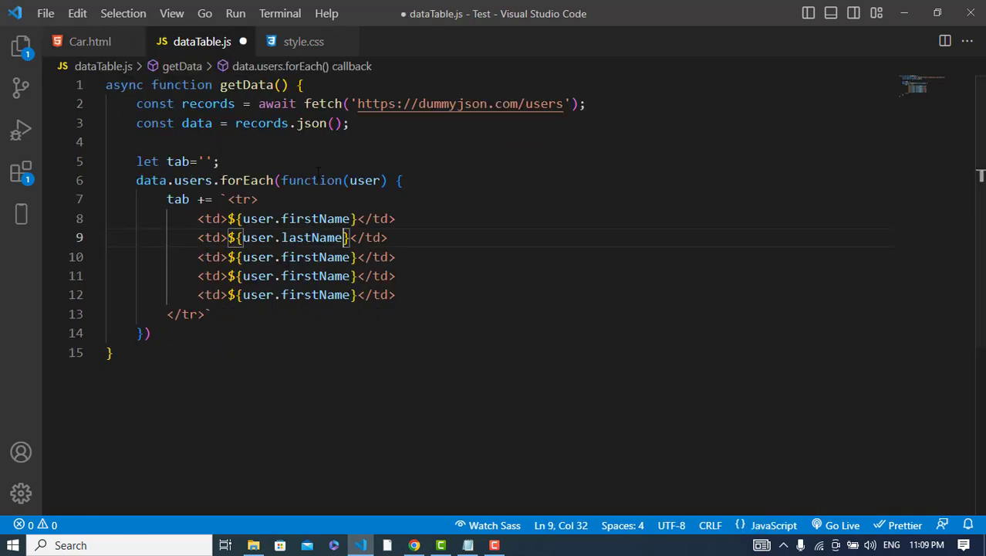
Change the remaining cells to user.age, user.gender and user.email, then continue after the loop.
double_click(315, 256)
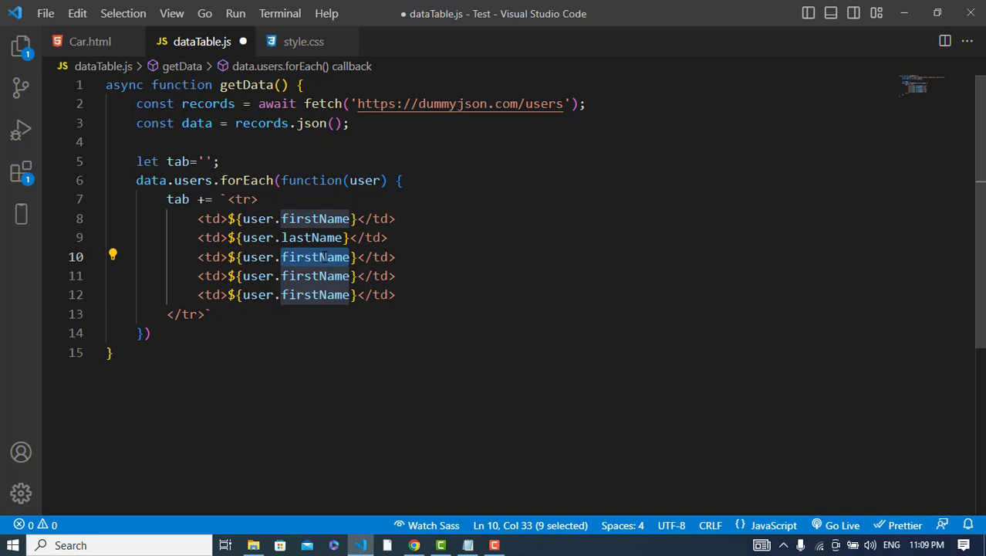
type("age")
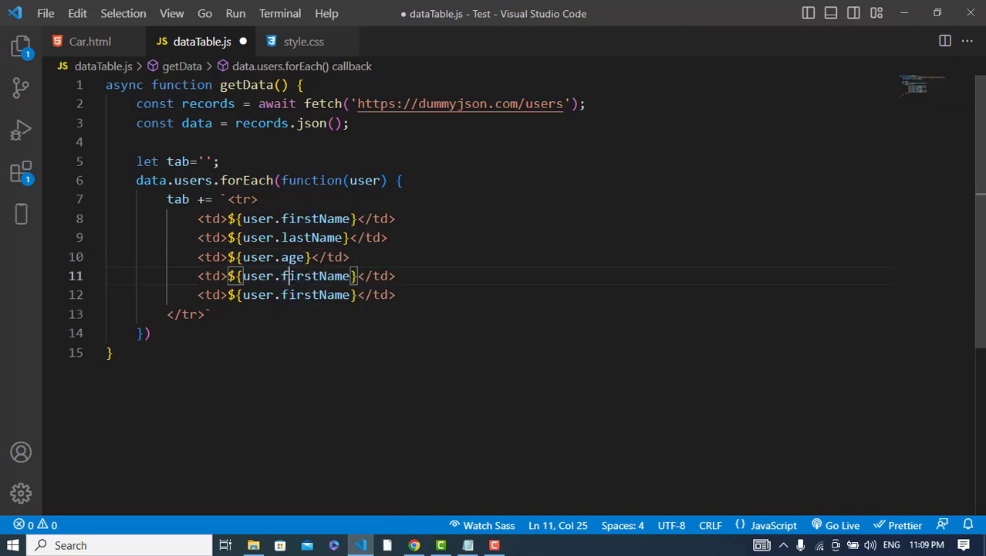
type("gender")
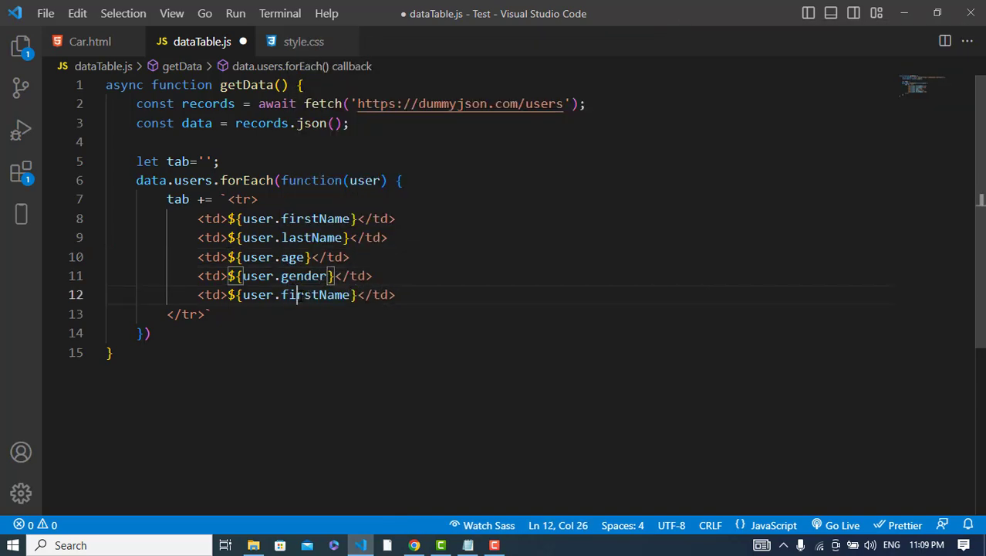
type("email")
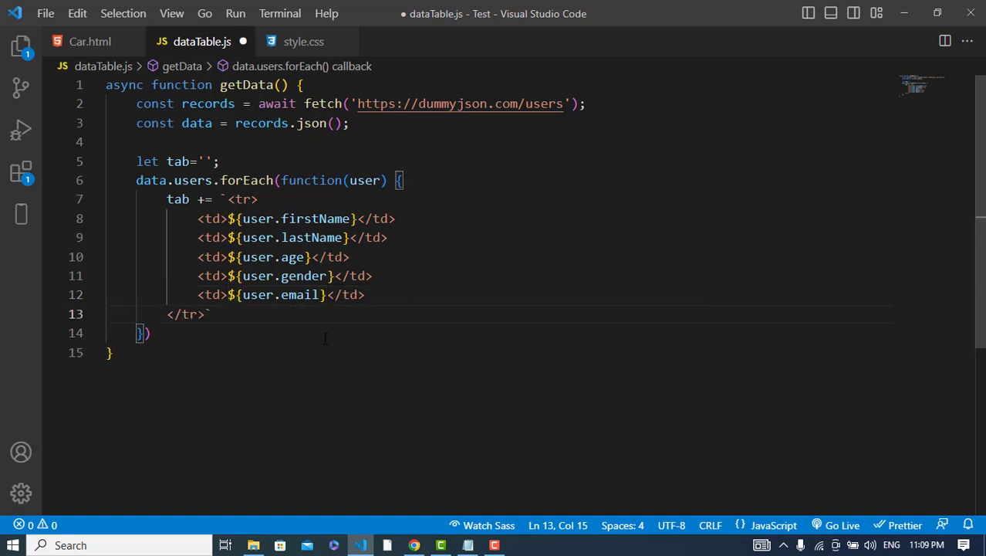
left_click(147, 334)
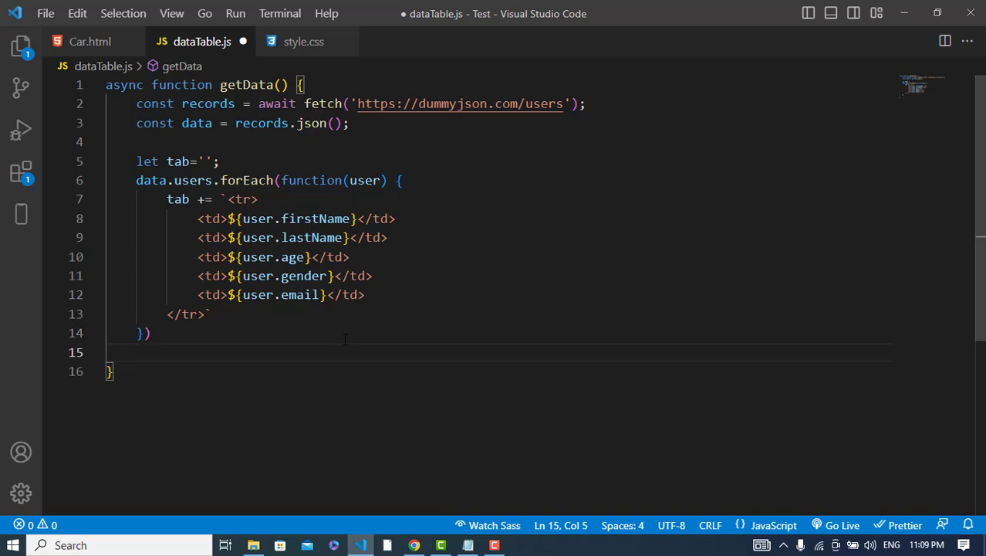
Write document.getElementById('#tbody').innerHTML = tab; after the loop.
left_click(89, 40)
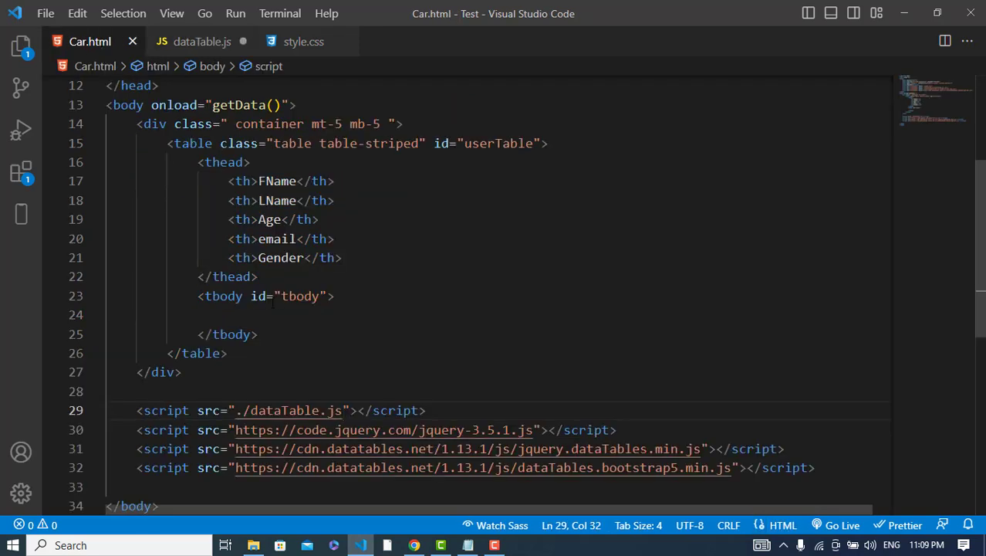
left_click(200, 41)
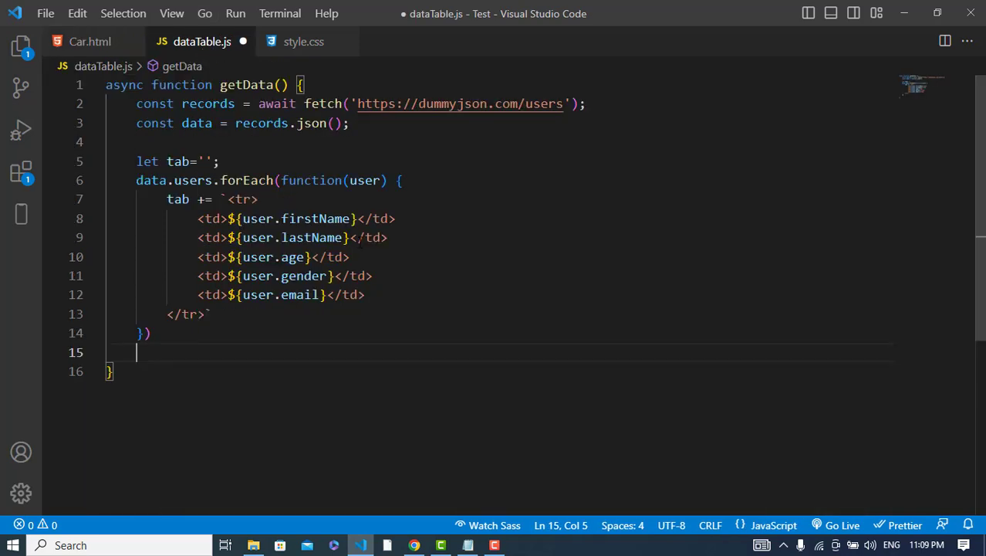
type("document")
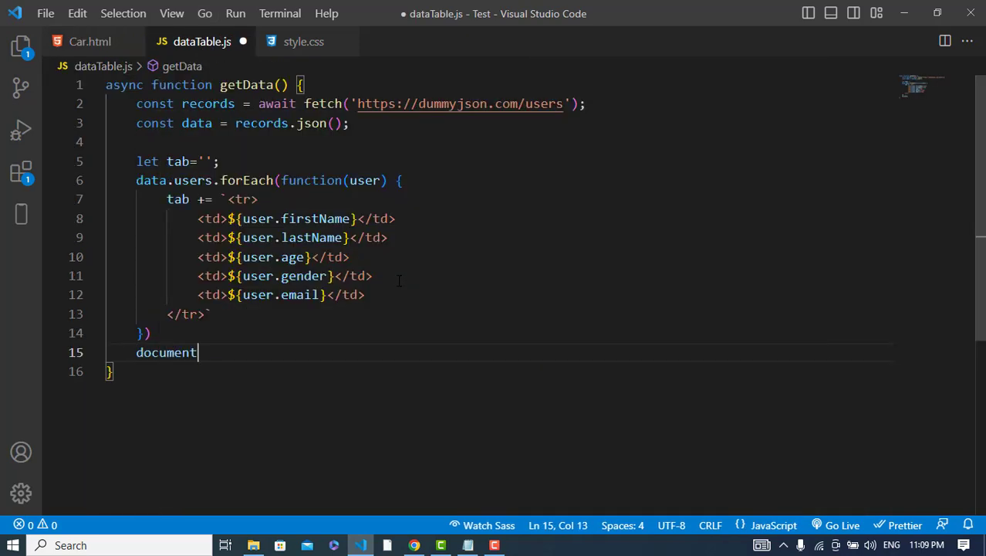
type(".get")
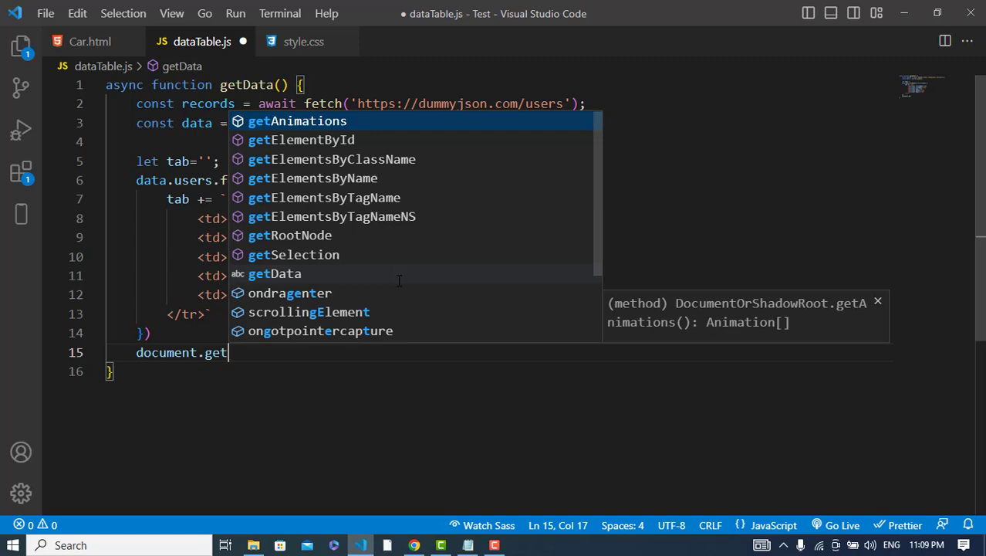
left_click(301, 139)
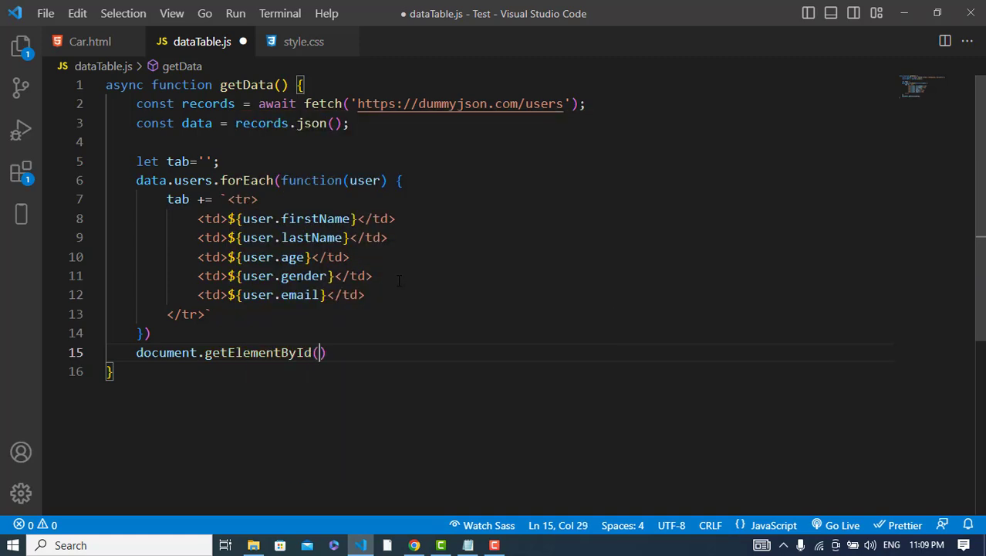
type("'")
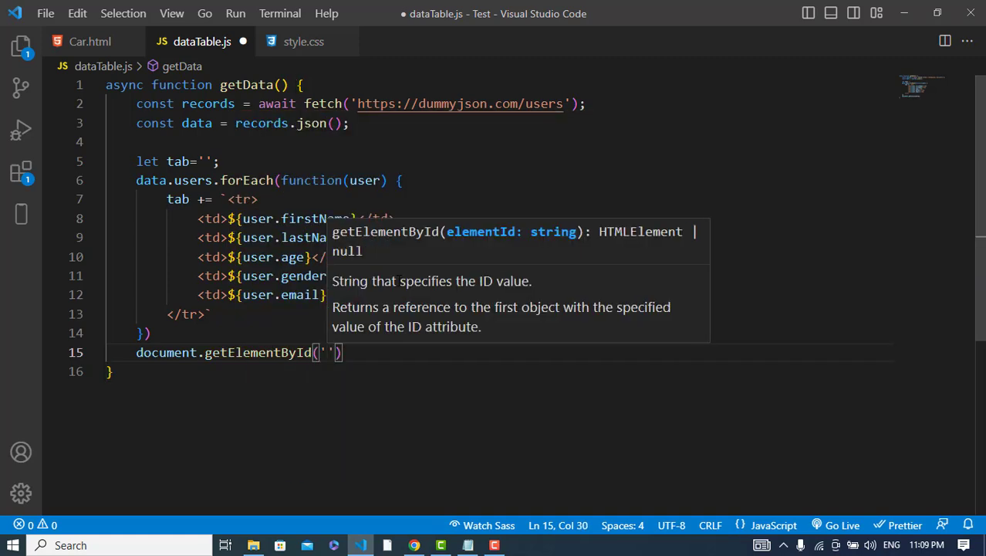
type("#tbody")
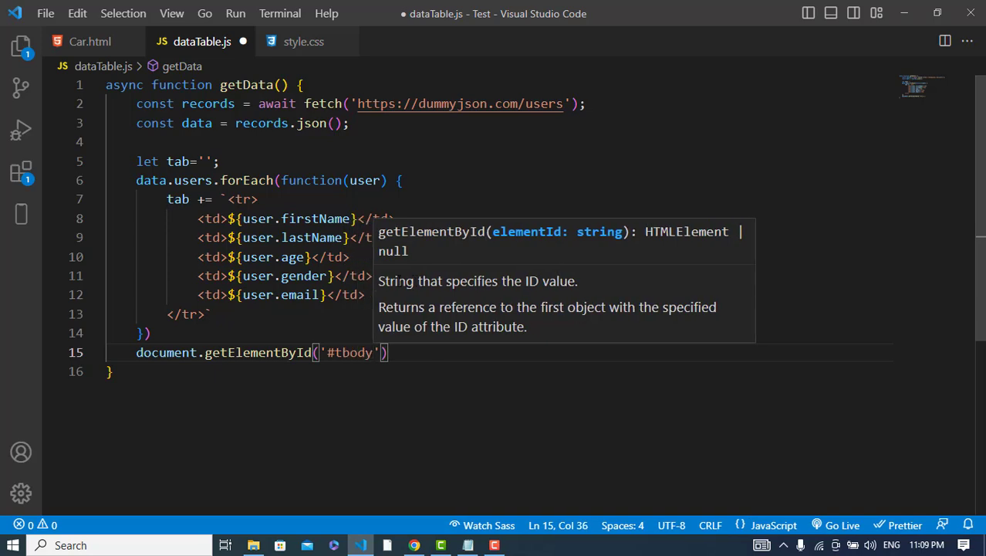
type(".innerHTML =")
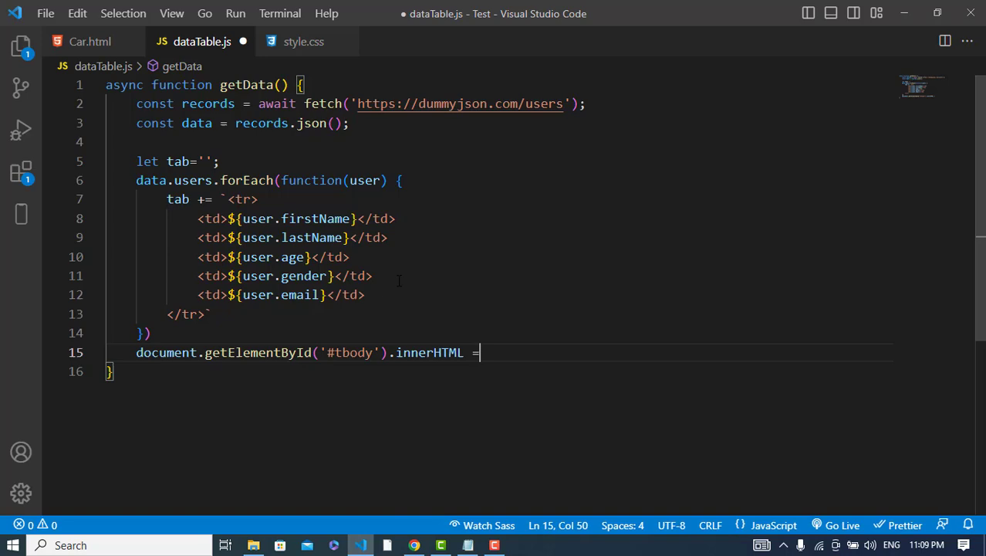
type("tab;")
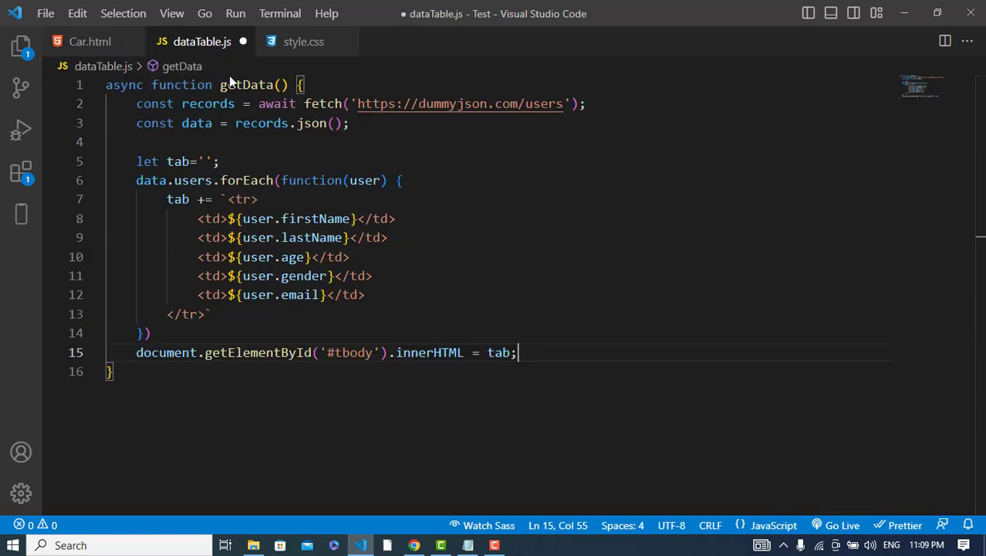
key("Enter")
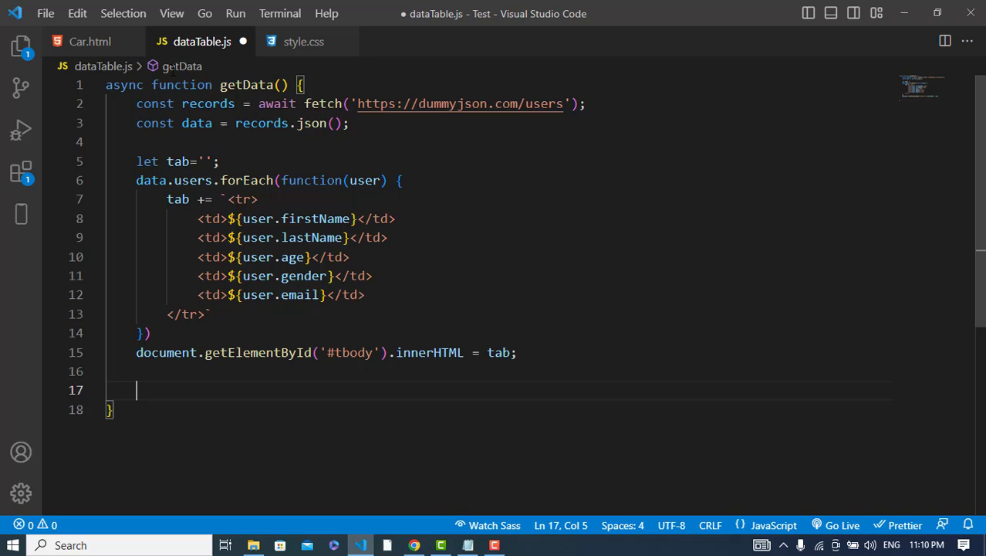
left_click(90, 40)
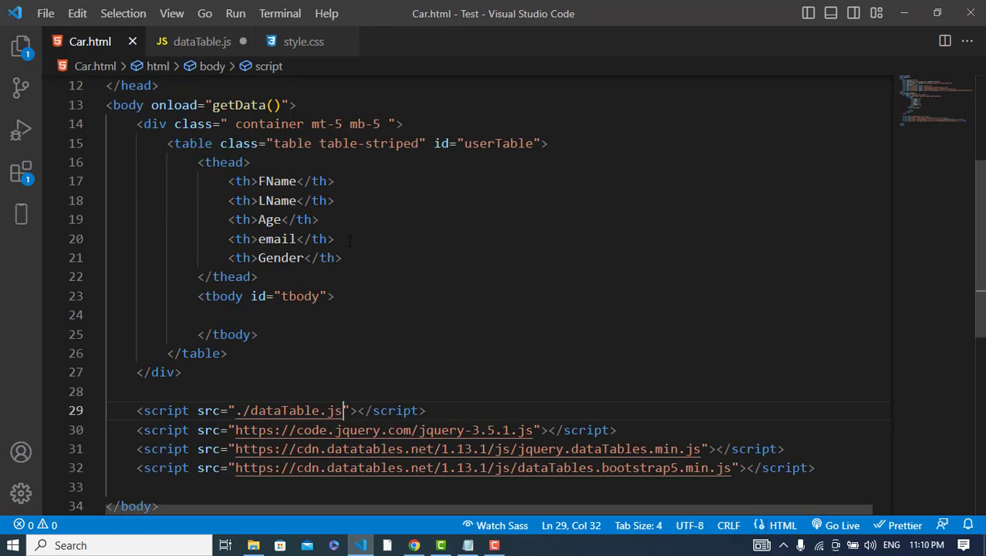
Copy the userTable id and call $('#userTable').DataTable({ at the end of getData.
double_click(497, 144)
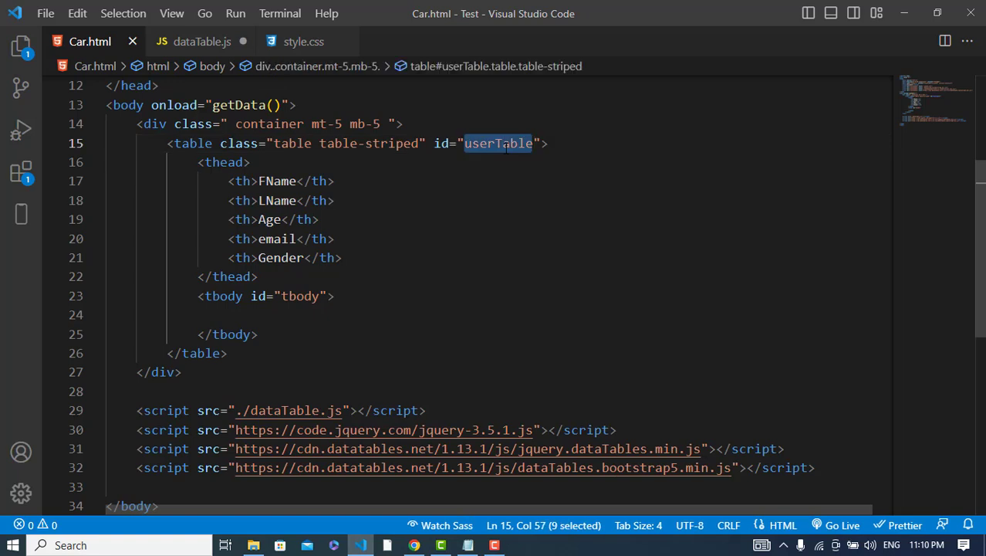
left_click(201, 40)
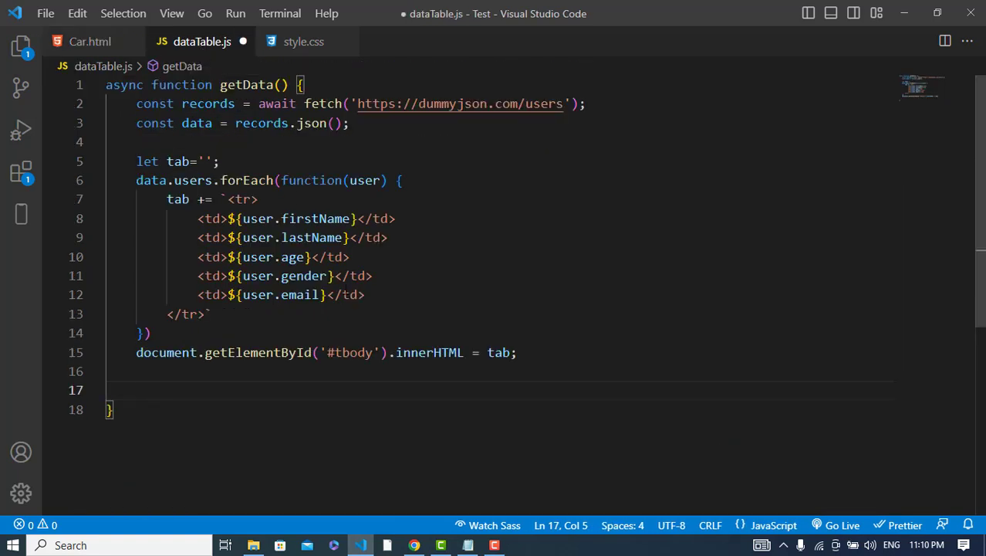
type("$(")
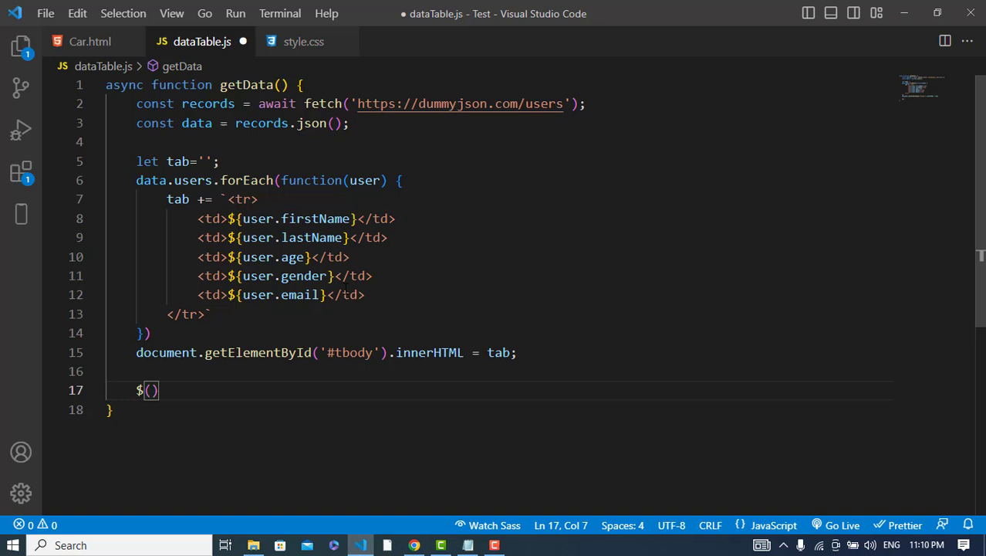
type("'#userTable'")
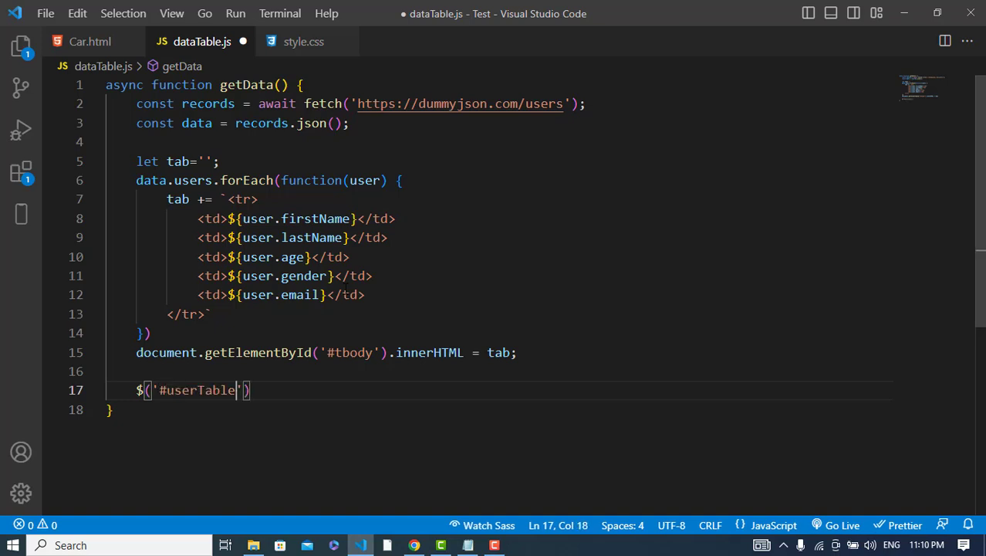
type(".")
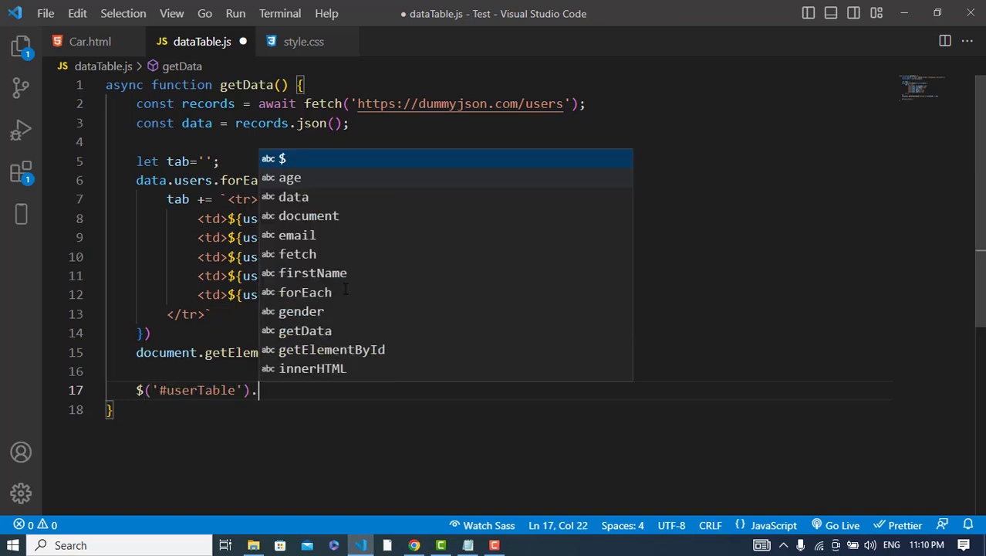
type("DataTable(")
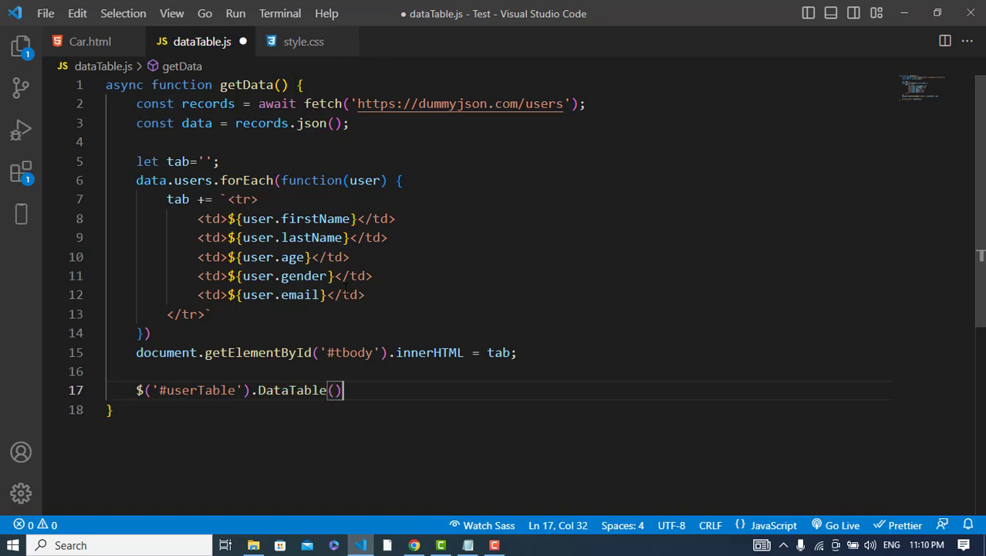
type("{")
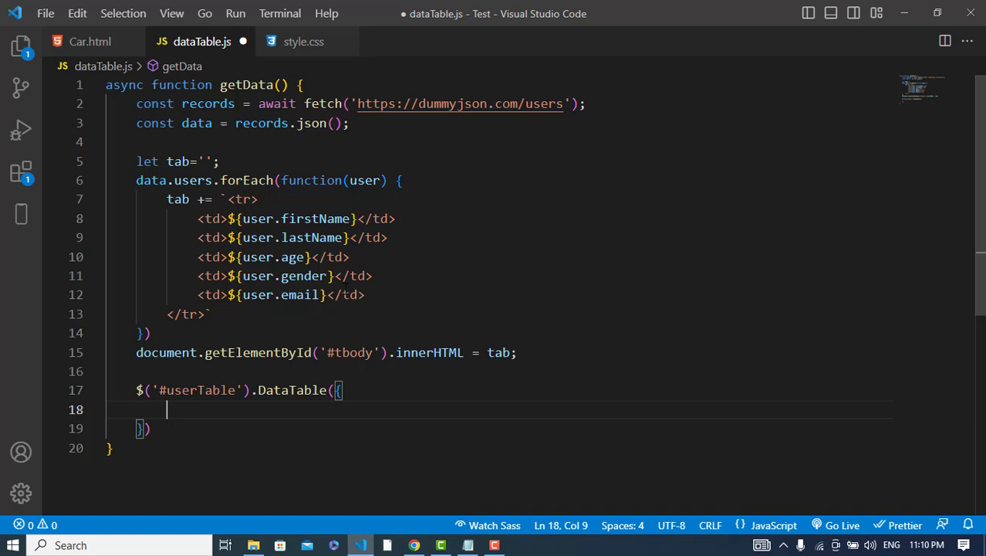
Set the DataTable's data option to data.users and start the columns array.
type("\"data\" :")
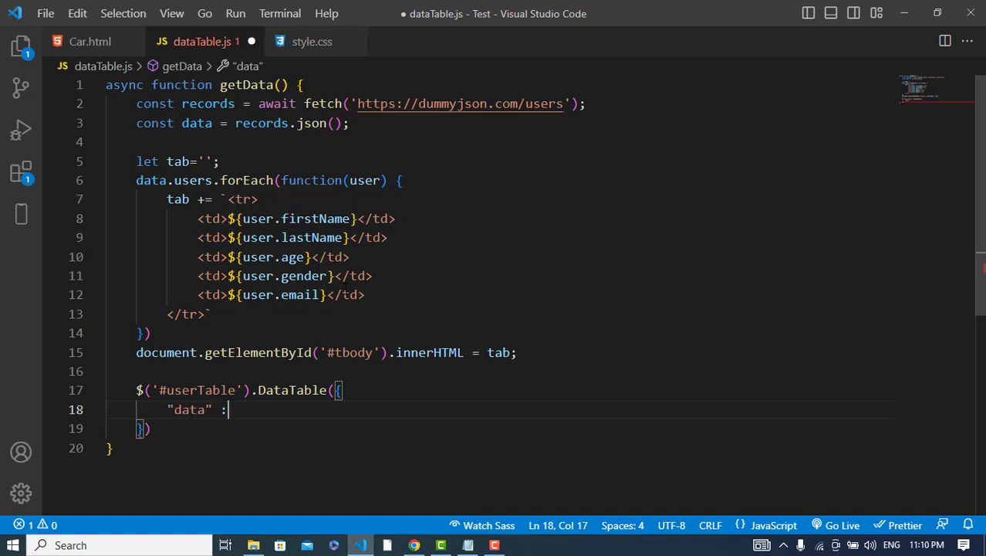
type("data.users,")
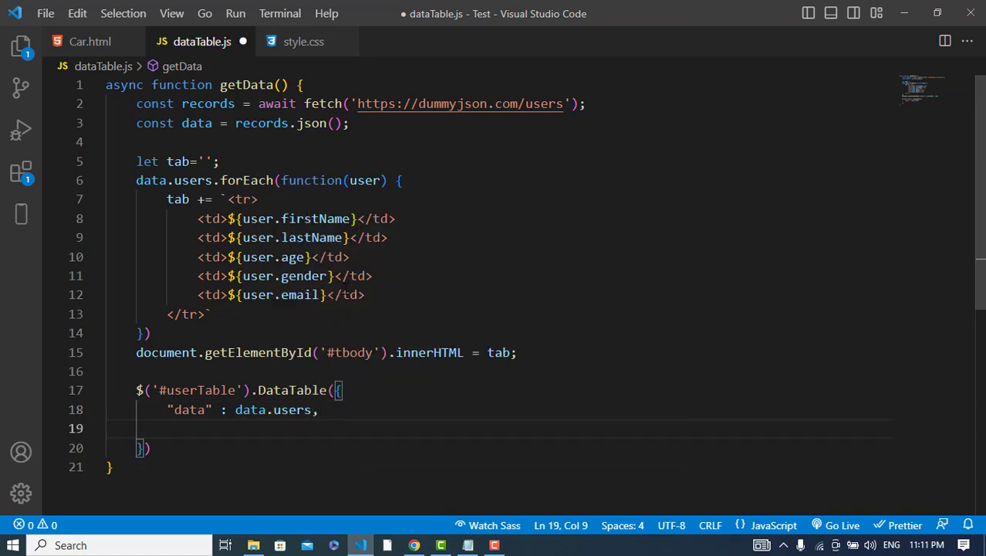
type("\"column\"")
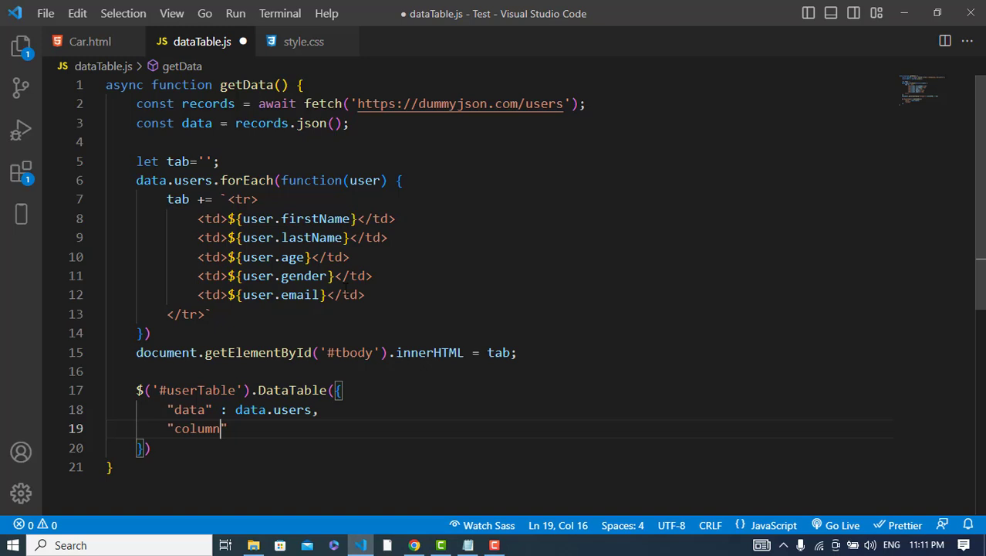
type("s:")
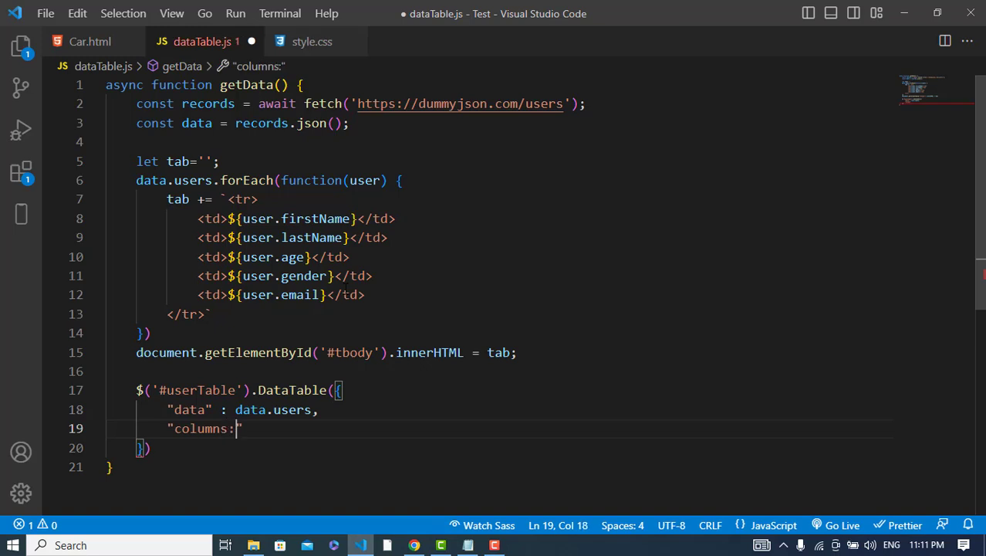
type(":")
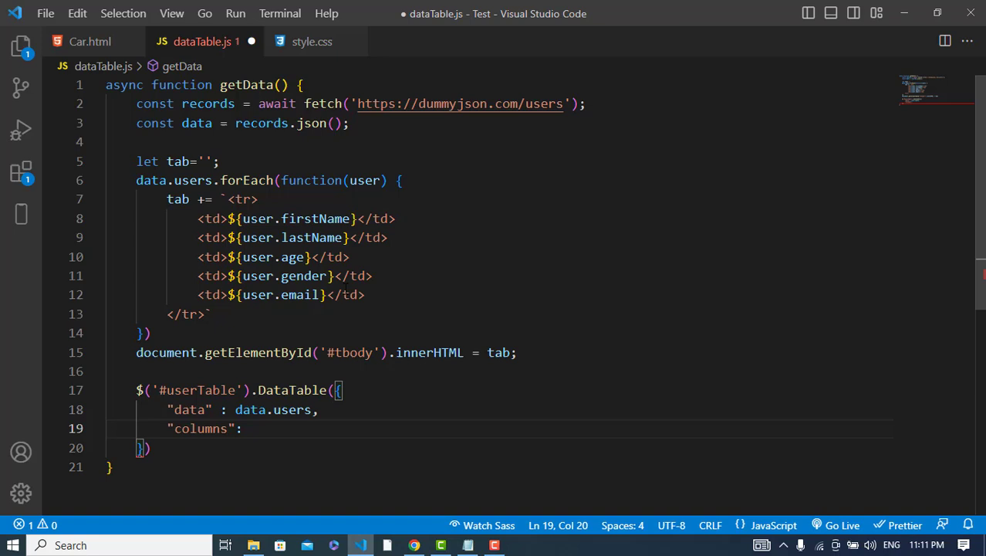
type("[")
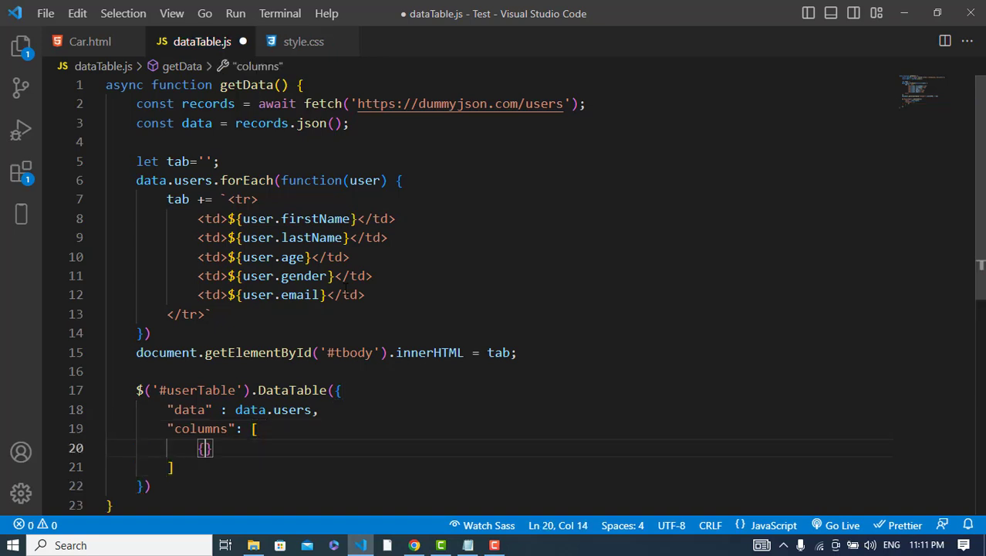
List the column entries for firstName, lastName, age, gender and email.
type("\"\"")
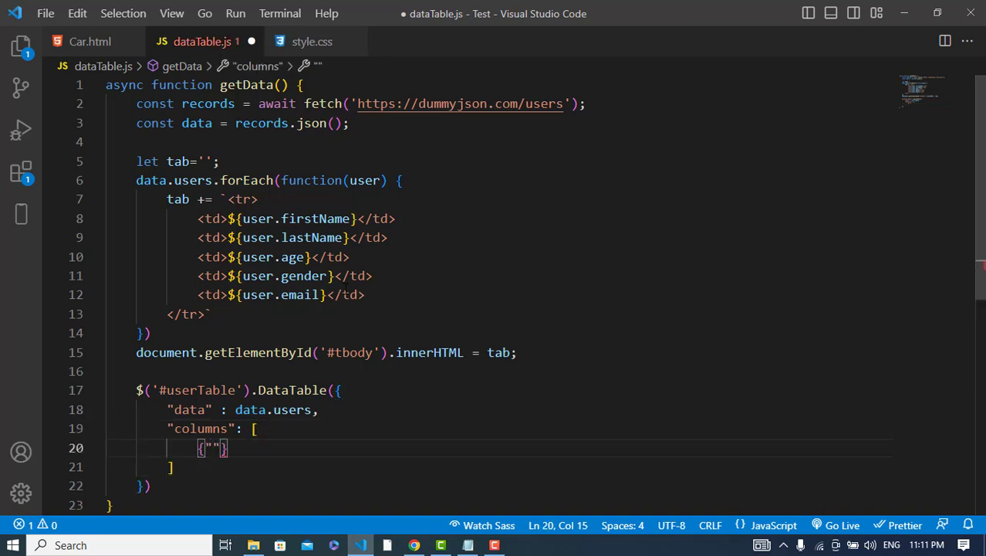
type("first")
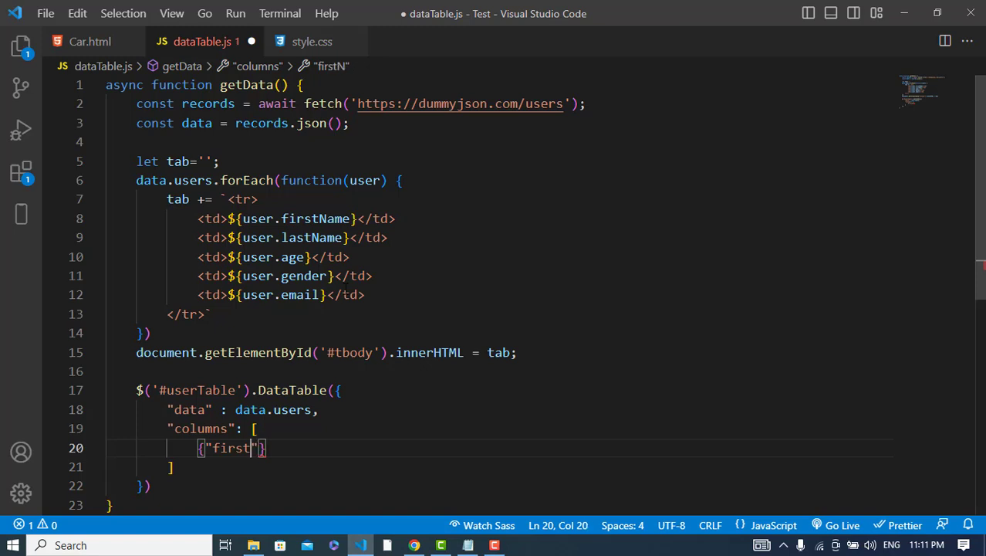
type("data")
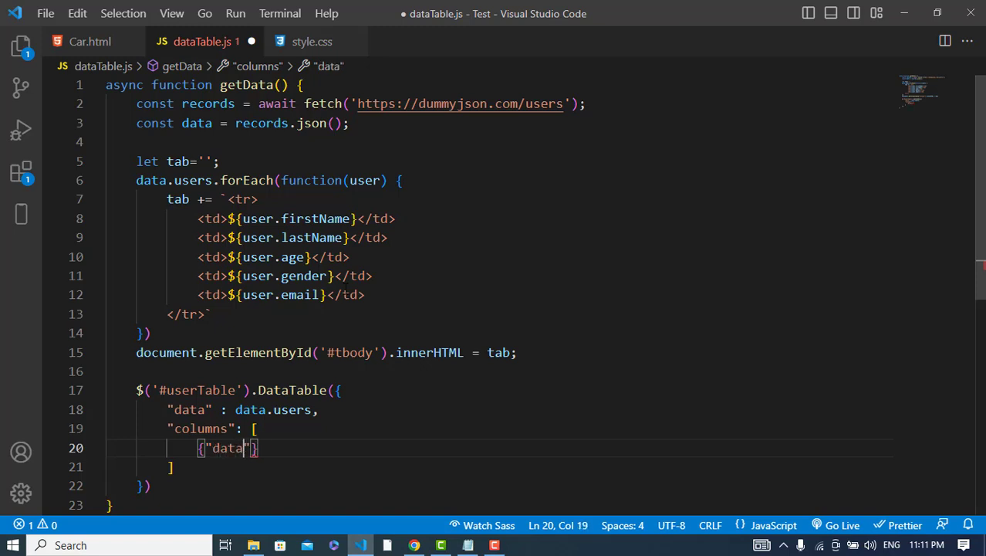
type(":")
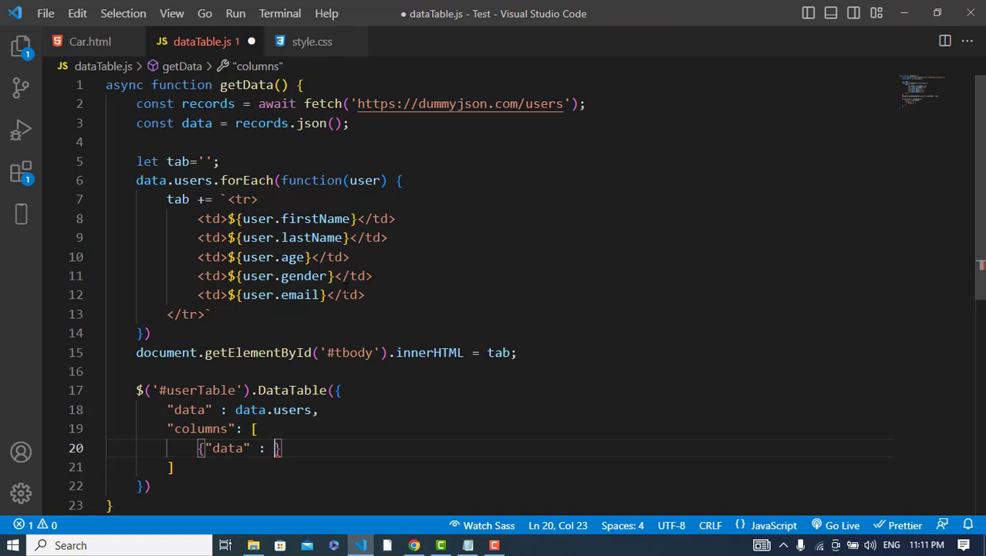
type("firstName")
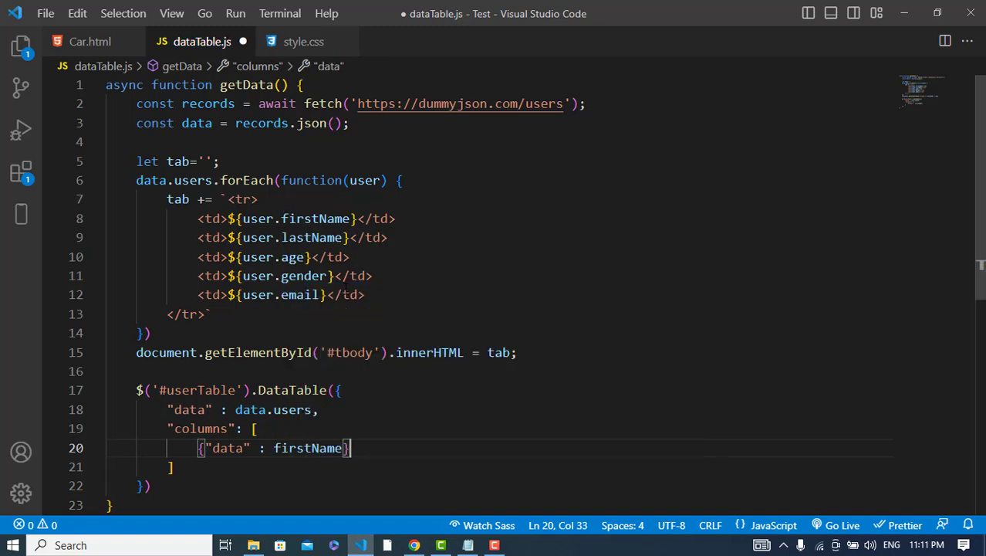
type(",")
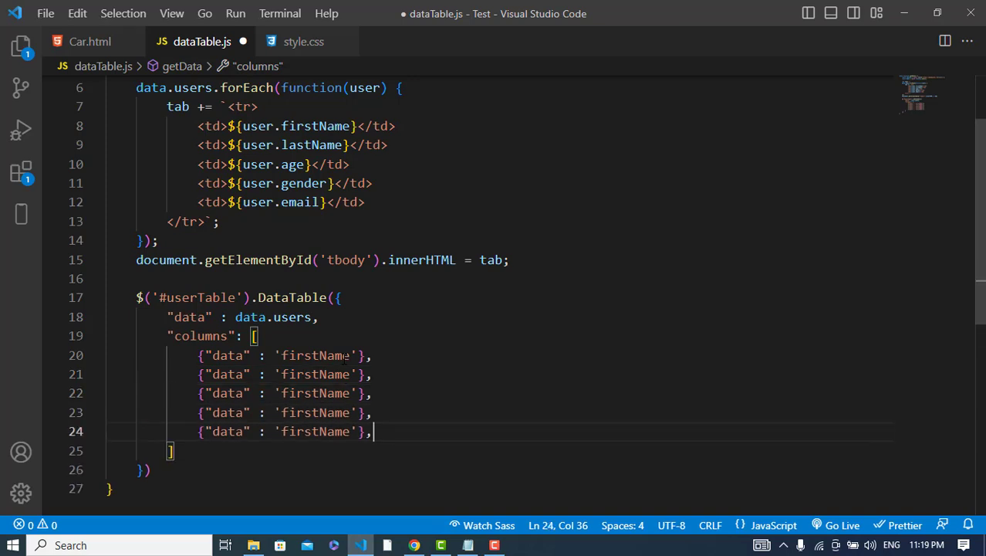
type("last")
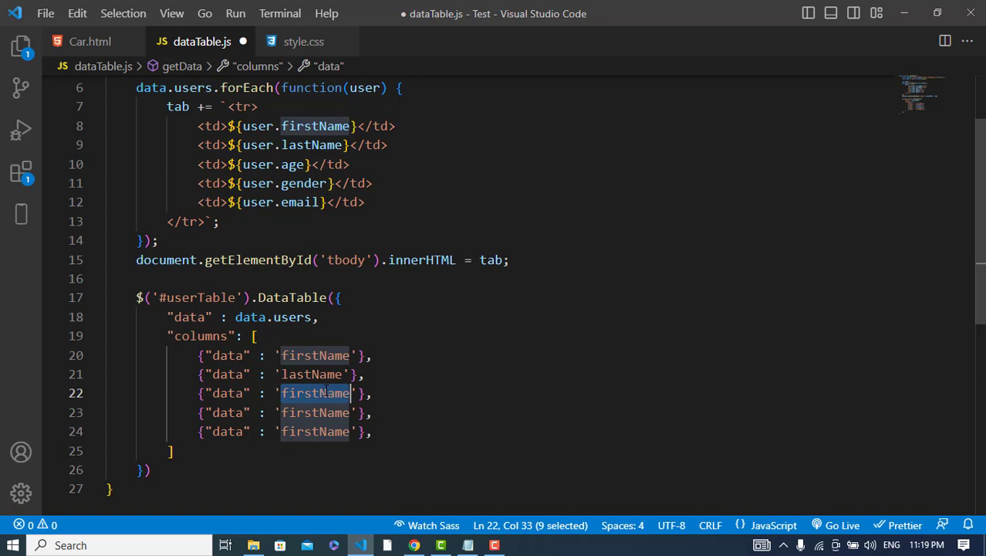
type("age")
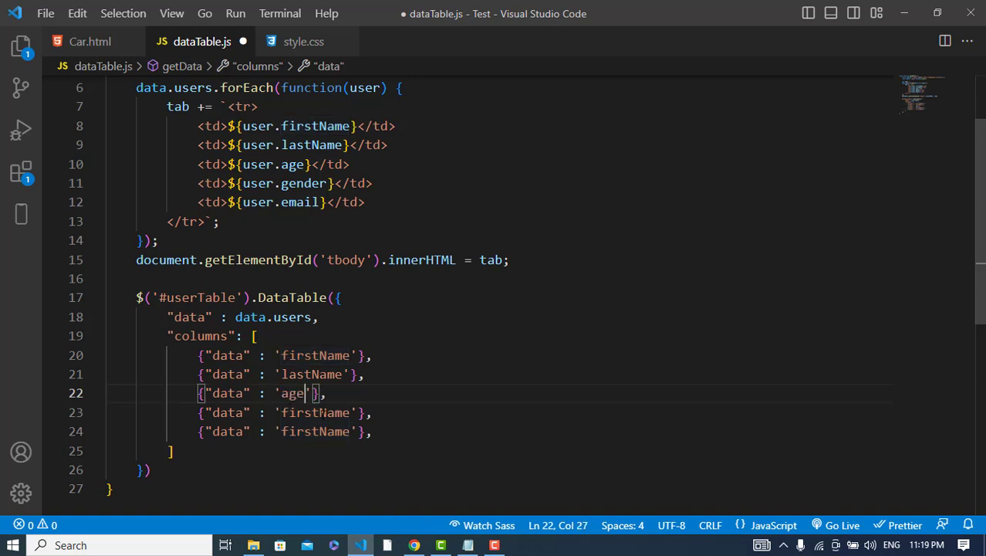
type("gend")
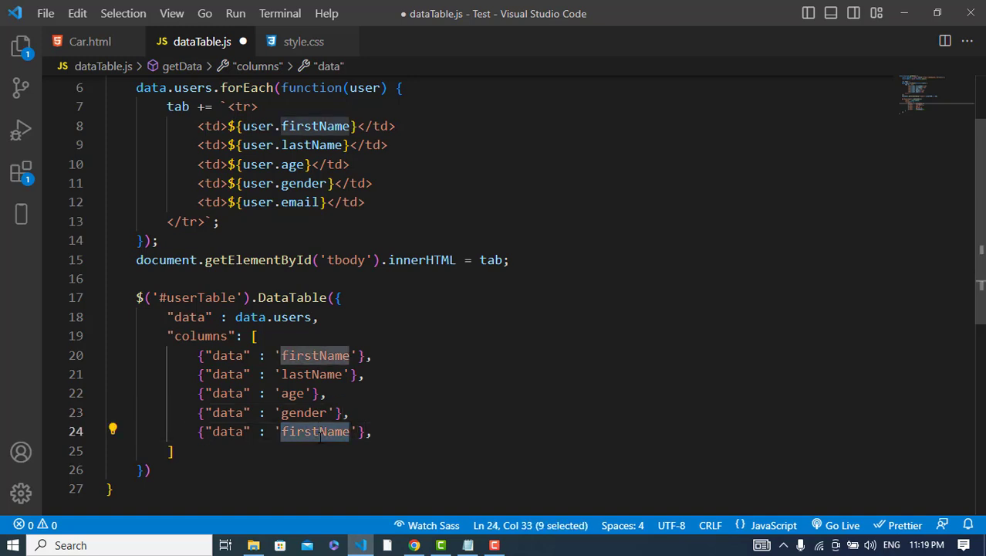
type("email")
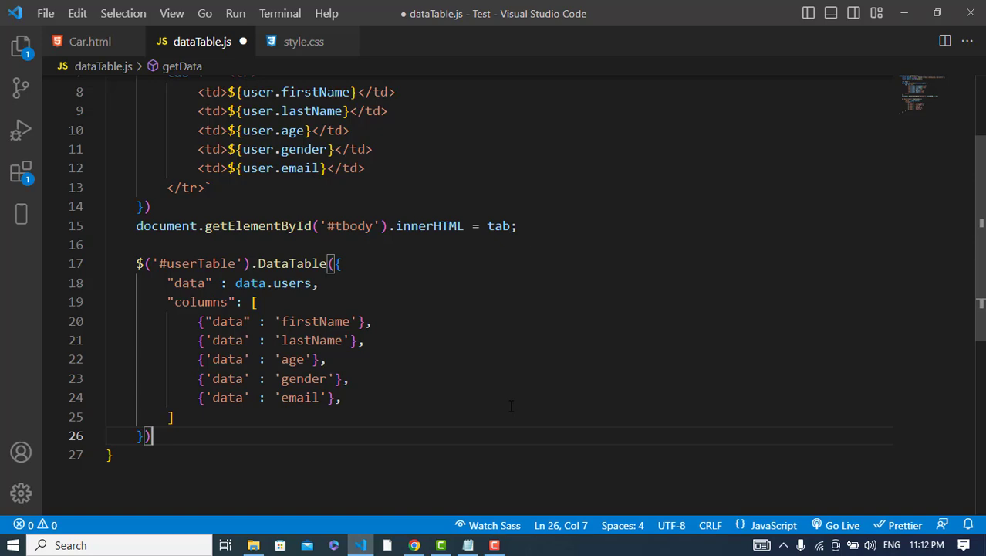
Save dataTable.js and check Car.html in Chrome, which shows only the five column headers.
scroll("up", 3)
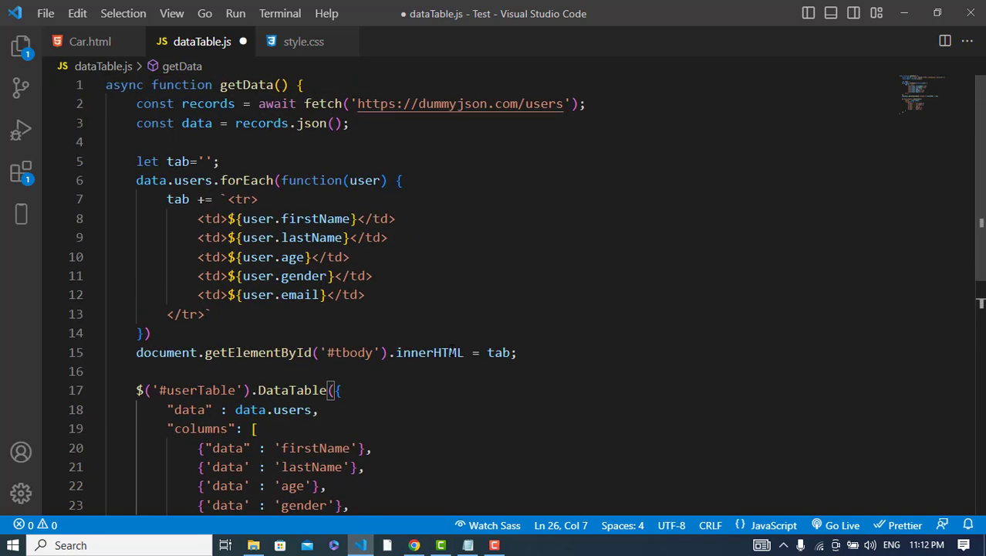
key("ctrl+s")
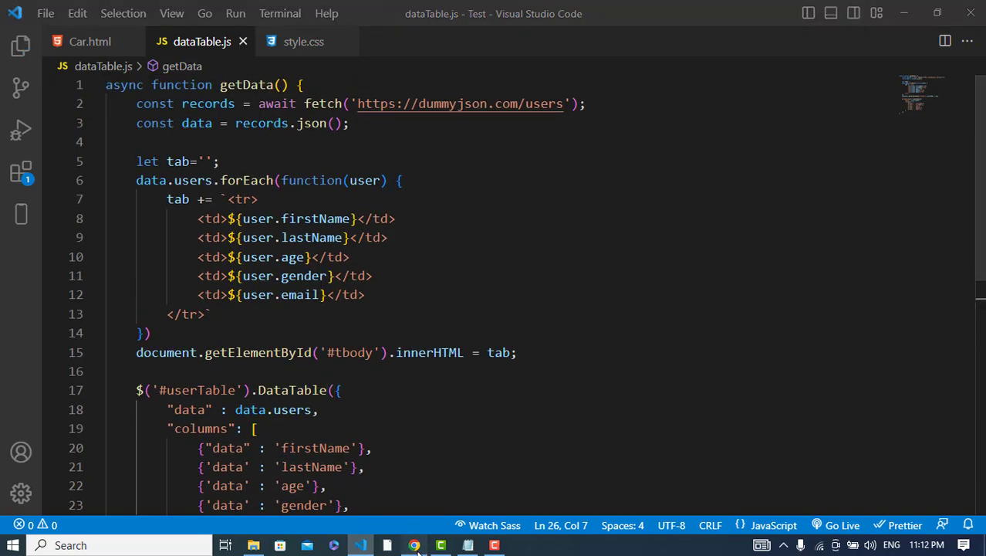
left_click(414, 545)
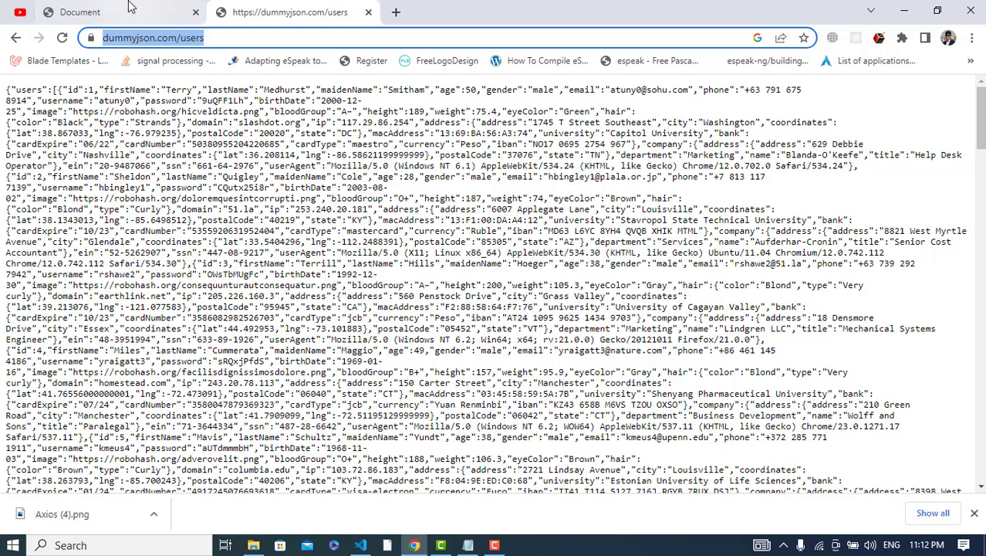
left_click(80, 12)
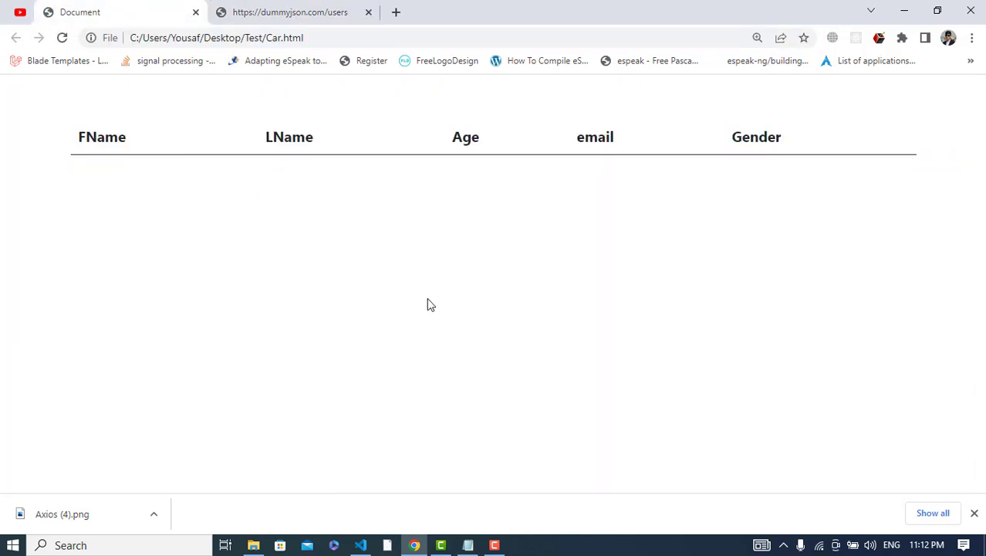
mouse_move(336, 136)
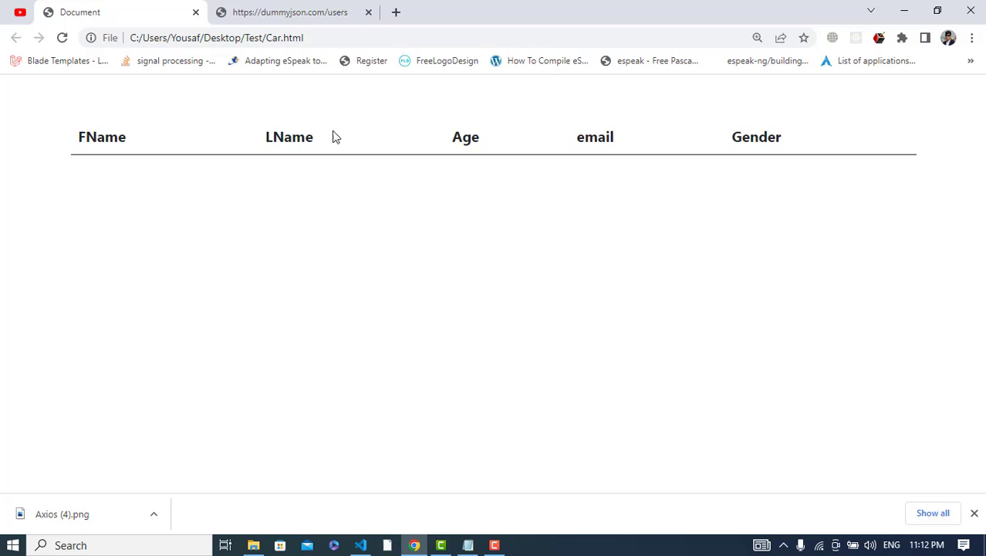
mouse_move(508, 327)
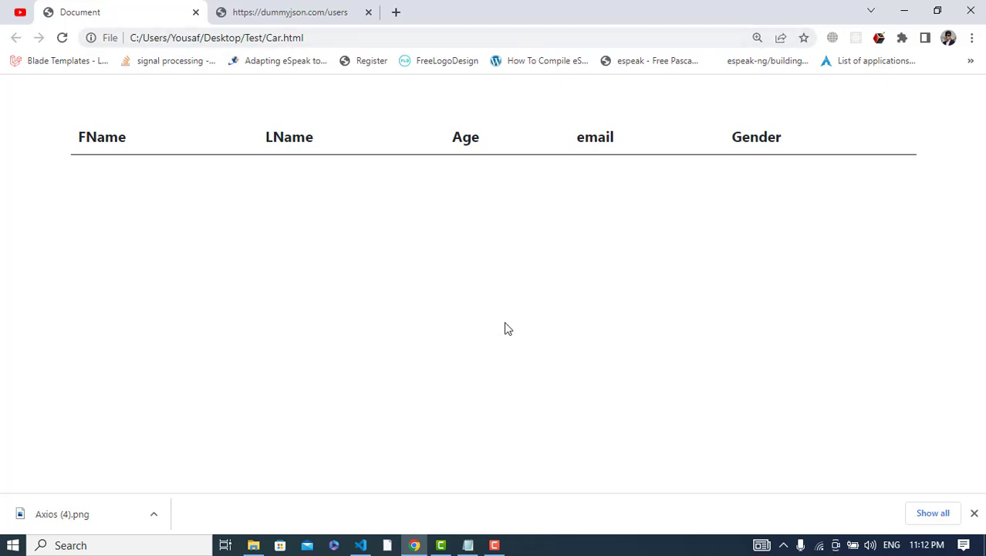
mouse_move(861, 463)
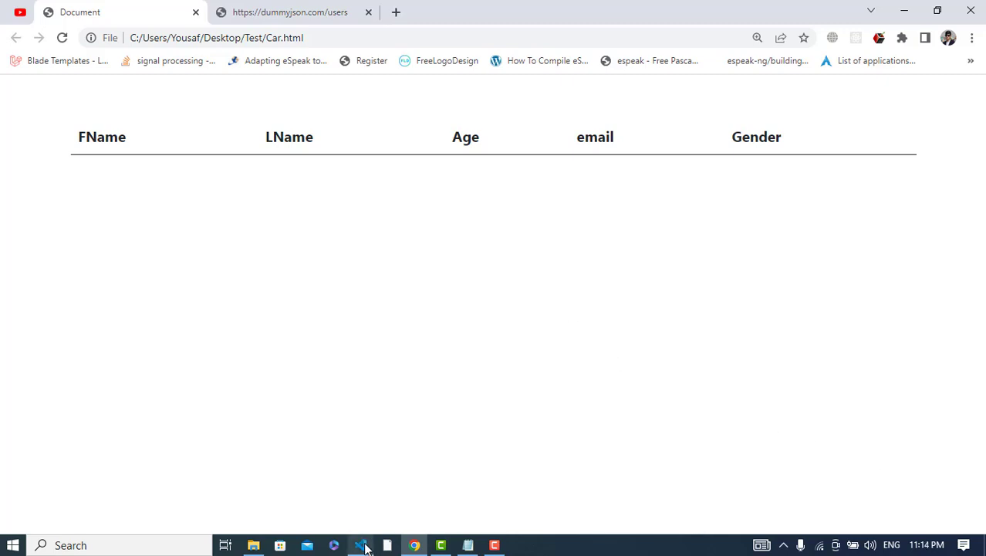
Back in dataTable.js, await records.json() and target 'tbody' without the hash.
left_click(361, 544)
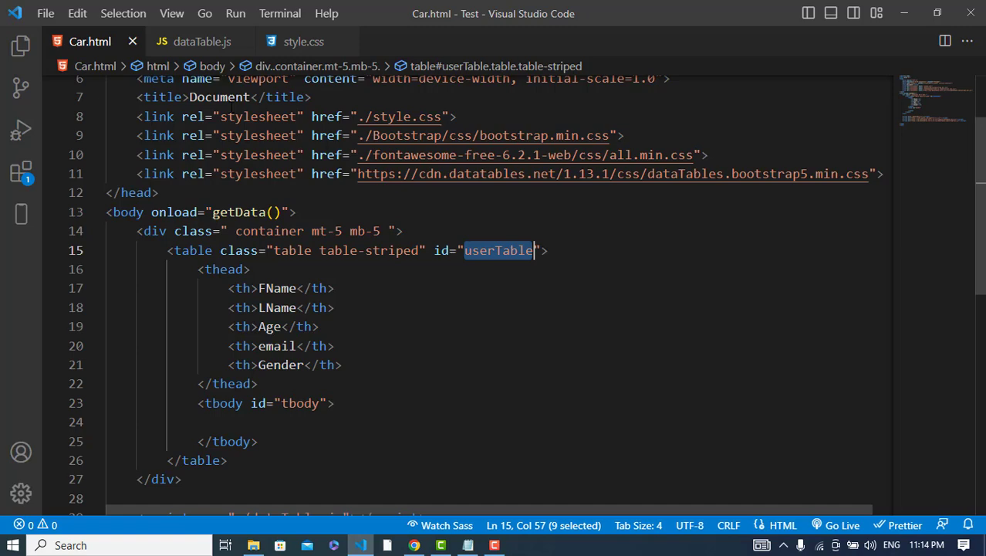
left_click(202, 40)
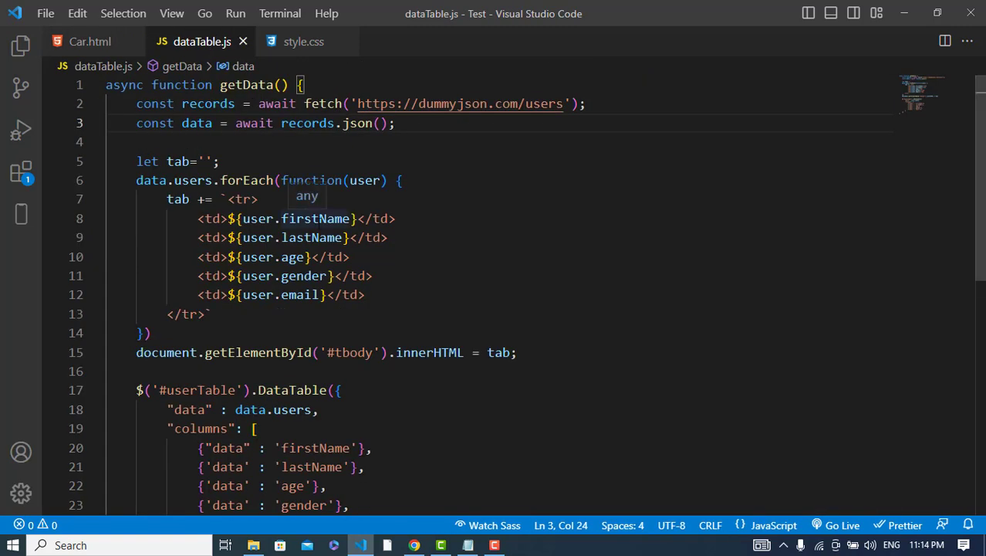
scroll("down", 3)
type(";")
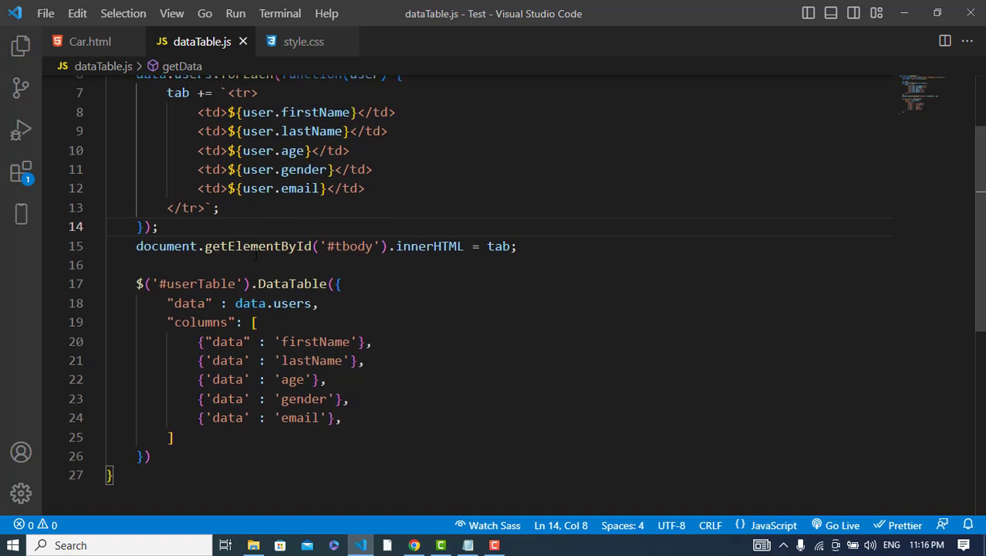
scroll("up", 3)
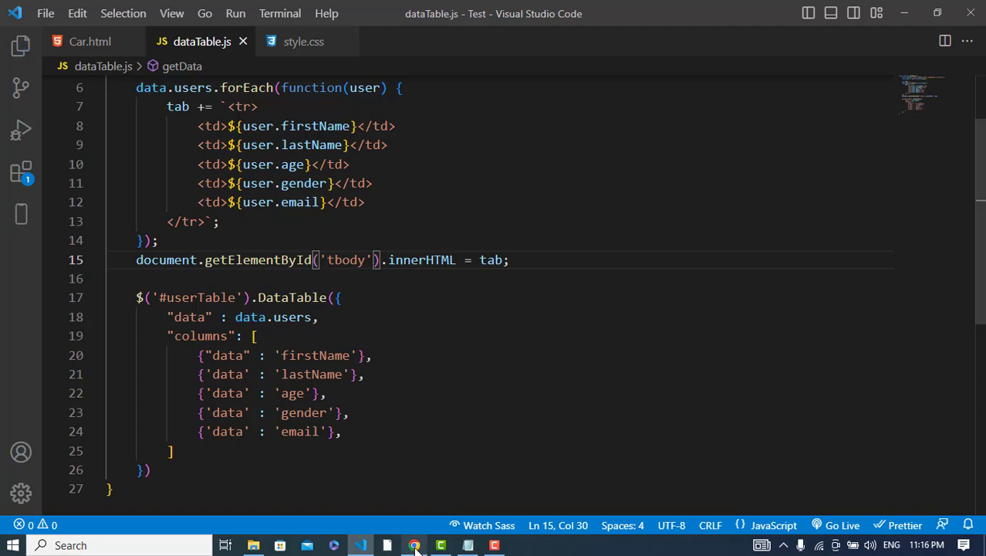
Reload Car.html to see the 30 users, filter by 'edw', then clear the search.
left_click(413, 545)
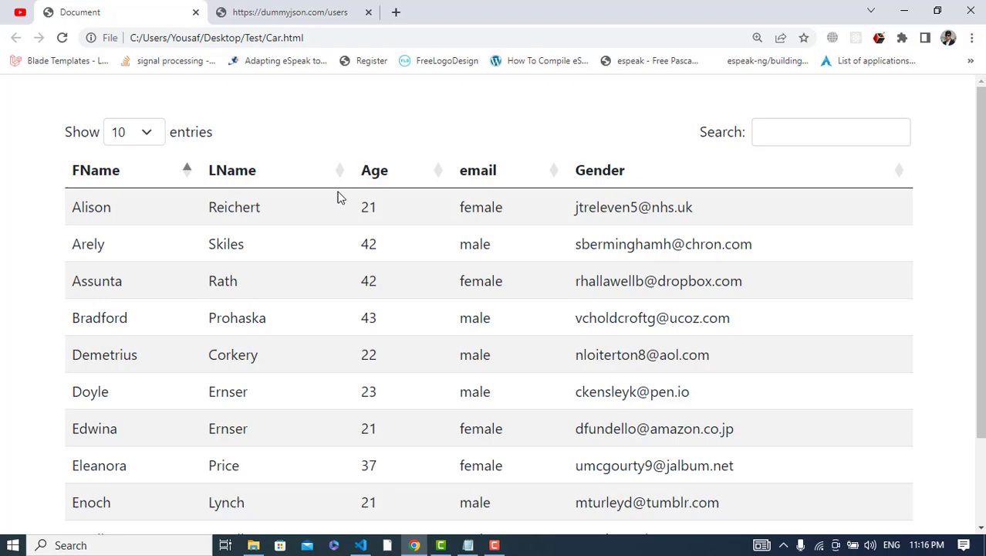
left_click(132, 131)
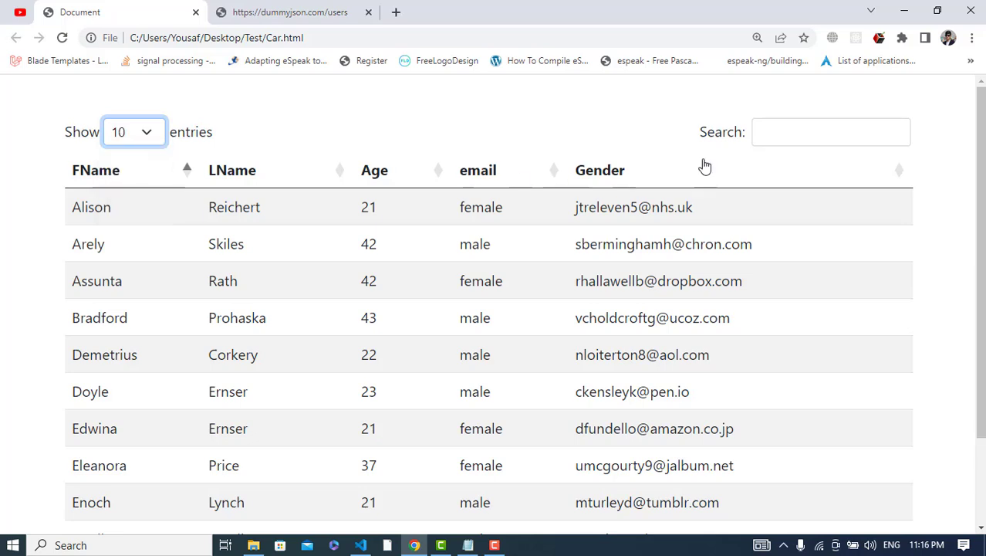
left_click(830, 131)
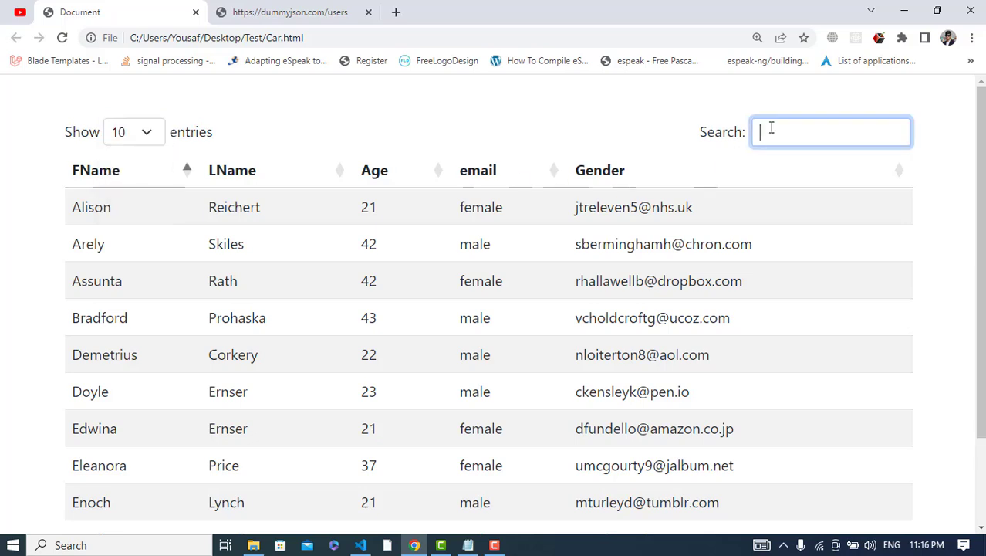
type("edw")
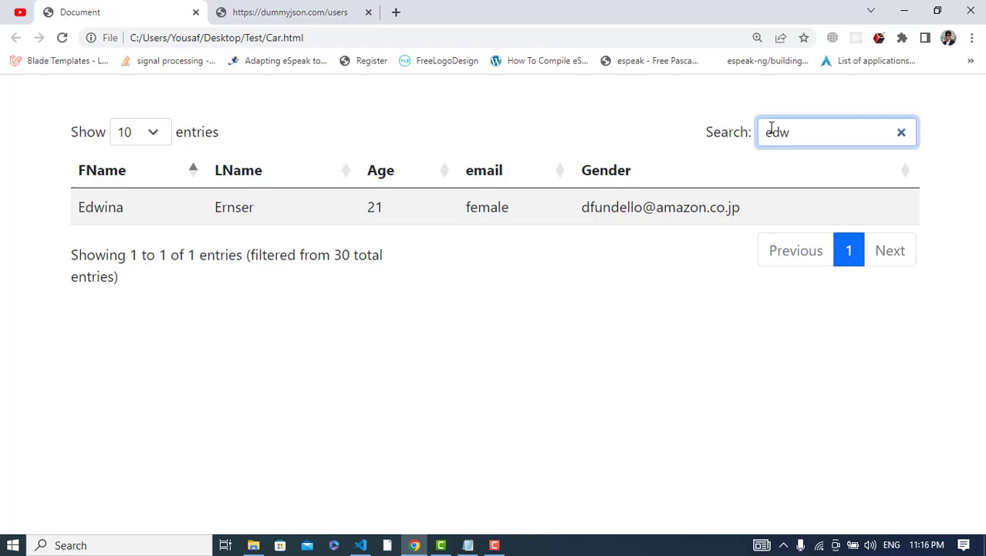
left_click(902, 132)
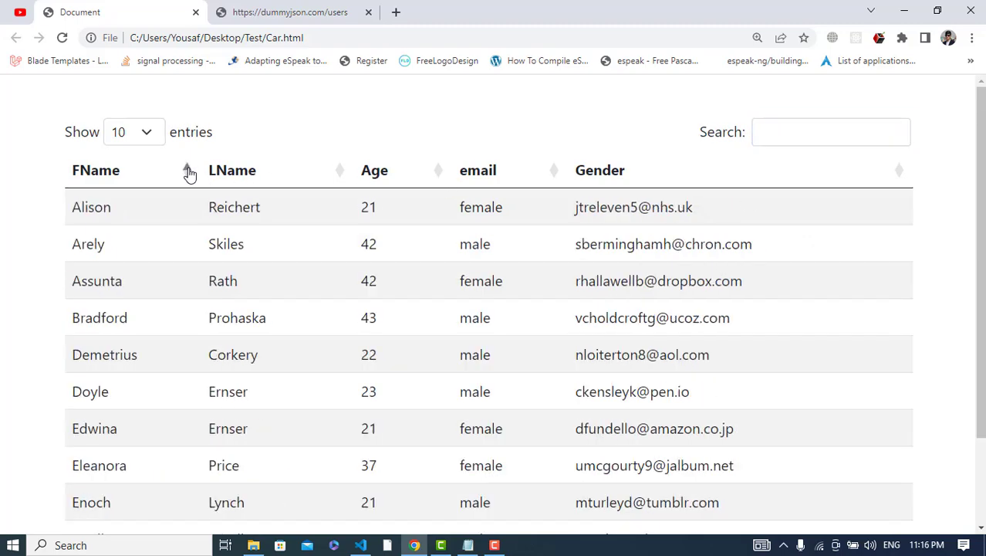
Go to the second page of user records.
scroll("down", 3)
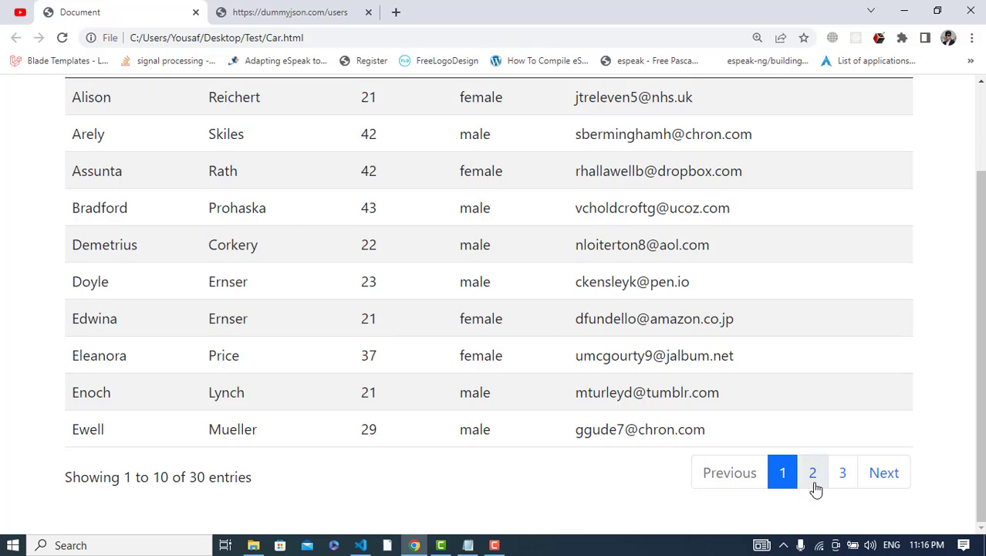
left_click(812, 472)
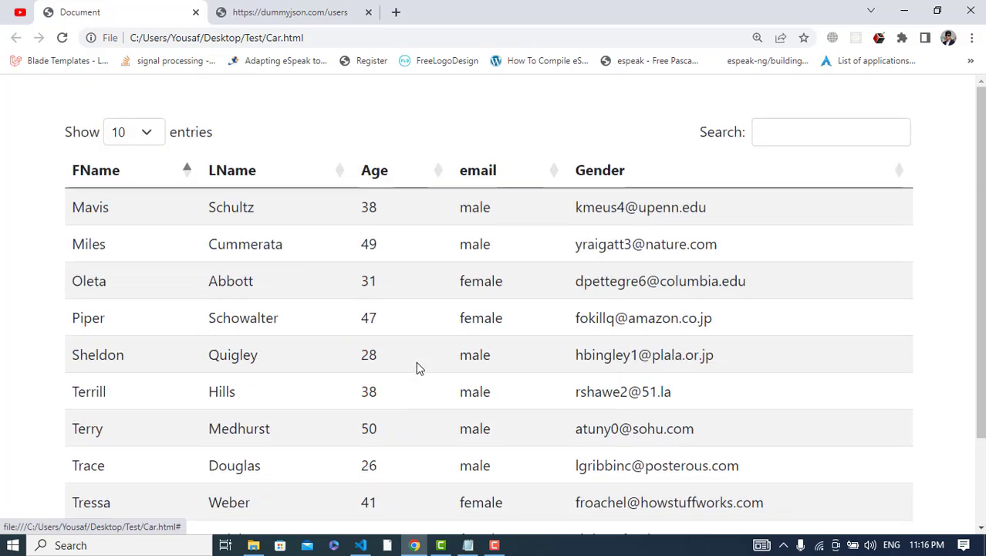